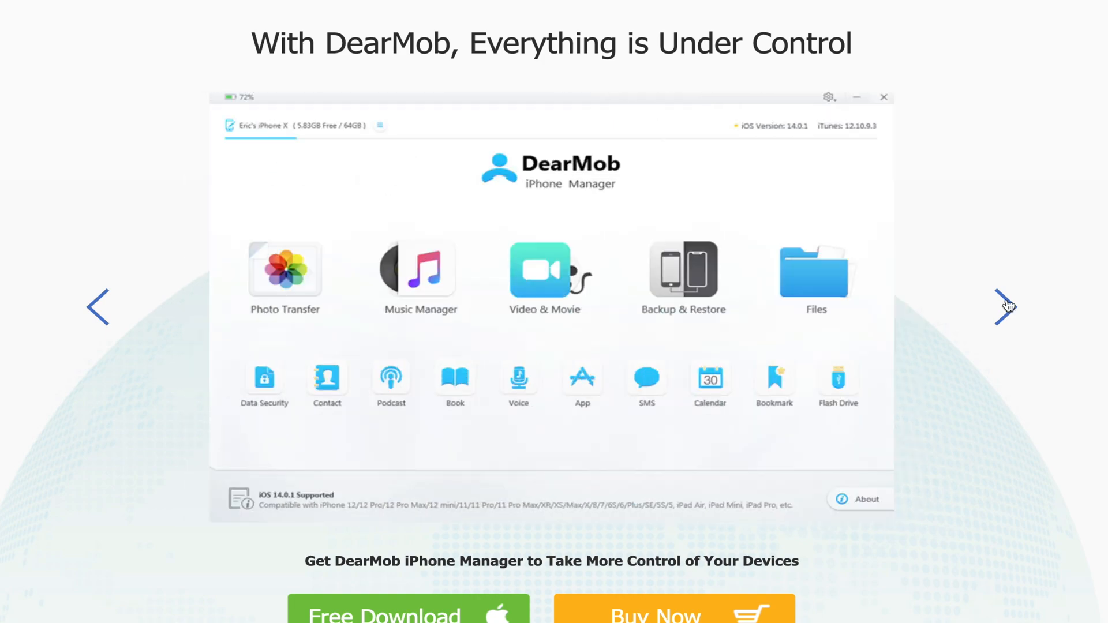
Step: Advance the product screenshot carousel and scroll through the Free DearMob License + iPhone 13 Giveaway page
{"action": "left_click", "coordinate": [1005, 307]}
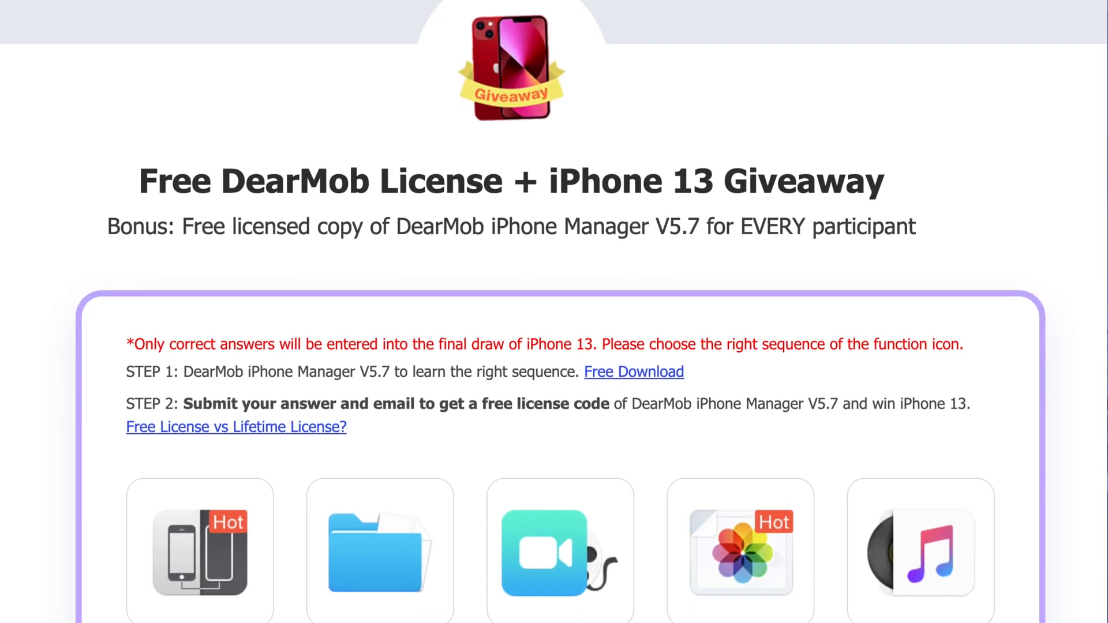
{"action": "scroll", "scroll_direction": "down", "scroll_amount": 3}
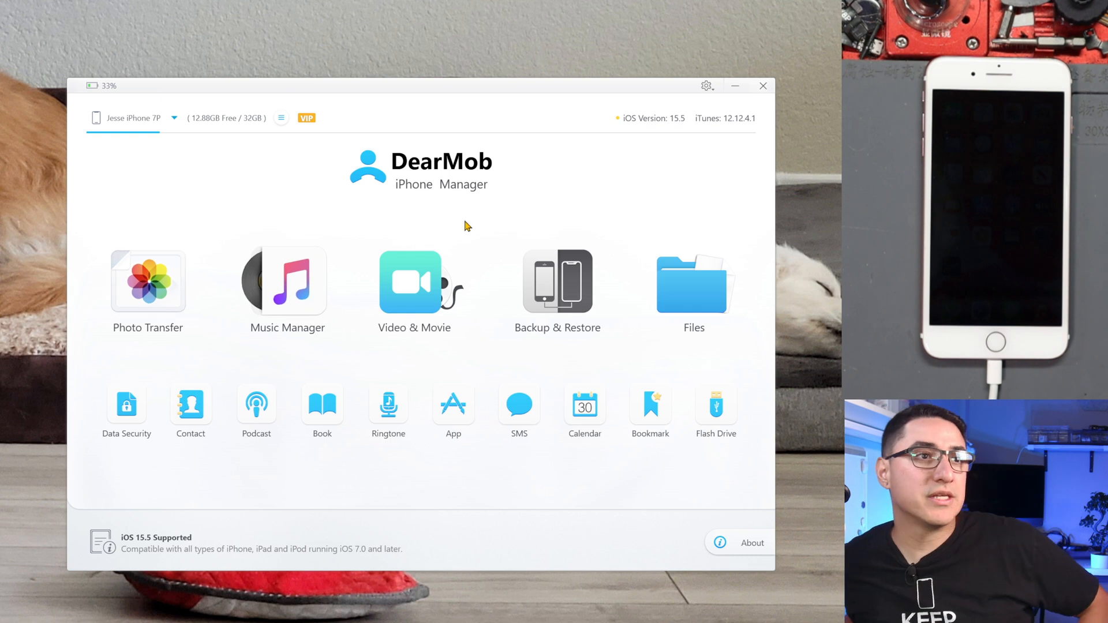
{"action": "mouse_move", "coordinate": [229, 205]}
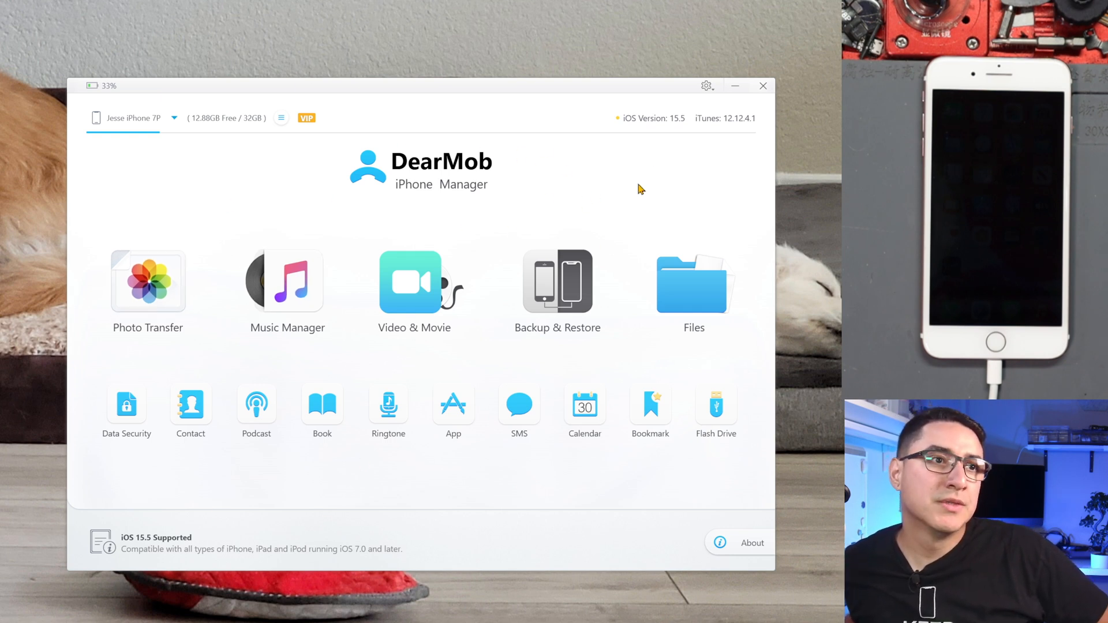
{"action": "mouse_move", "coordinate": [621, 198]}
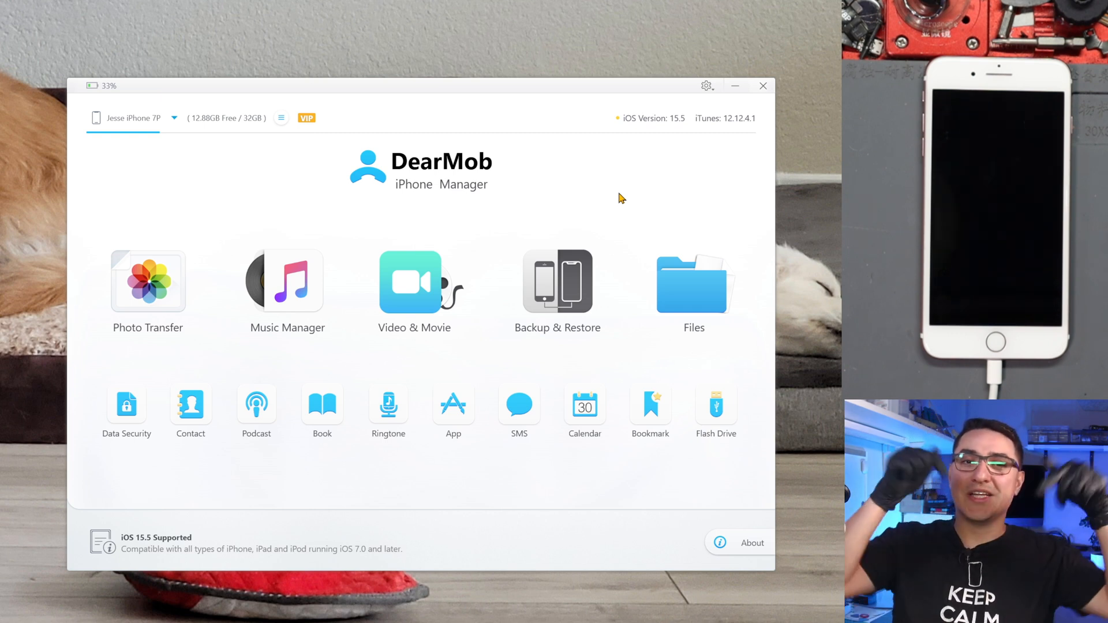
{"action": "mouse_move", "coordinate": [671, 167]}
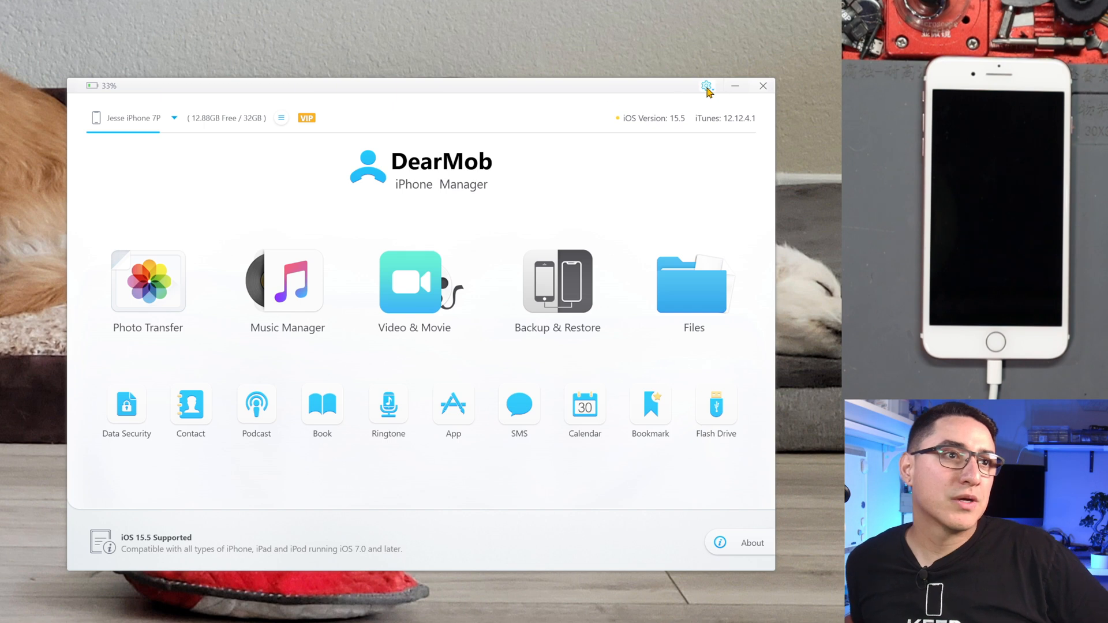
Step: Open Settings from the gear menu and review the default video export path in the Path section
{"action": "left_click", "coordinate": [707, 85]}
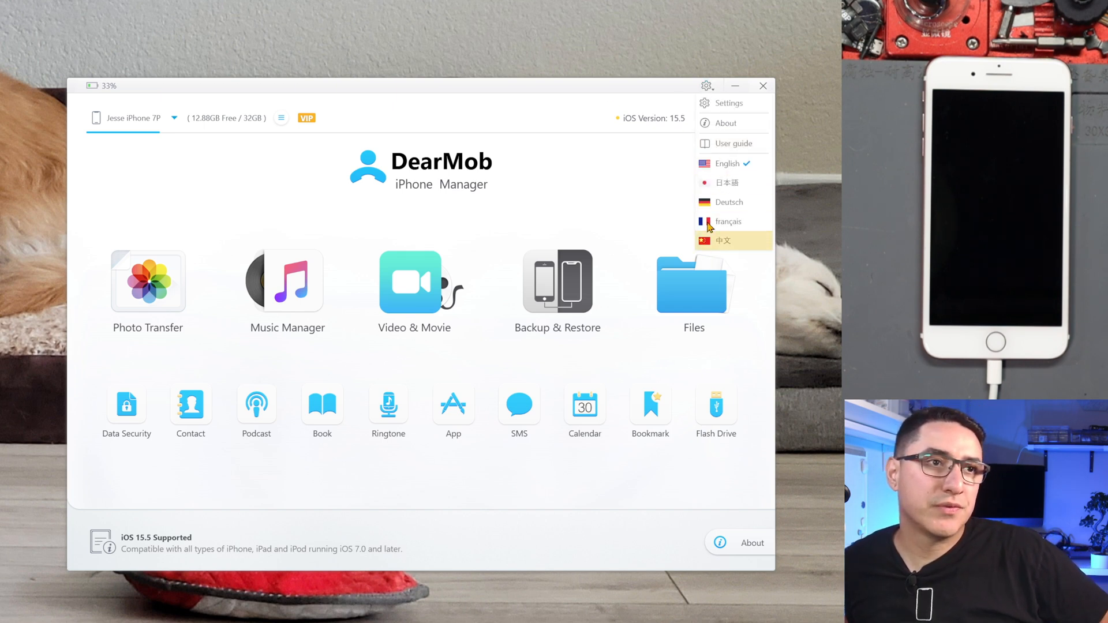
{"action": "left_click", "coordinate": [728, 103]}
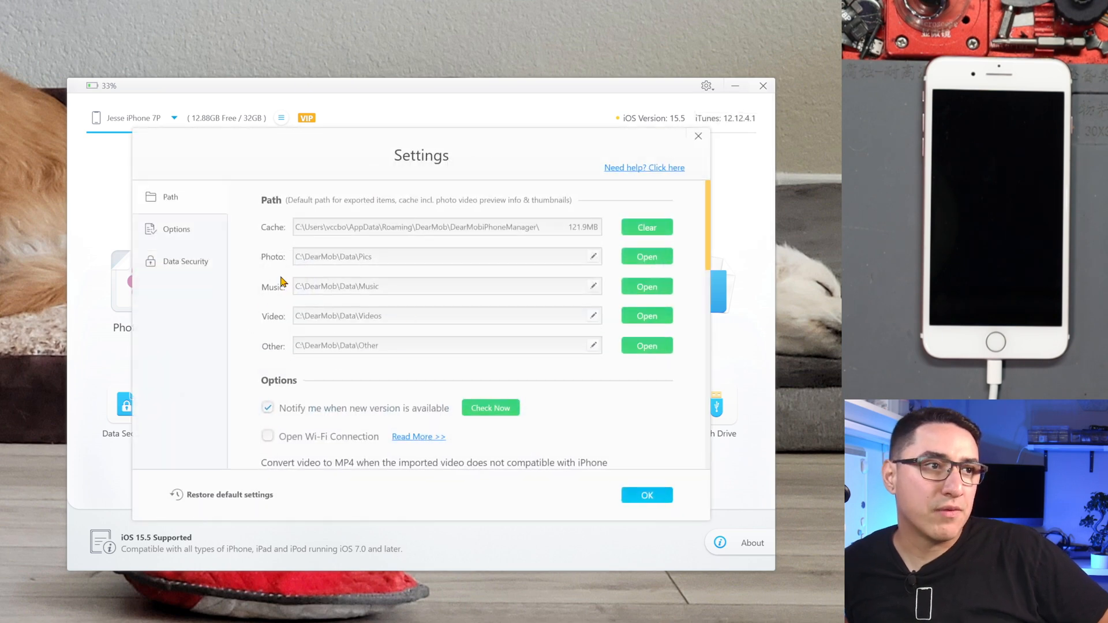
{"action": "left_click", "coordinate": [445, 256]}
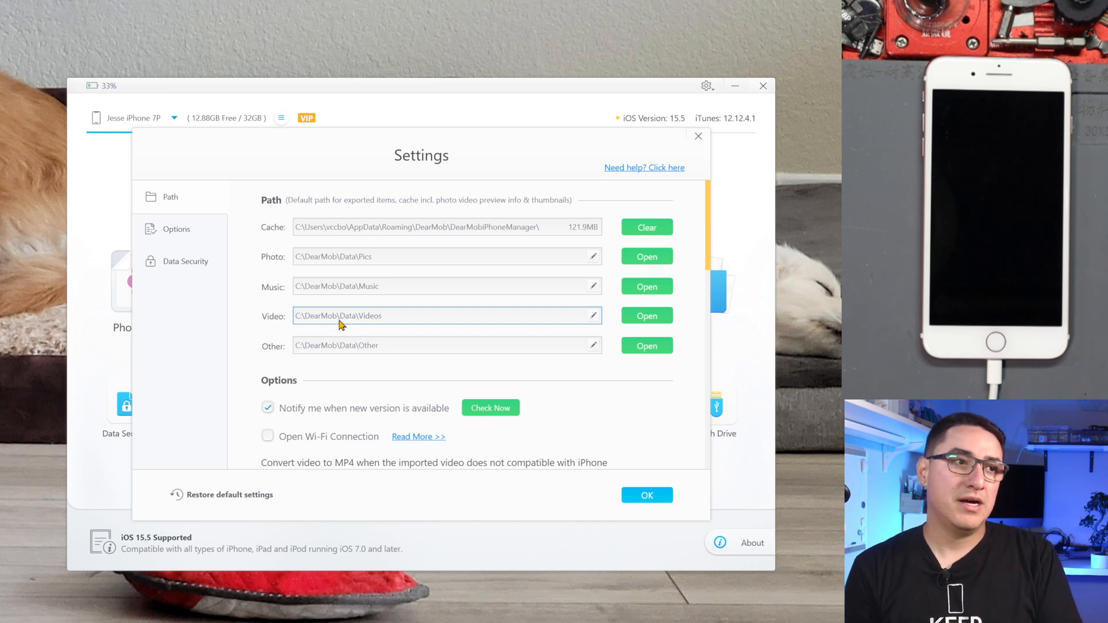
{"action": "mouse_move", "coordinate": [392, 314]}
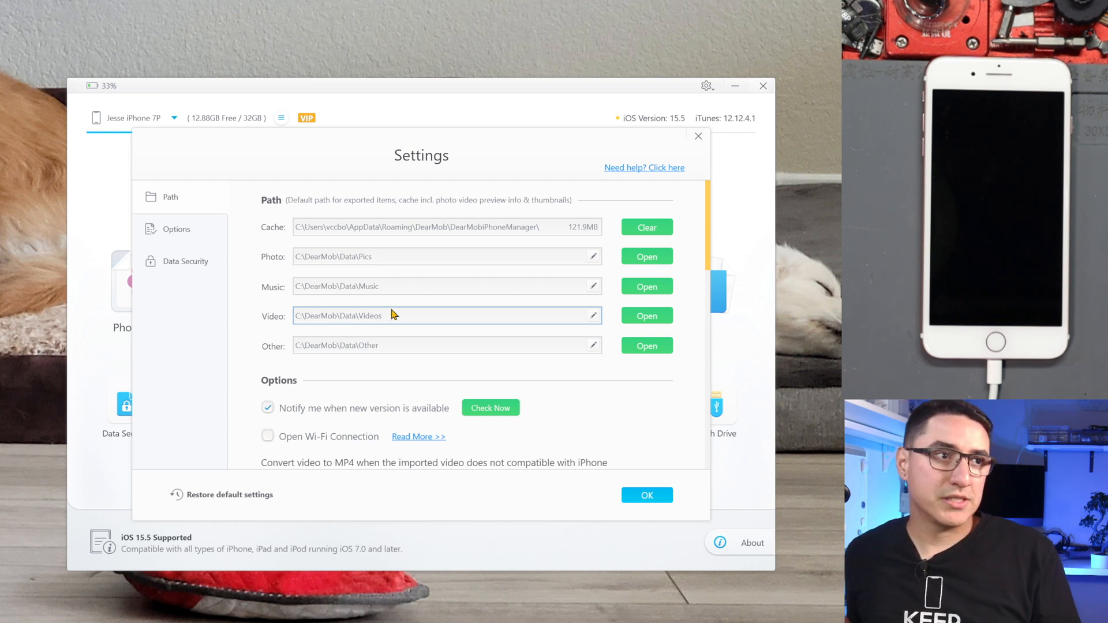
{"action": "mouse_move", "coordinate": [377, 314]}
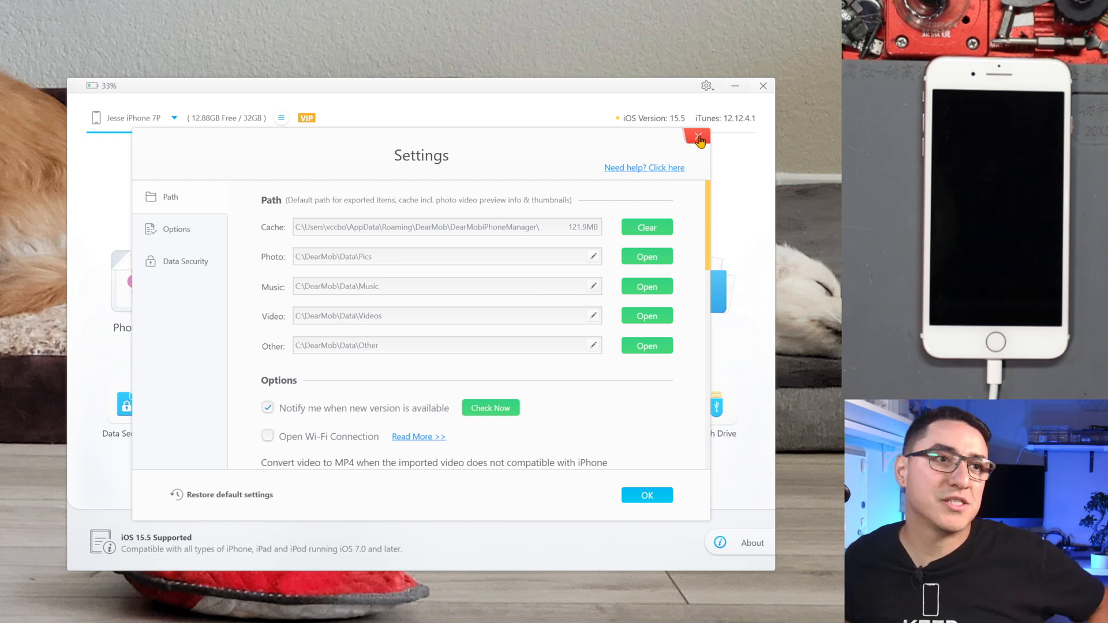
Step: Close Settings, open Photo Transfer, and group the Camera Roll photos by day
{"action": "left_click", "coordinate": [698, 138]}
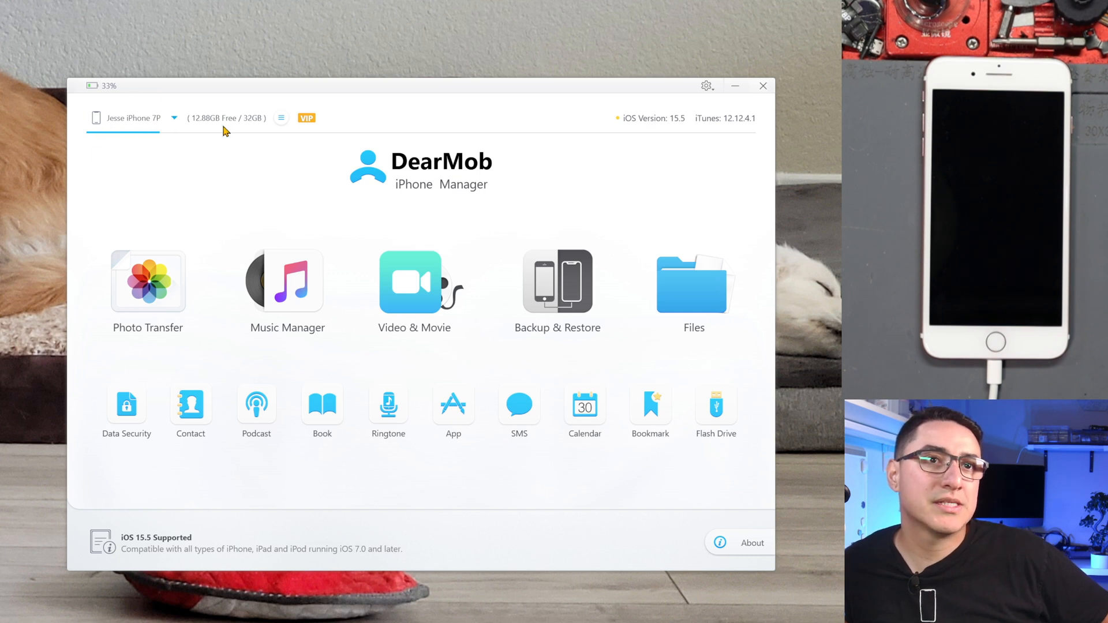
{"action": "mouse_move", "coordinate": [561, 427]}
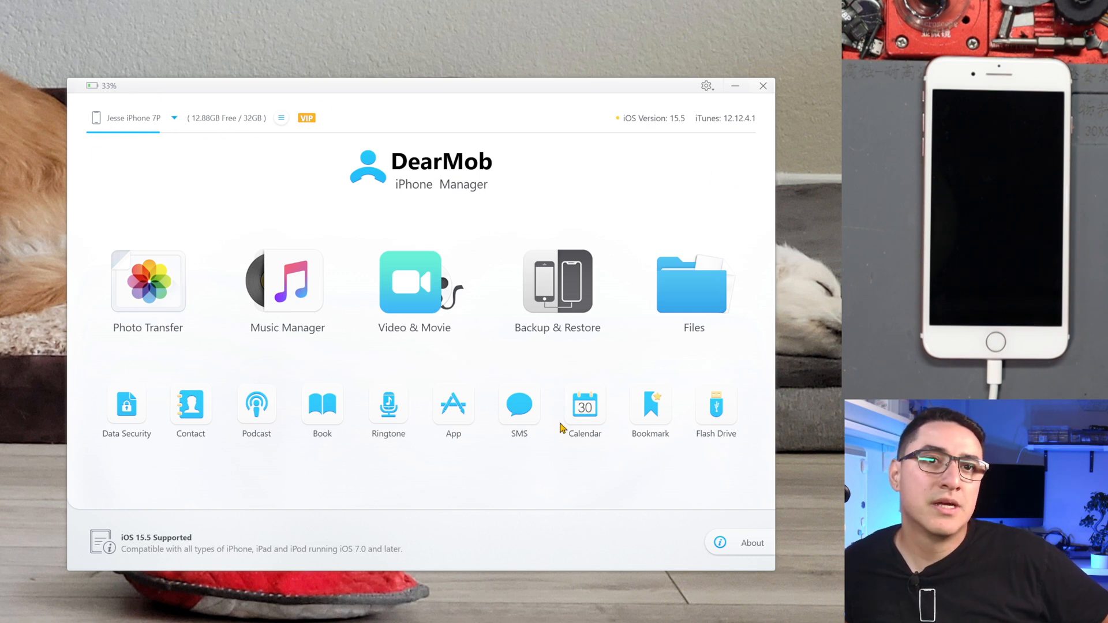
{"action": "mouse_move", "coordinate": [161, 265]}
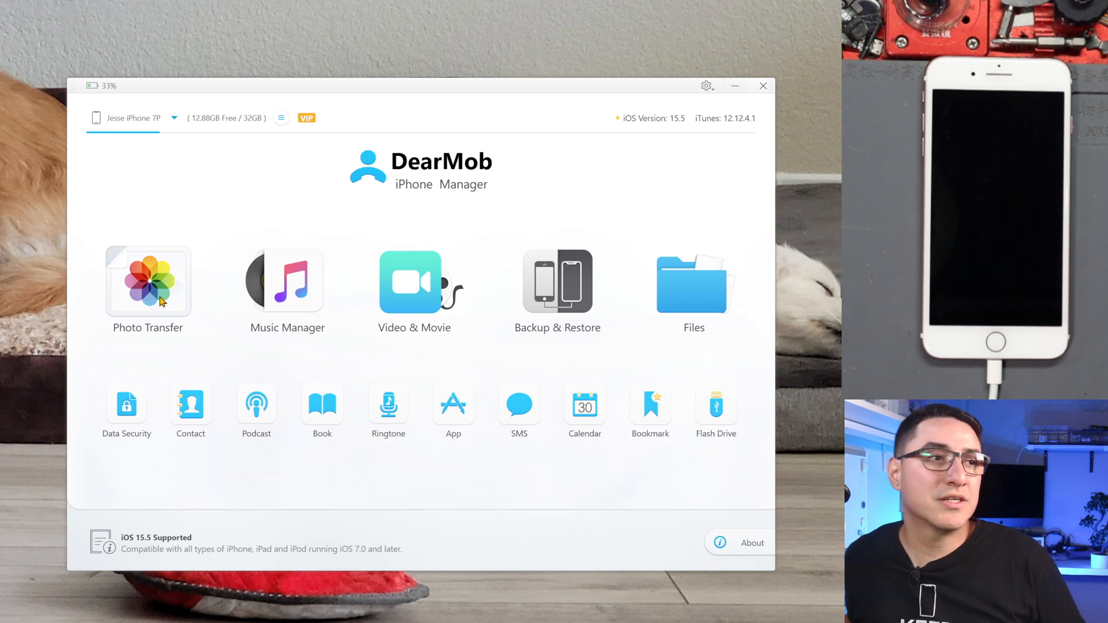
{"action": "left_click", "coordinate": [148, 283]}
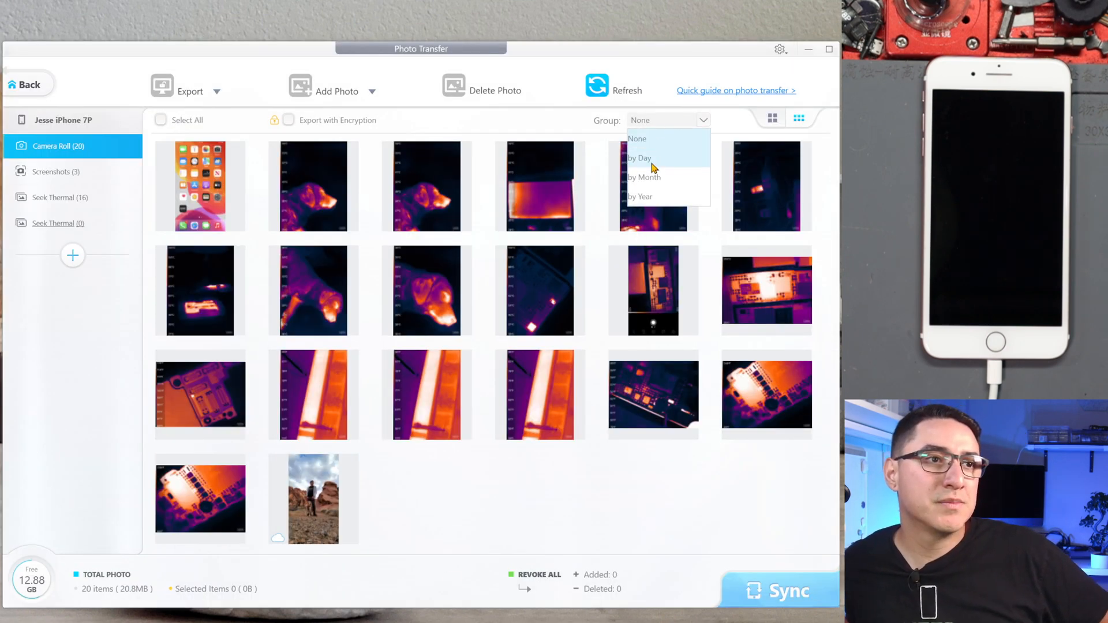
{"action": "left_click", "coordinate": [639, 157]}
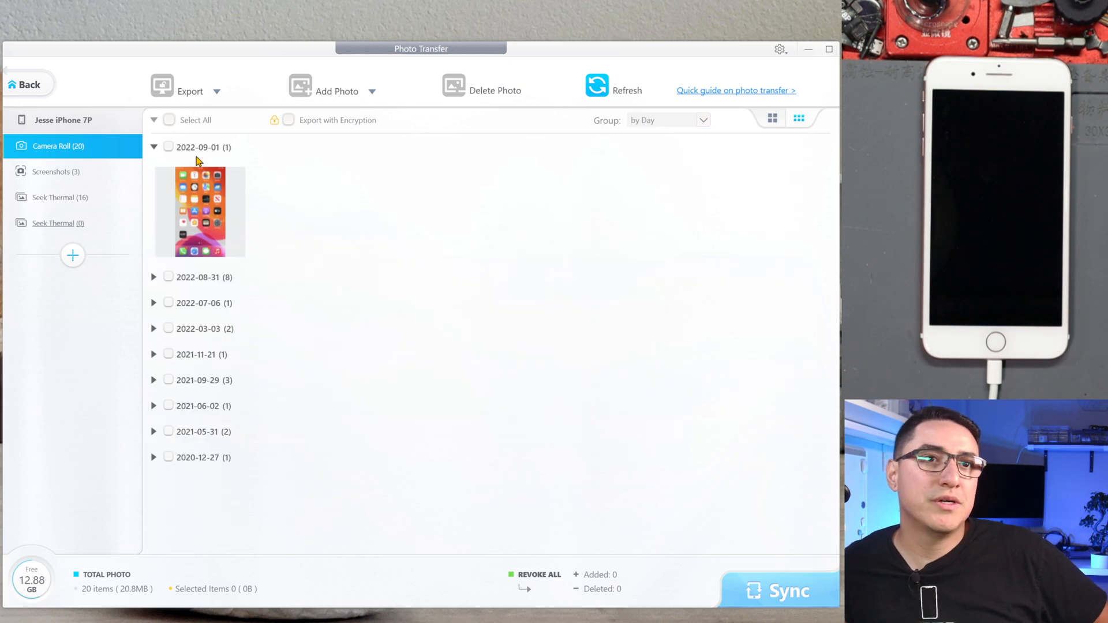
{"action": "mouse_move", "coordinate": [160, 158]}
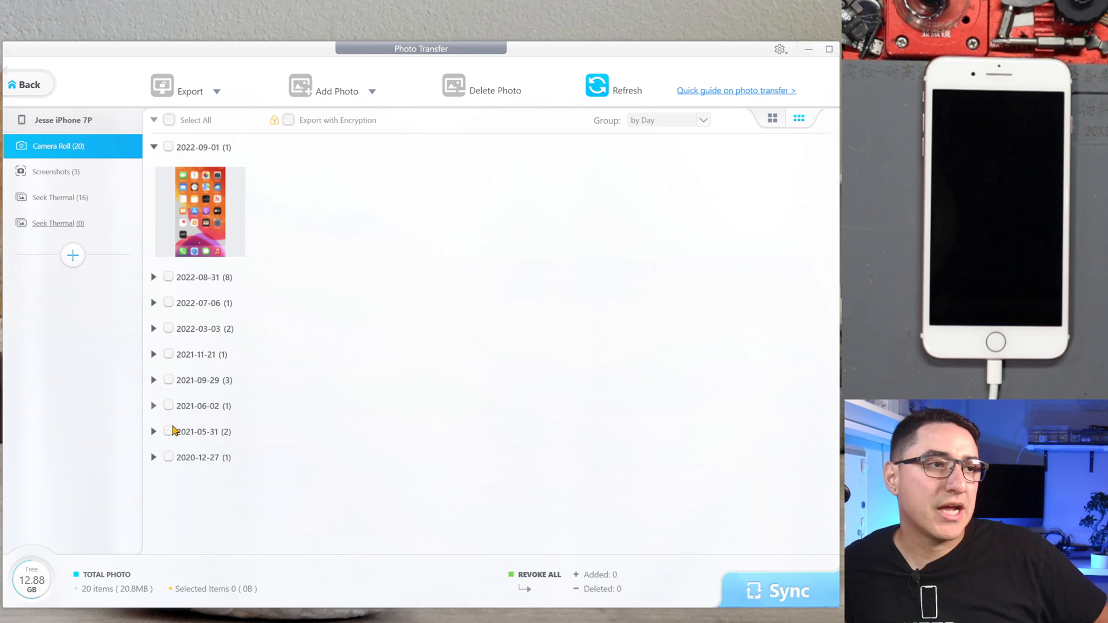
Step: Switch the photo grouping to by Month, then to by Year
{"action": "left_click", "coordinate": [665, 119]}
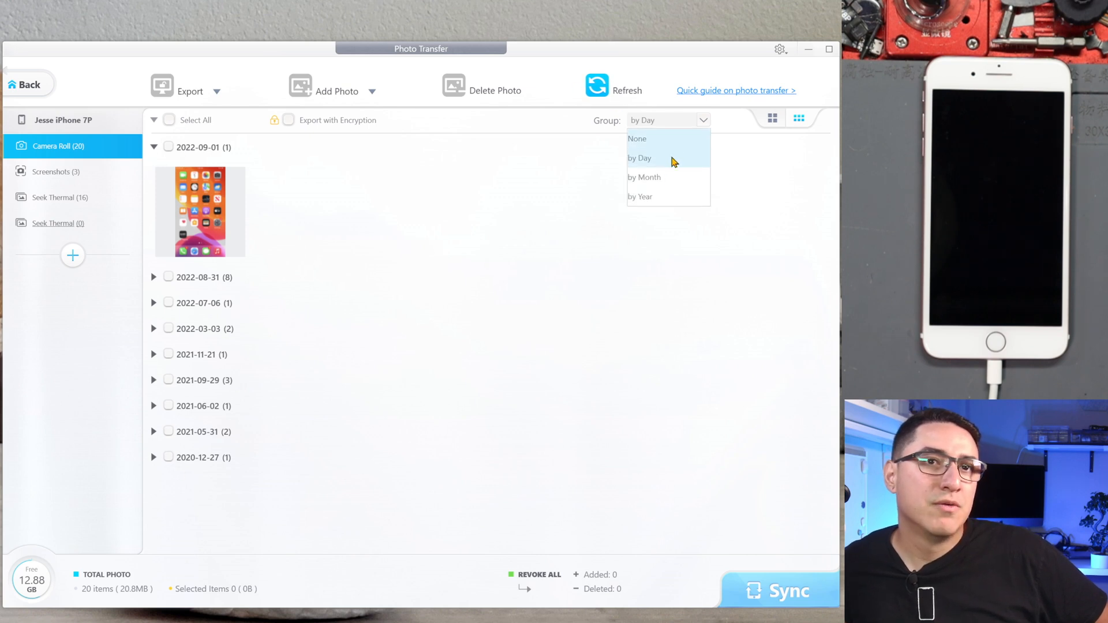
{"action": "left_click", "coordinate": [645, 177]}
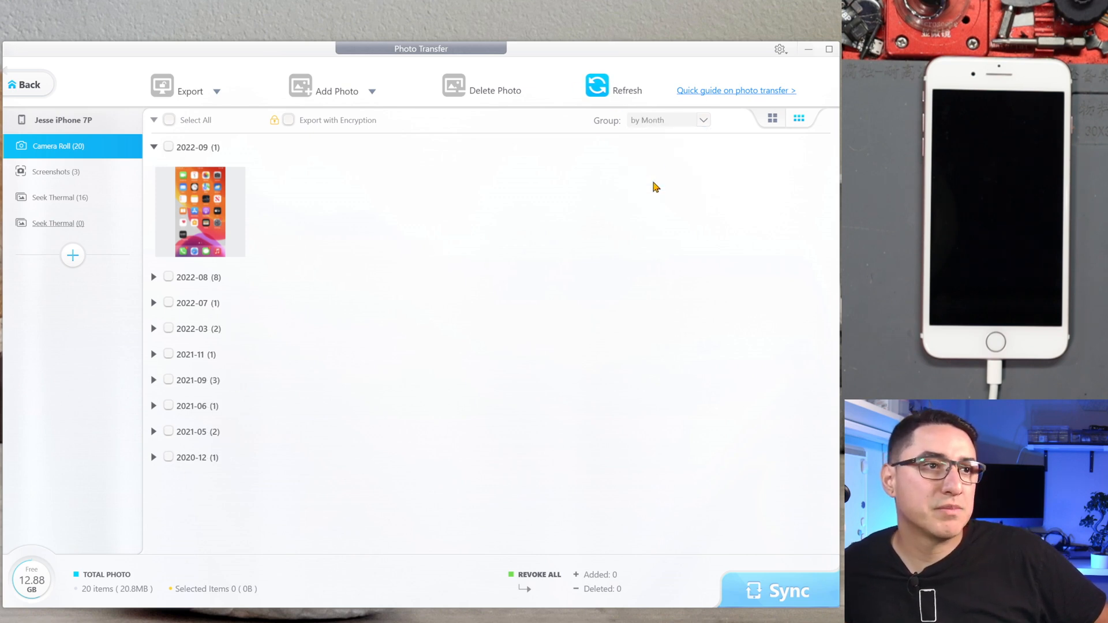
{"action": "left_click", "coordinate": [666, 120]}
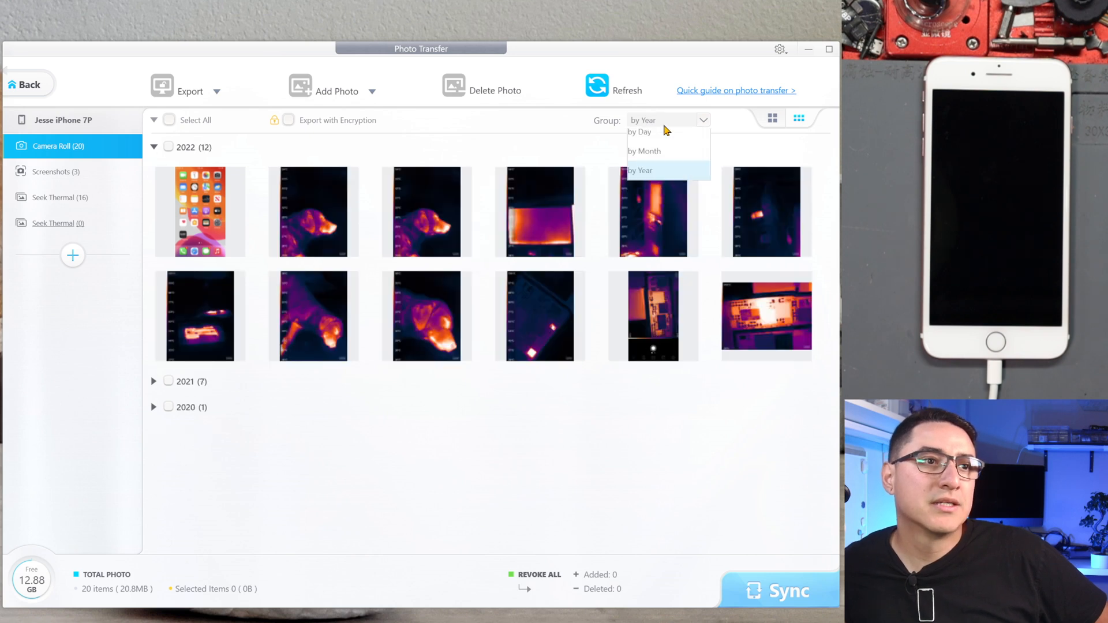
{"action": "left_click", "coordinate": [667, 121]}
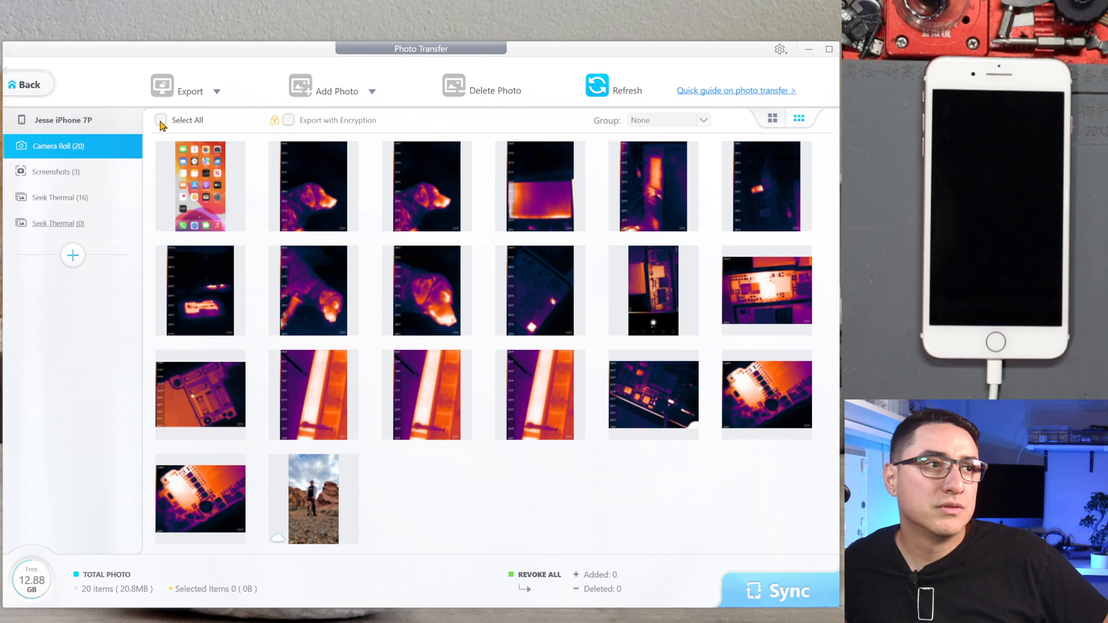
{"action": "mouse_move", "coordinate": [295, 214]}
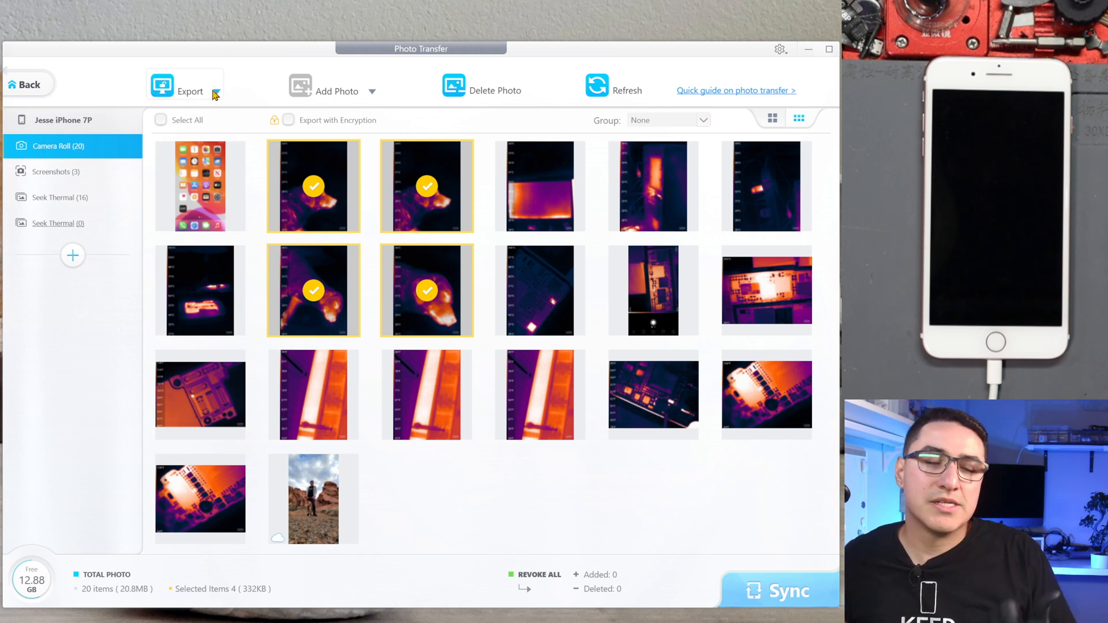
Step: Export the four chosen Camera Roll photos to the computer and unselect the first dog thermal photo
{"action": "left_click", "coordinate": [186, 91]}
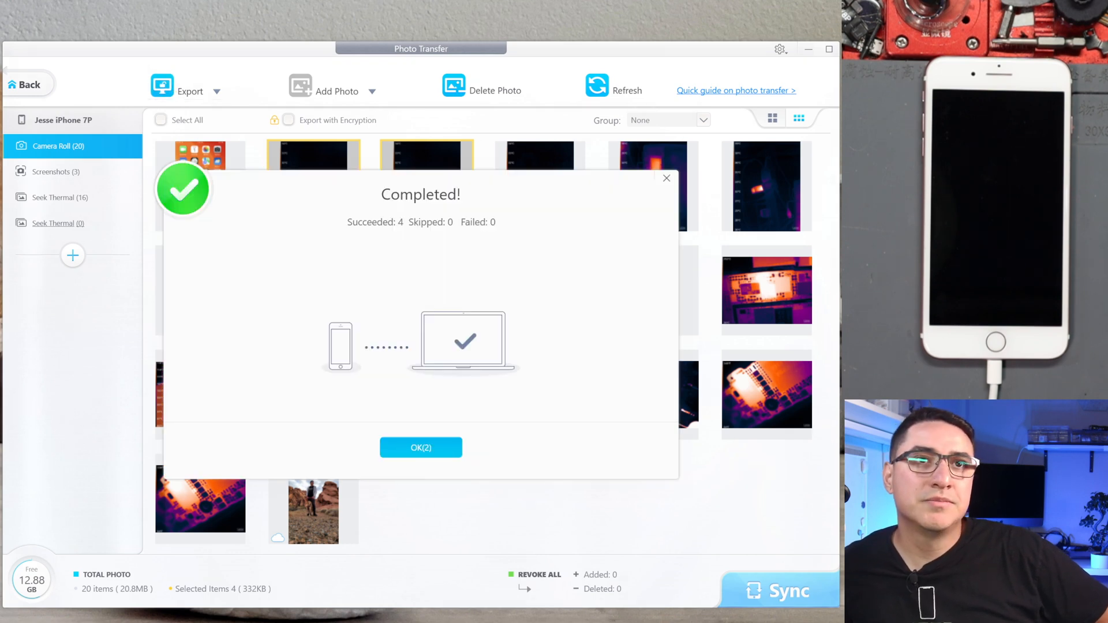
{"action": "left_click", "coordinate": [421, 447]}
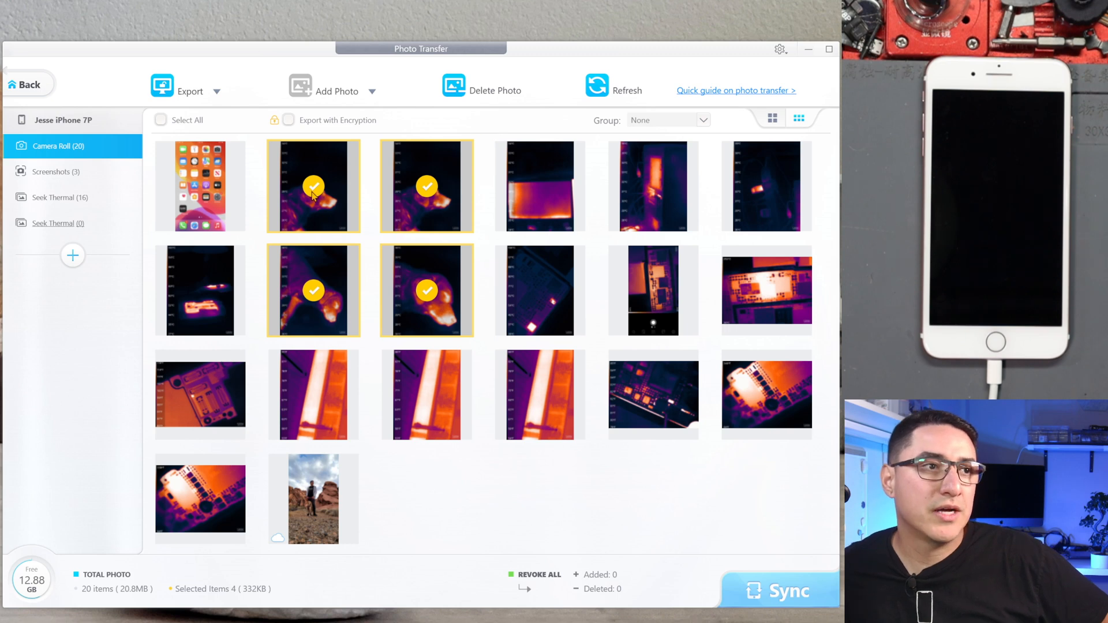
{"action": "left_click", "coordinate": [313, 186]}
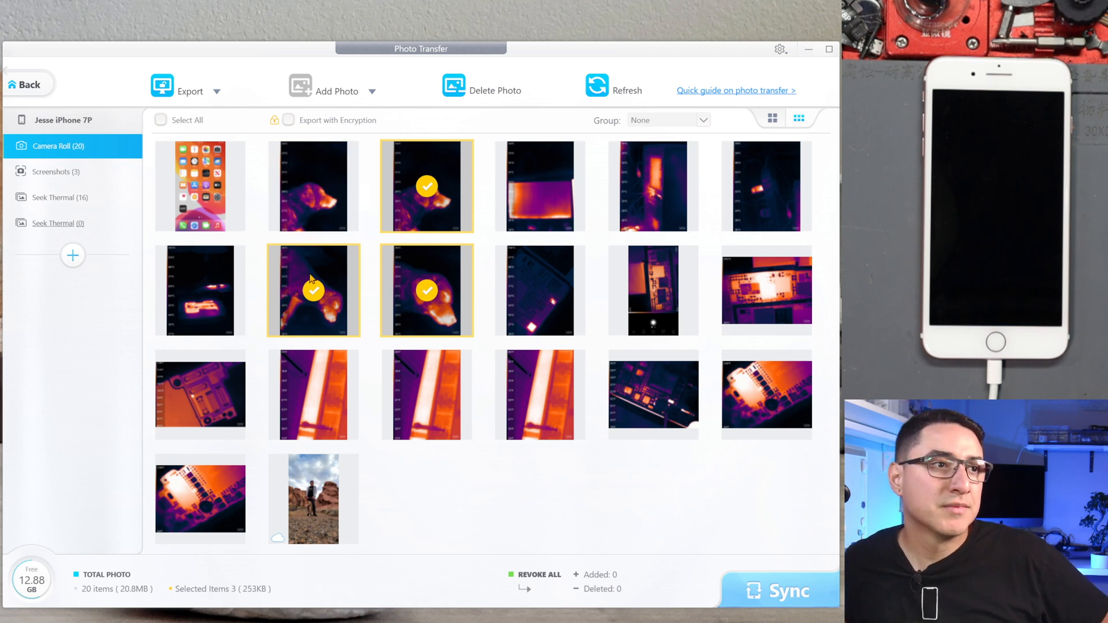
Step: Export all 20 Camera Roll photos (15 succeeded, 4 skipped, 1 failed), then deselect them
{"action": "left_click", "coordinate": [160, 119]}
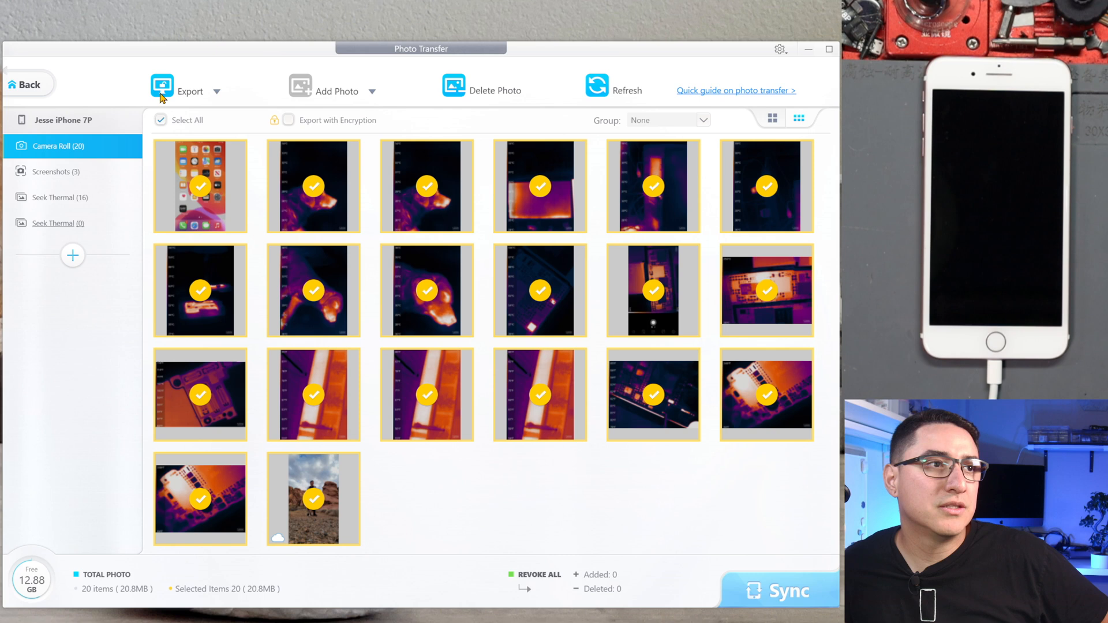
{"action": "left_click", "coordinate": [161, 85]}
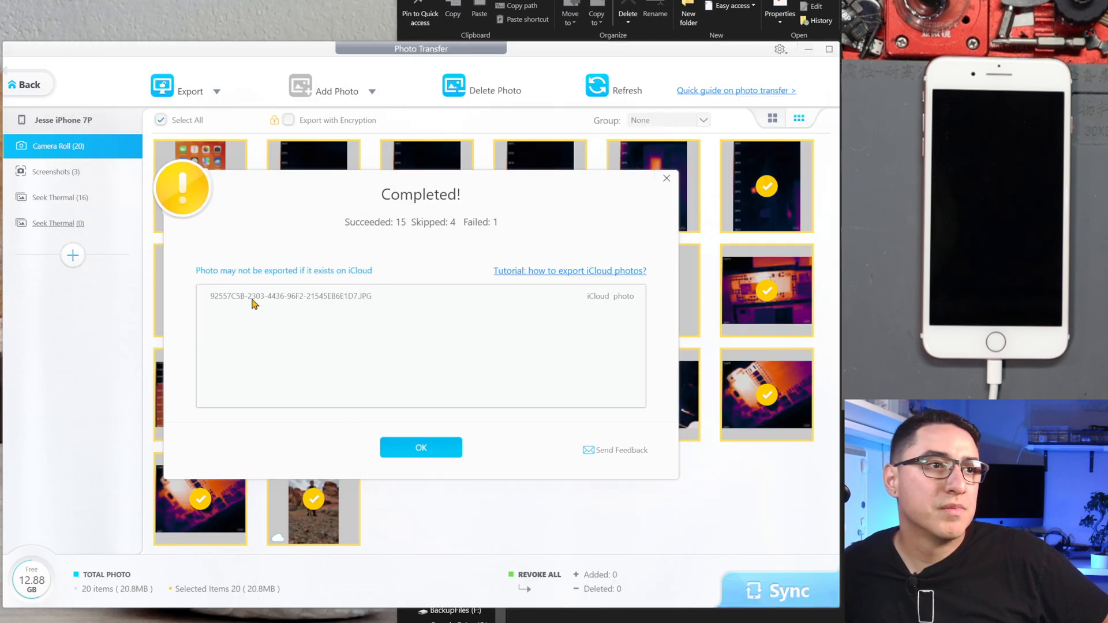
{"action": "mouse_move", "coordinate": [274, 299]}
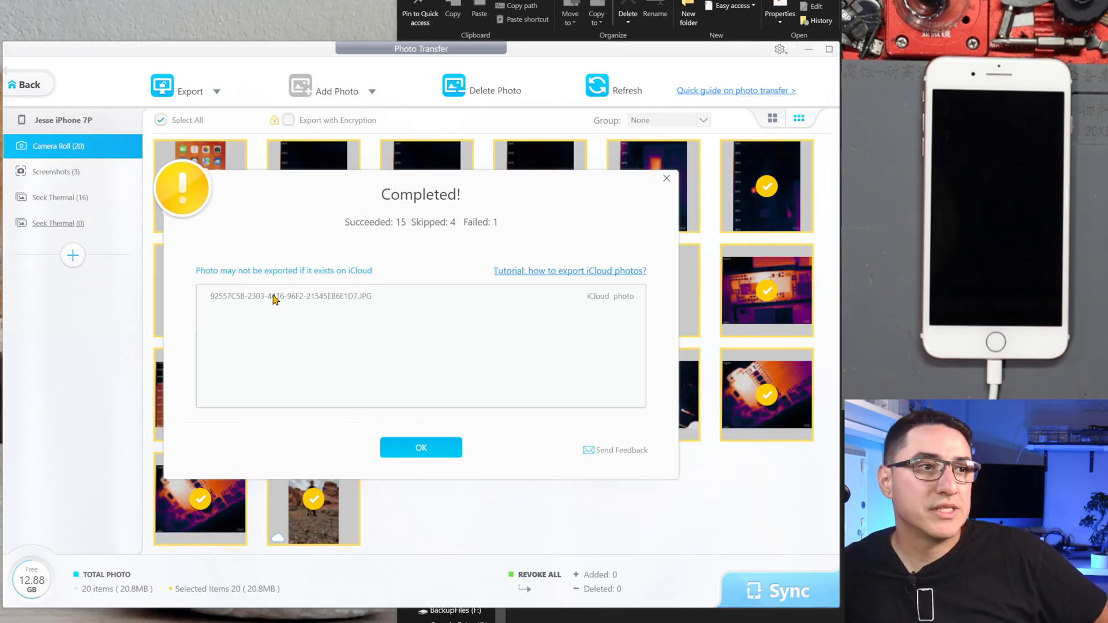
{"action": "left_click", "coordinate": [420, 447]}
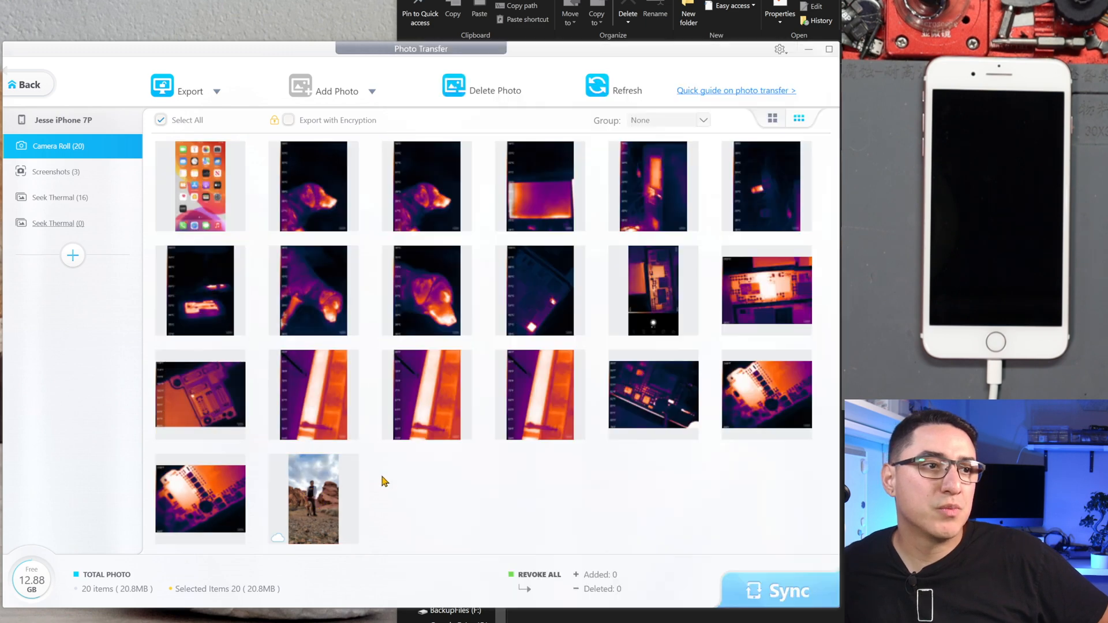
{"action": "left_click", "coordinate": [161, 119]}
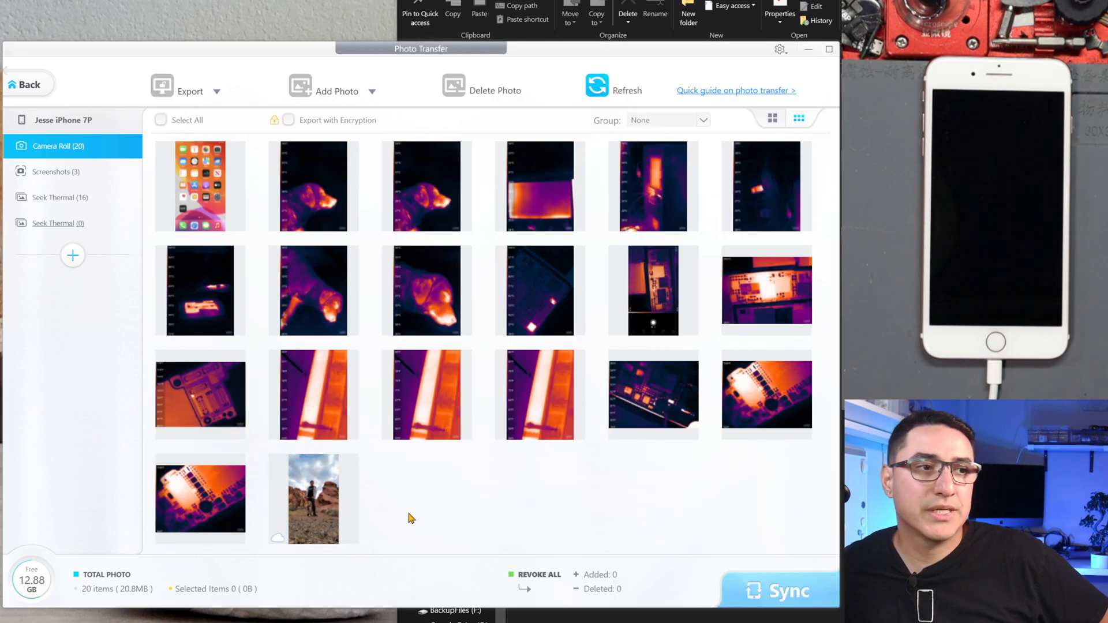
{"action": "mouse_move", "coordinate": [445, 538]}
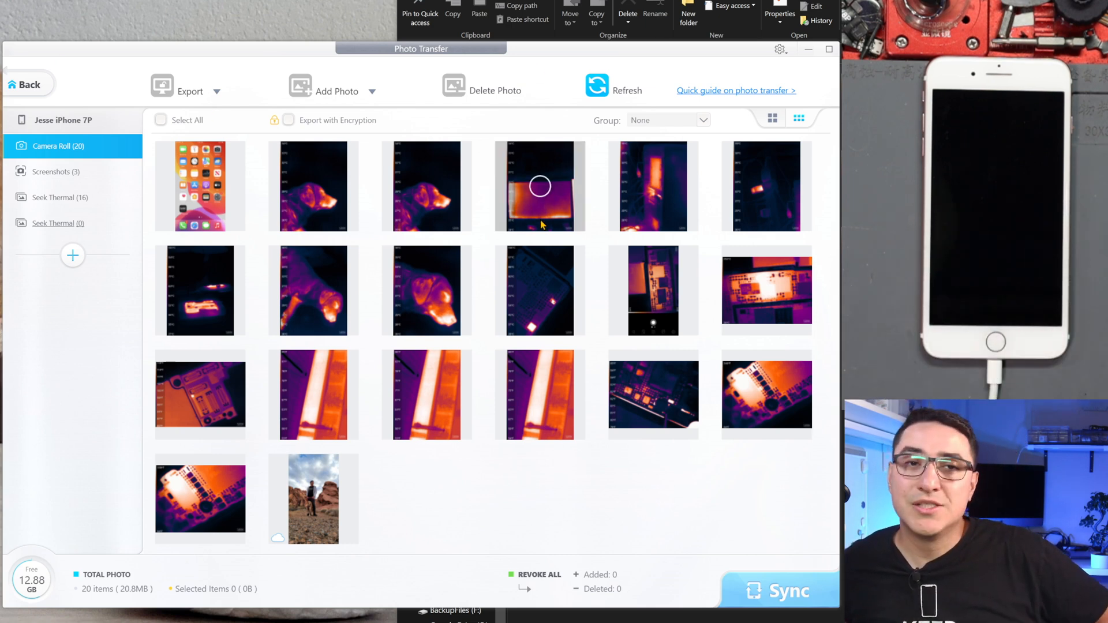
{"action": "mouse_move", "coordinate": [72, 255]}
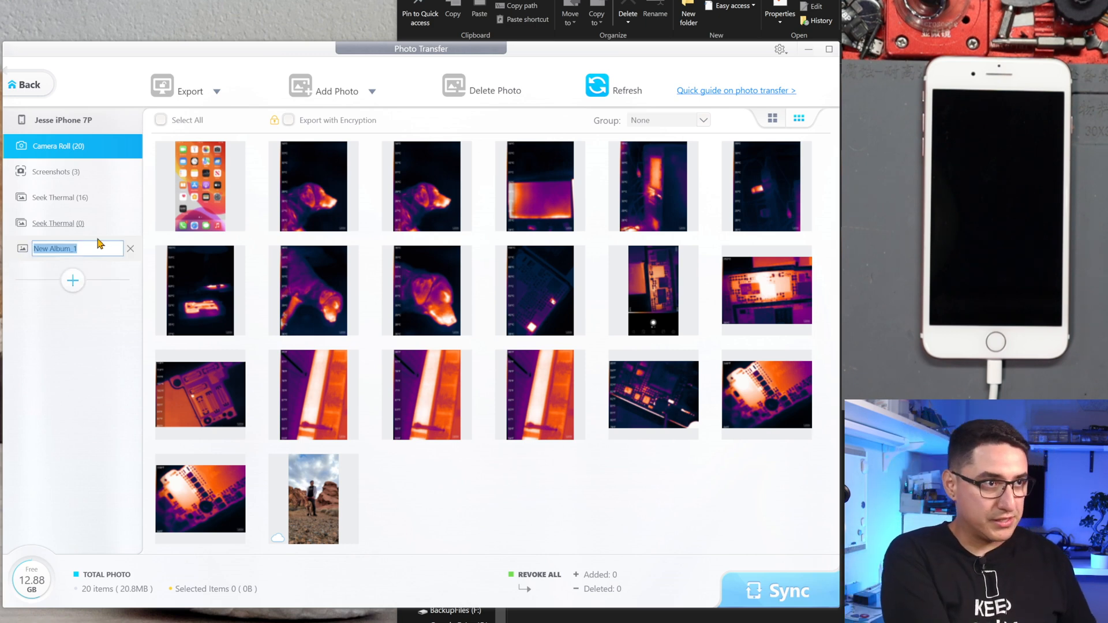
Step: Name the new album 'Sony A7 Pics' and add five photos from the computer to it
{"action": "type", "text": "Sony A7 Pics (0"}
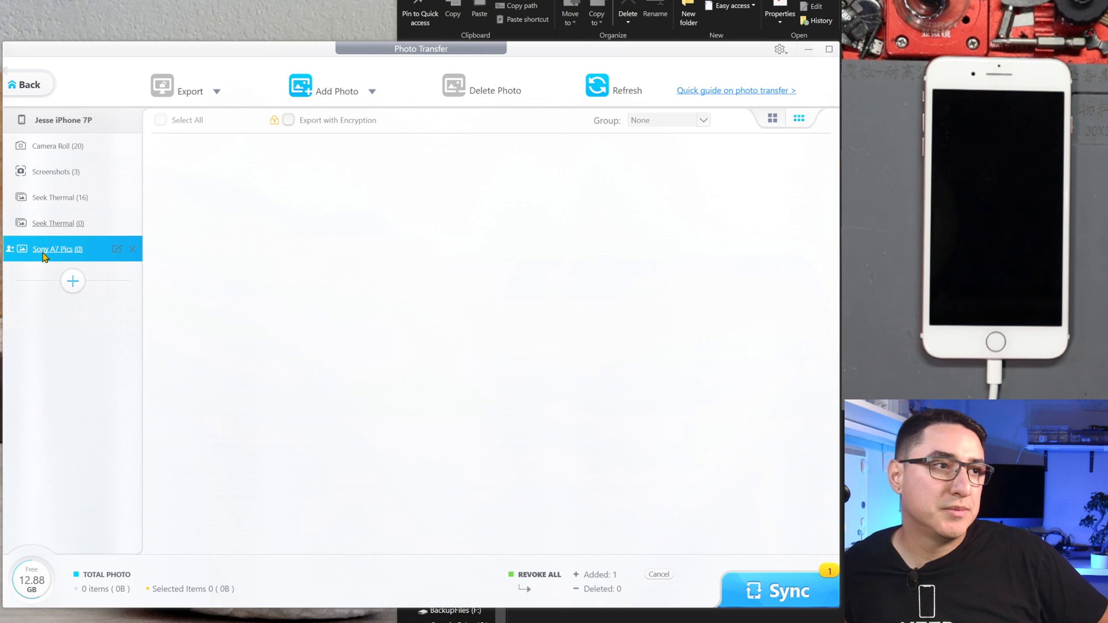
{"action": "mouse_move", "coordinate": [352, 120]}
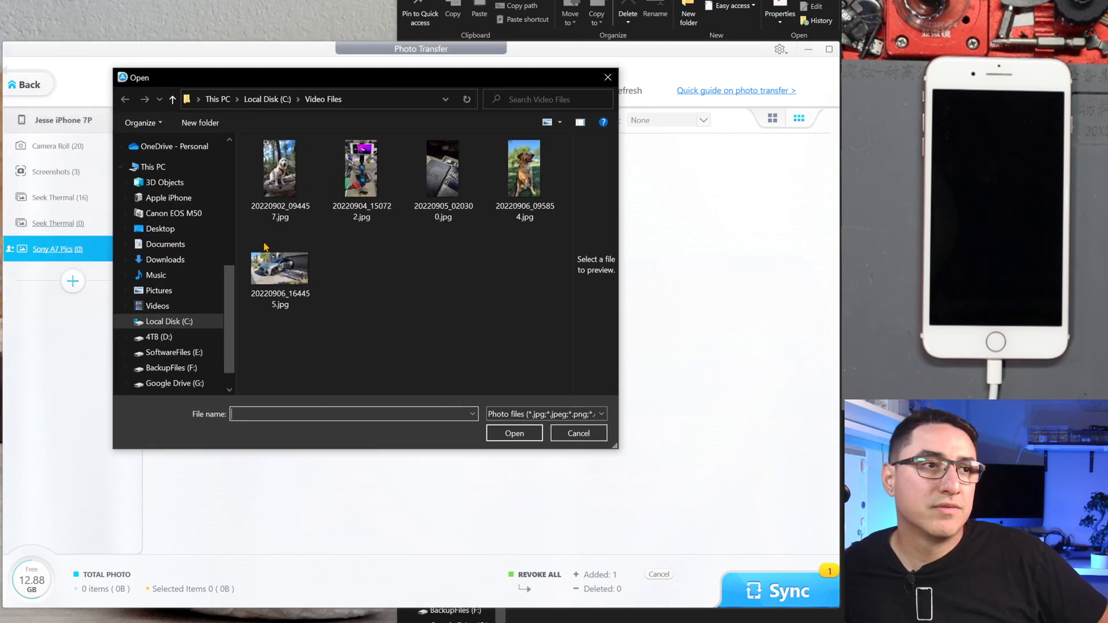
{"action": "left_click_drag", "start_coordinate": [614, 449], "coordinate": [735, 476]}
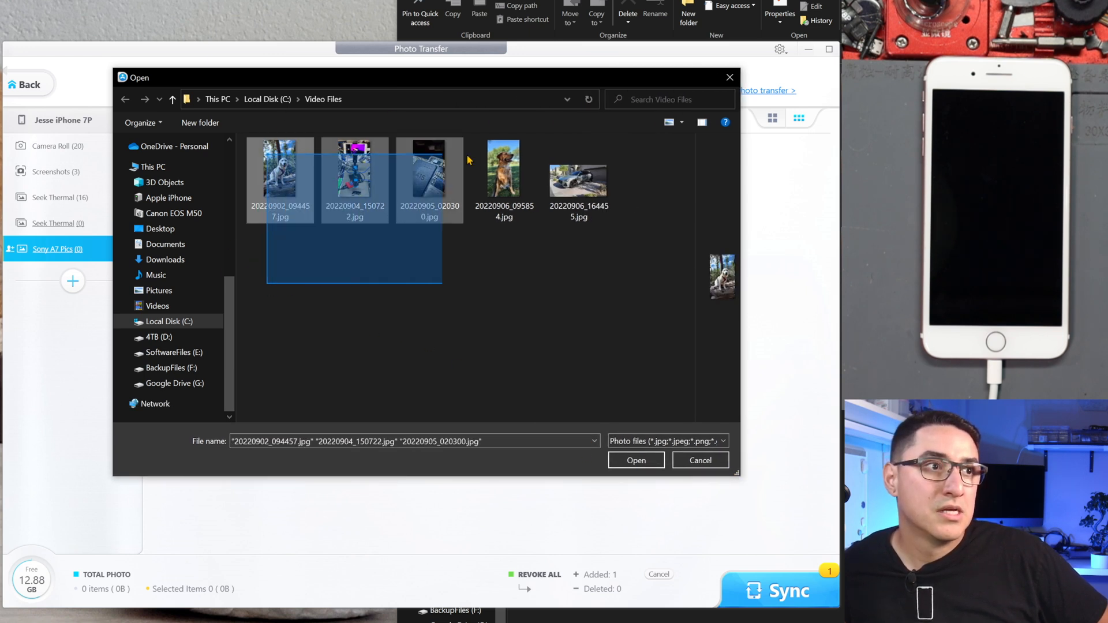
{"action": "left_click", "coordinate": [634, 460]}
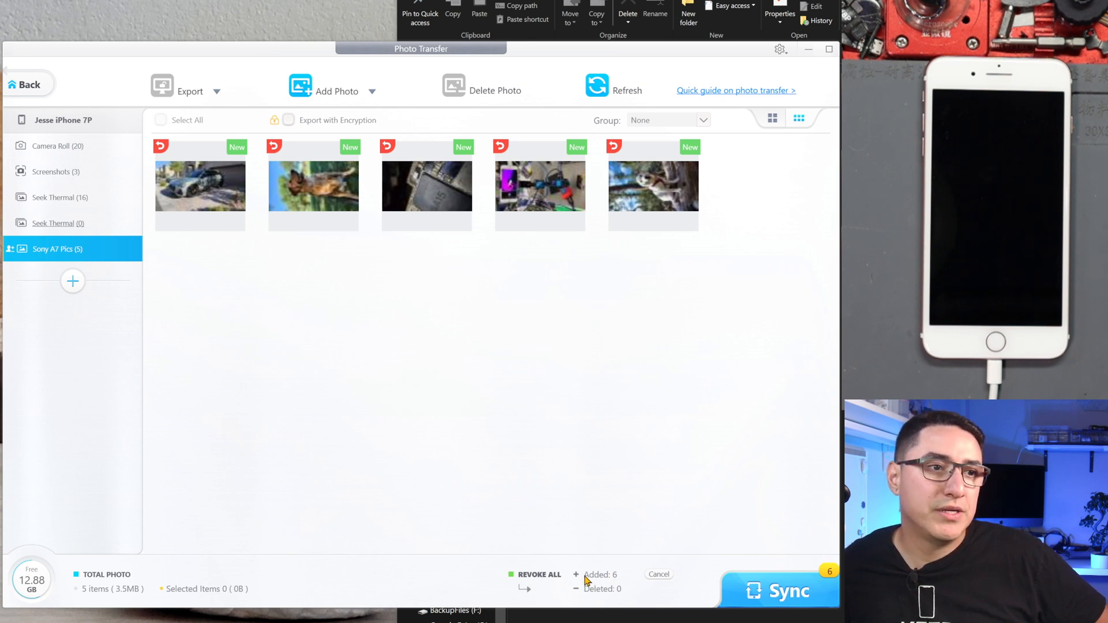
{"action": "mouse_move", "coordinate": [590, 597]}
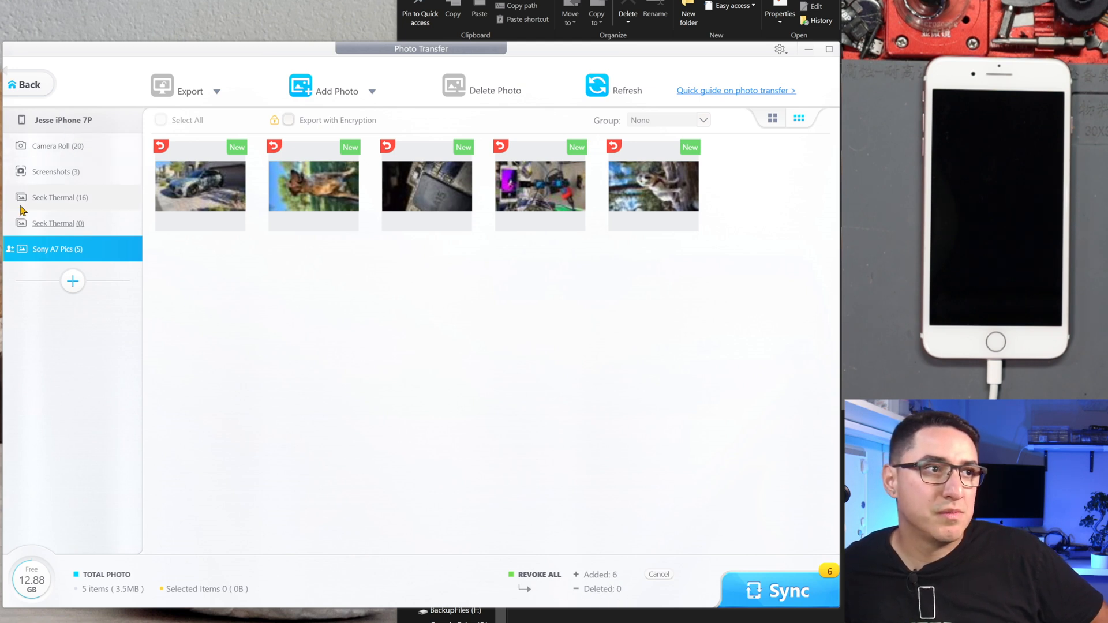
{"action": "mouse_move", "coordinate": [769, 520]}
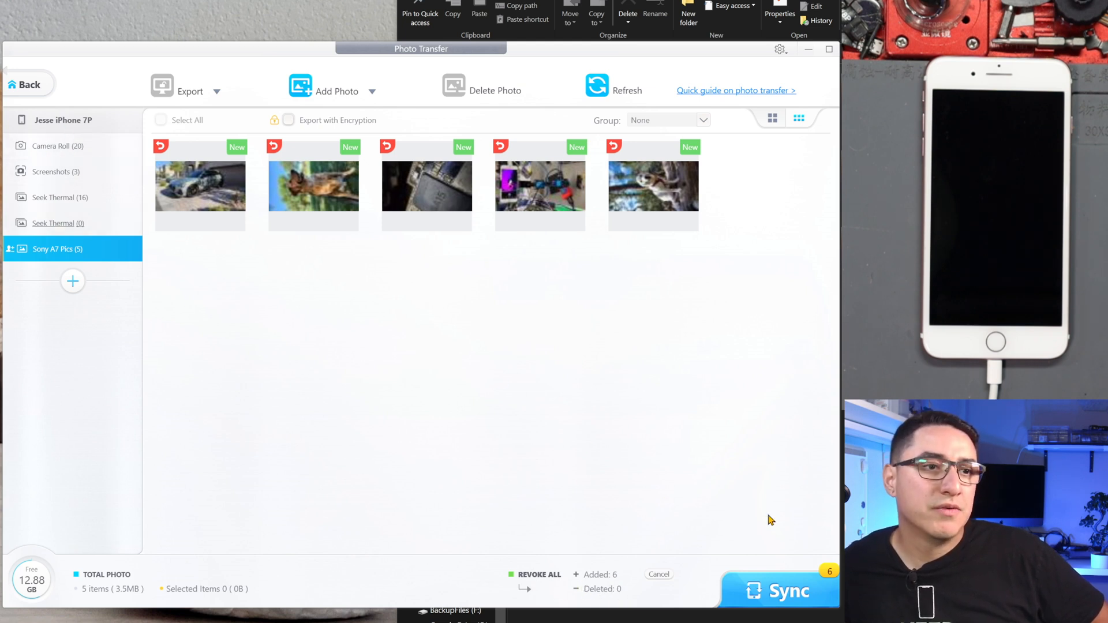
Step: Sync the pending Sony A7 Pics album and its five photos to the iPhone
{"action": "left_click", "coordinate": [779, 591]}
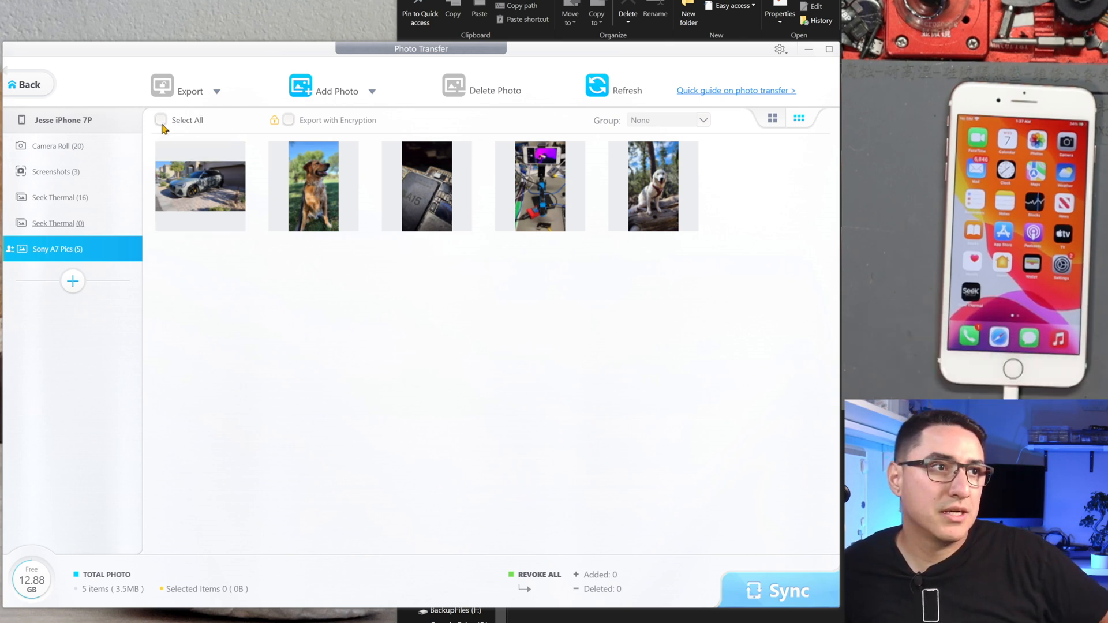
Step: Select all five Sony A7 Pics photos, delete them, sync, and close the completion report
{"action": "left_click", "coordinate": [161, 119]}
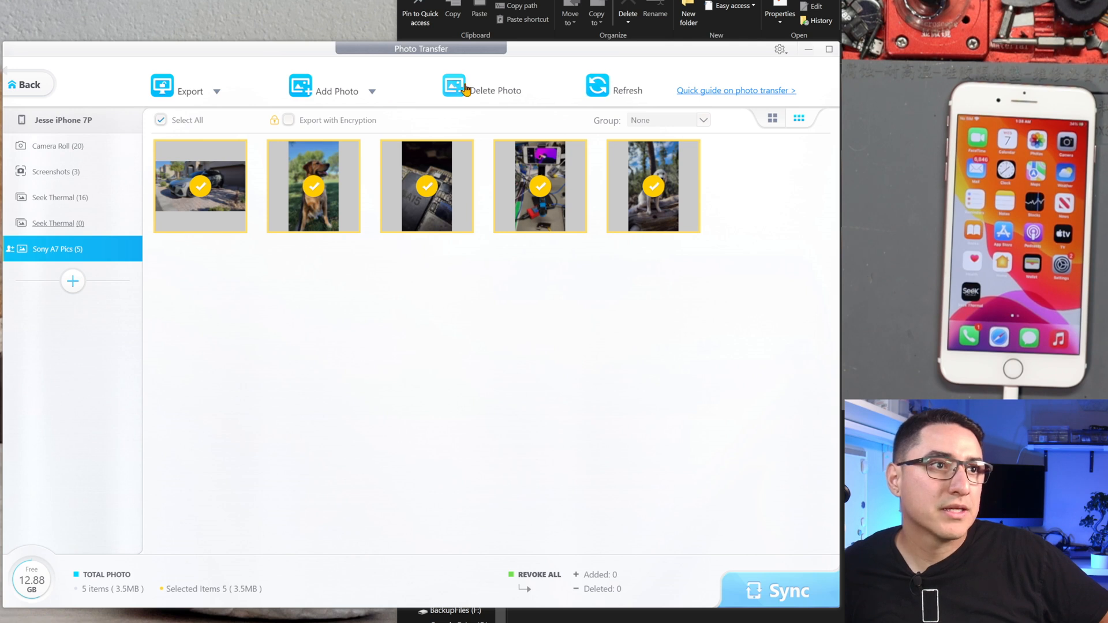
{"action": "left_click", "coordinate": [482, 86]}
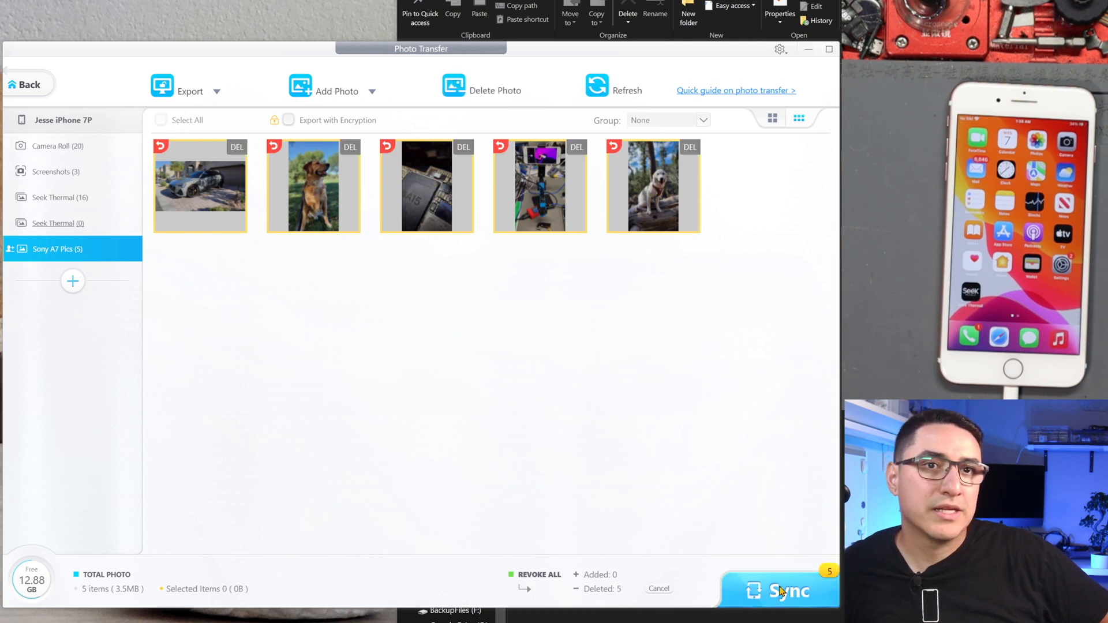
{"action": "mouse_move", "coordinate": [566, 598]}
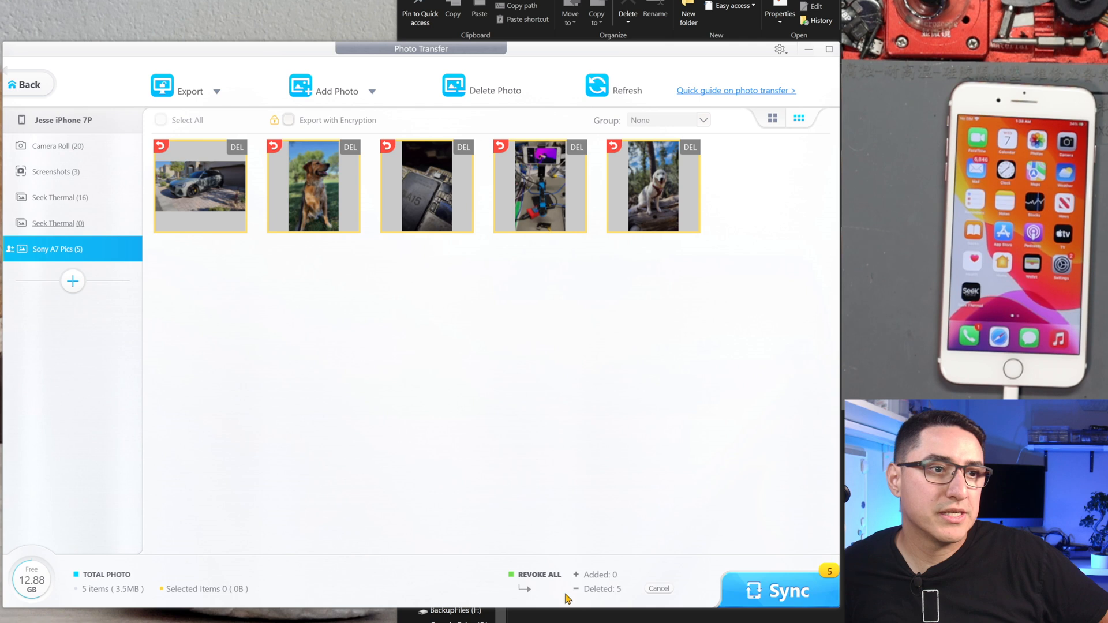
{"action": "mouse_move", "coordinate": [636, 180]}
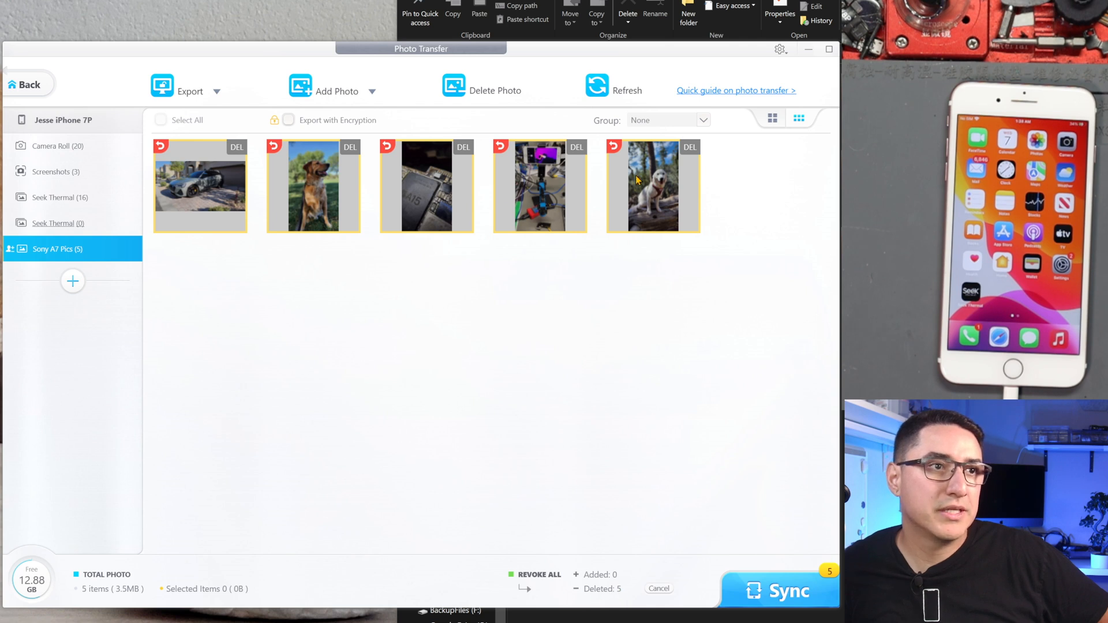
{"action": "mouse_move", "coordinate": [827, 552]}
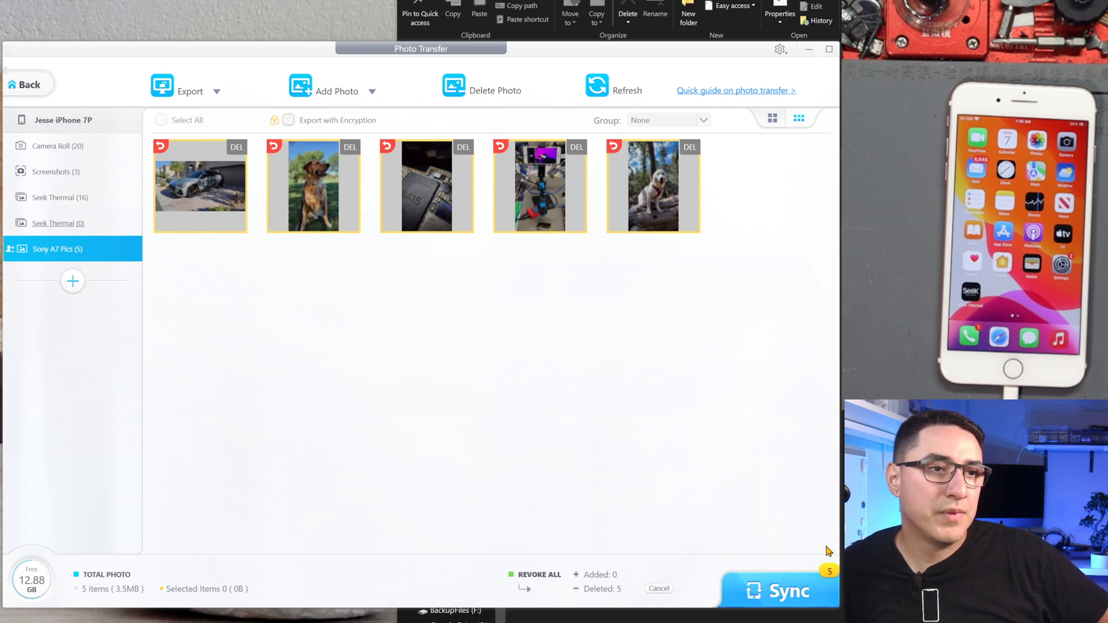
{"action": "left_click", "coordinate": [779, 591]}
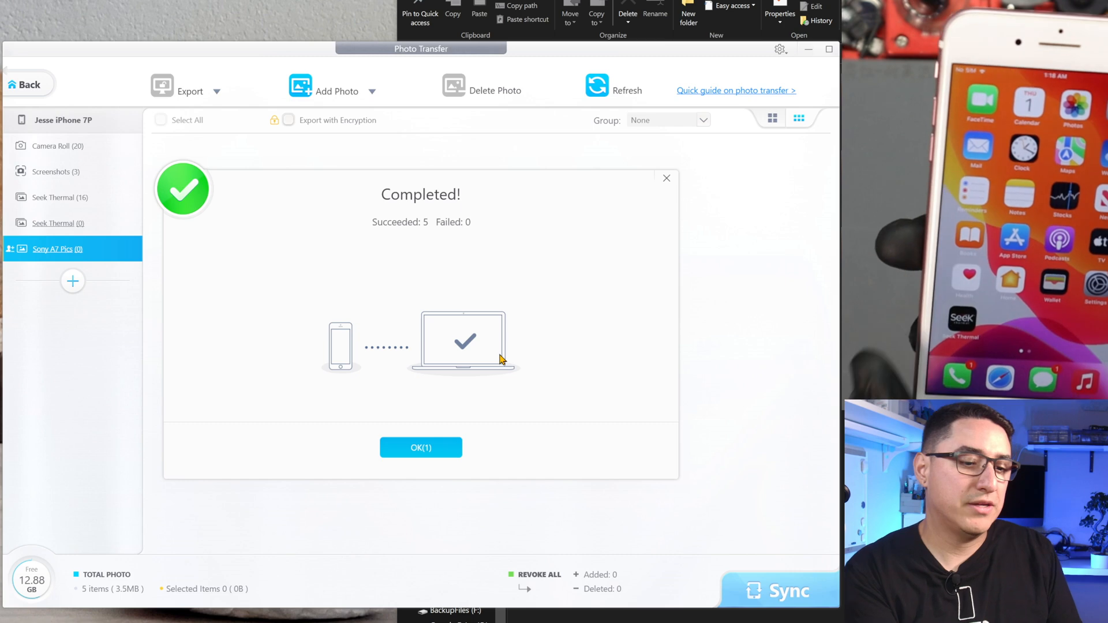
{"action": "left_click", "coordinate": [420, 447]}
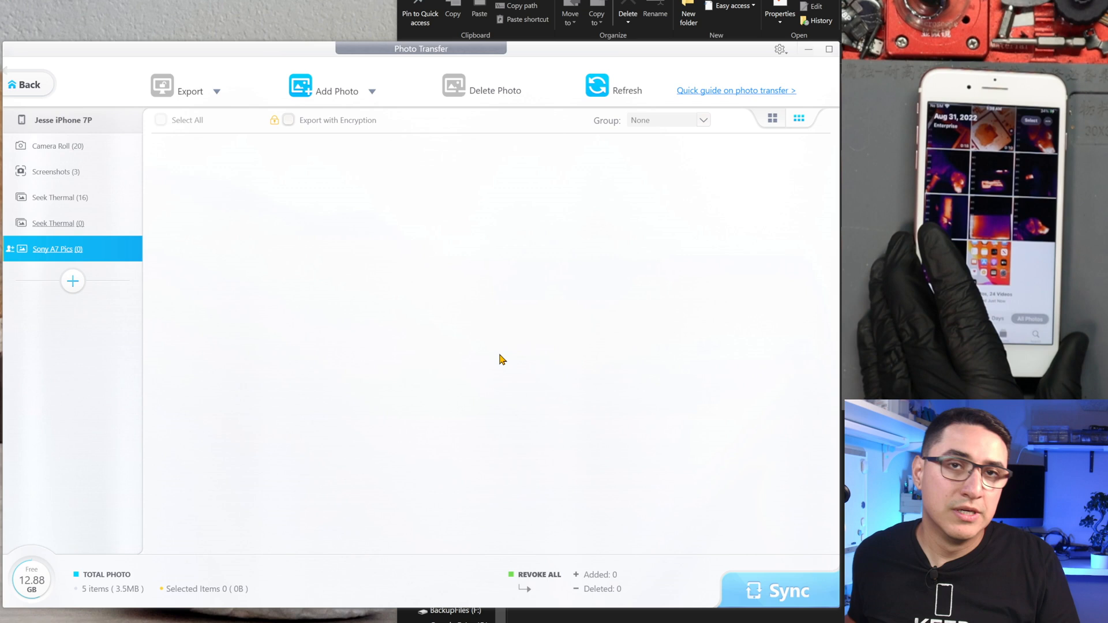
{"action": "mouse_move", "coordinate": [346, 265]}
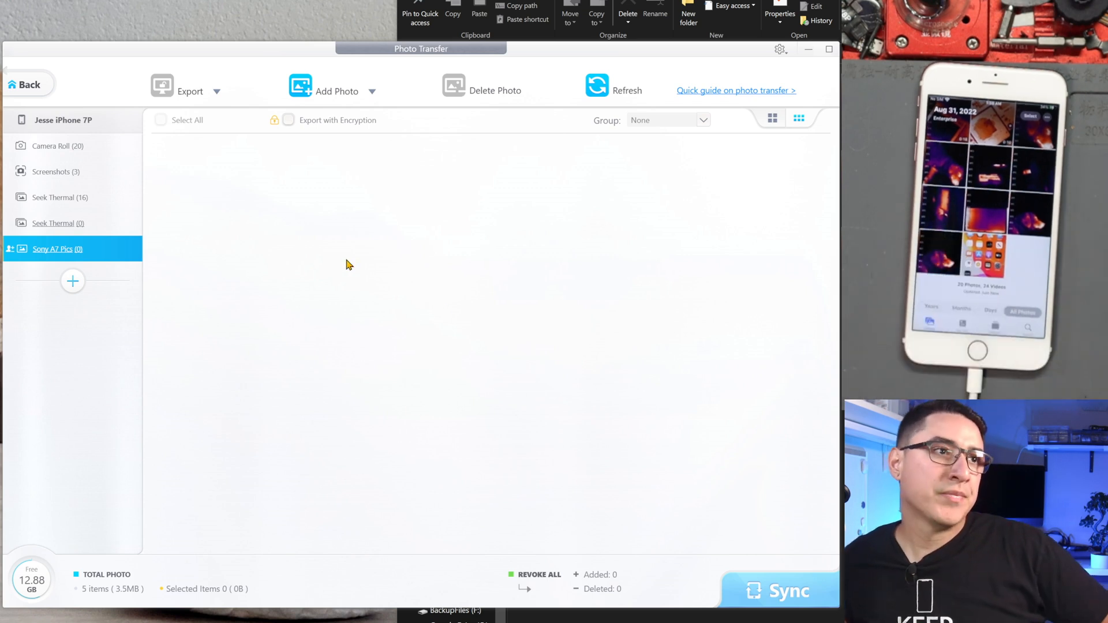
{"action": "mouse_move", "coordinate": [366, 219]}
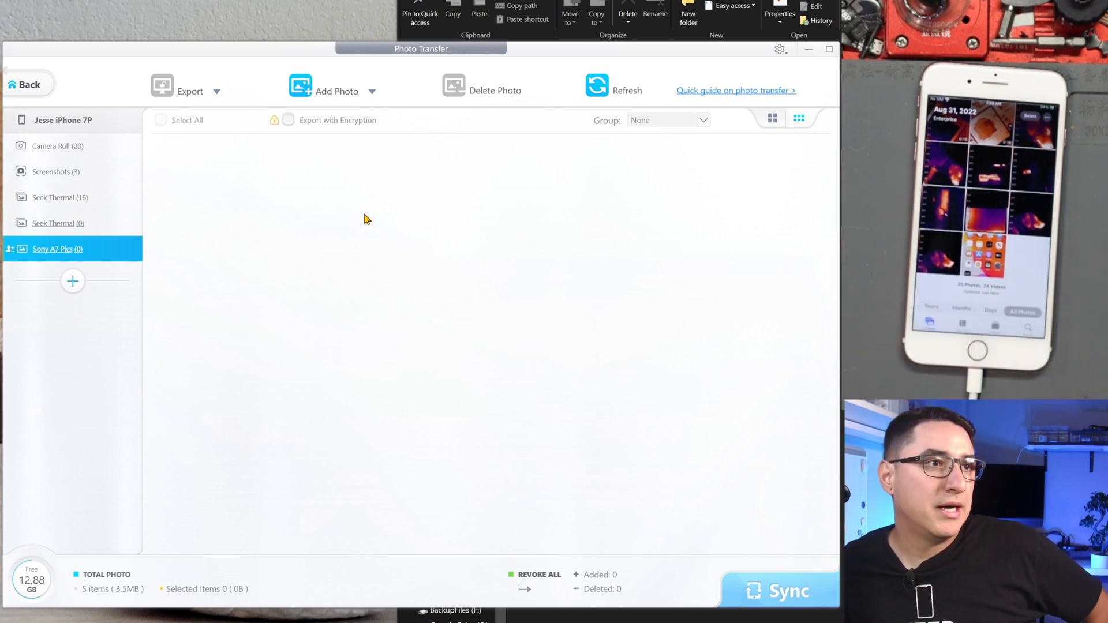
Step: Browse Camera Roll, Seek Thermal (16) and Seek Thermal (0), then go back to the home screen
{"action": "left_click", "coordinate": [57, 145]}
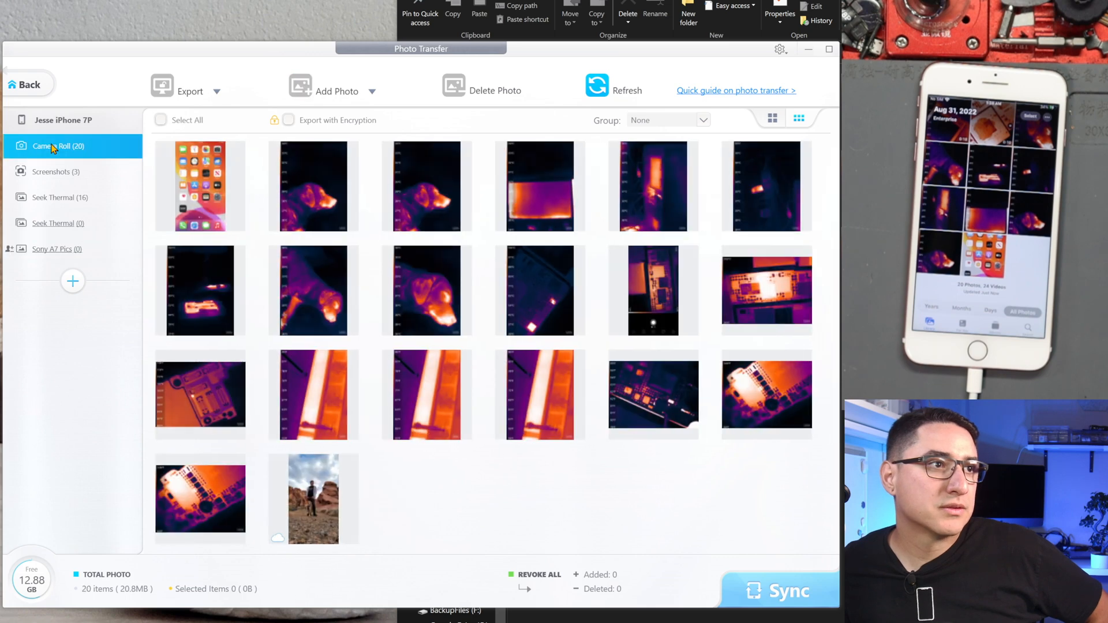
{"action": "left_click", "coordinate": [60, 197]}
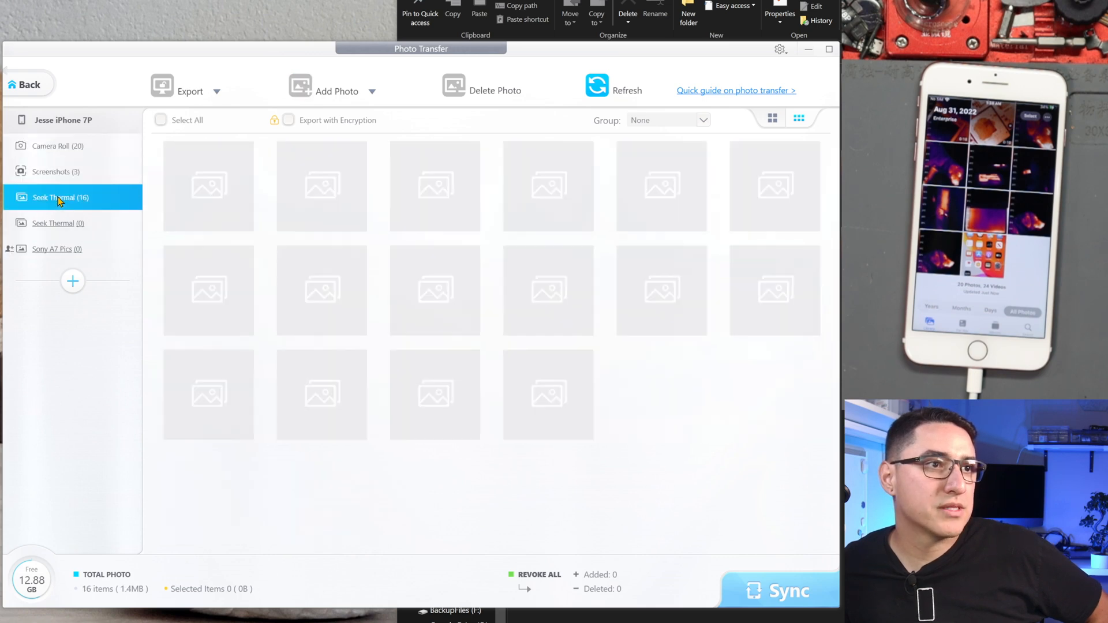
{"action": "left_click", "coordinate": [59, 223]}
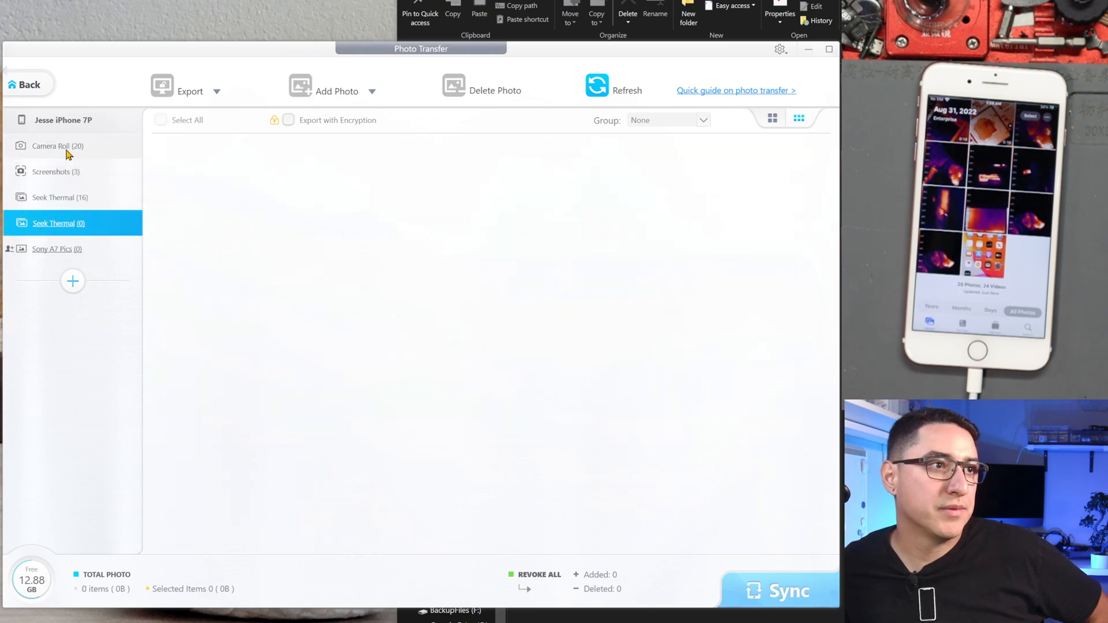
{"action": "left_click", "coordinate": [27, 85]}
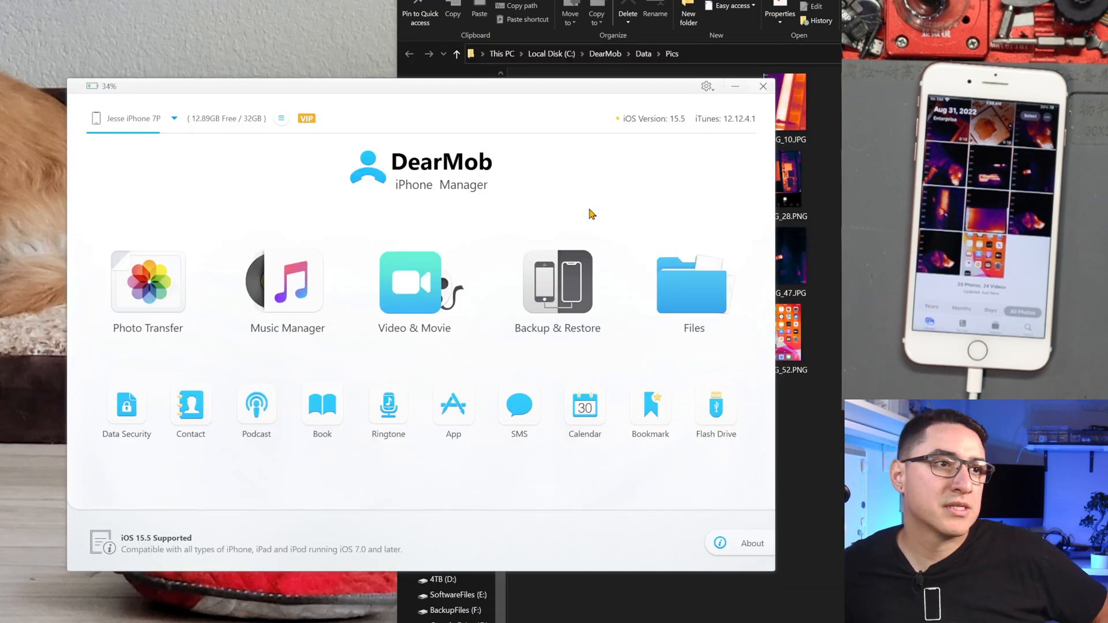
Step: Add the 20220828_151150 clip to Home Video, sync it to the iPhone, and return home
{"action": "left_click", "coordinate": [415, 283]}
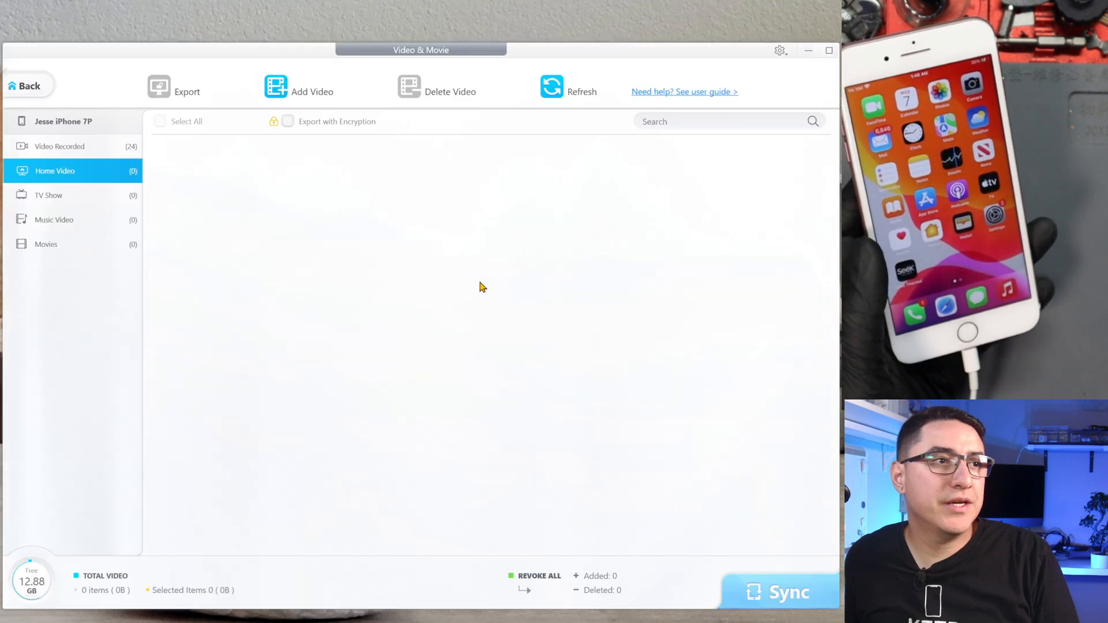
{"action": "left_click", "coordinate": [60, 146]}
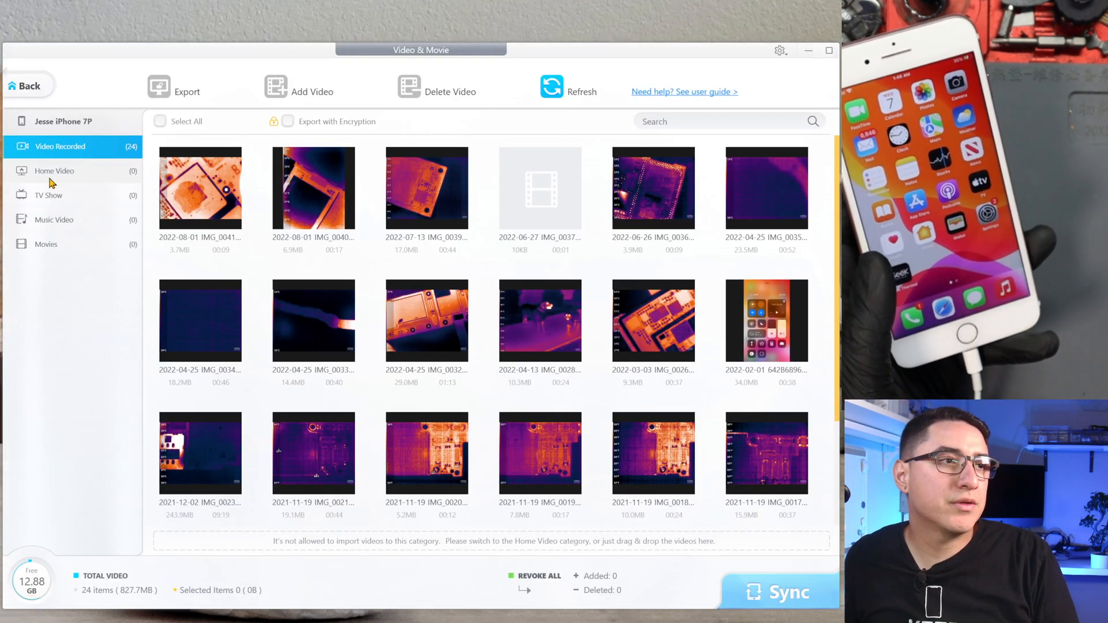
{"action": "left_click", "coordinate": [54, 170]}
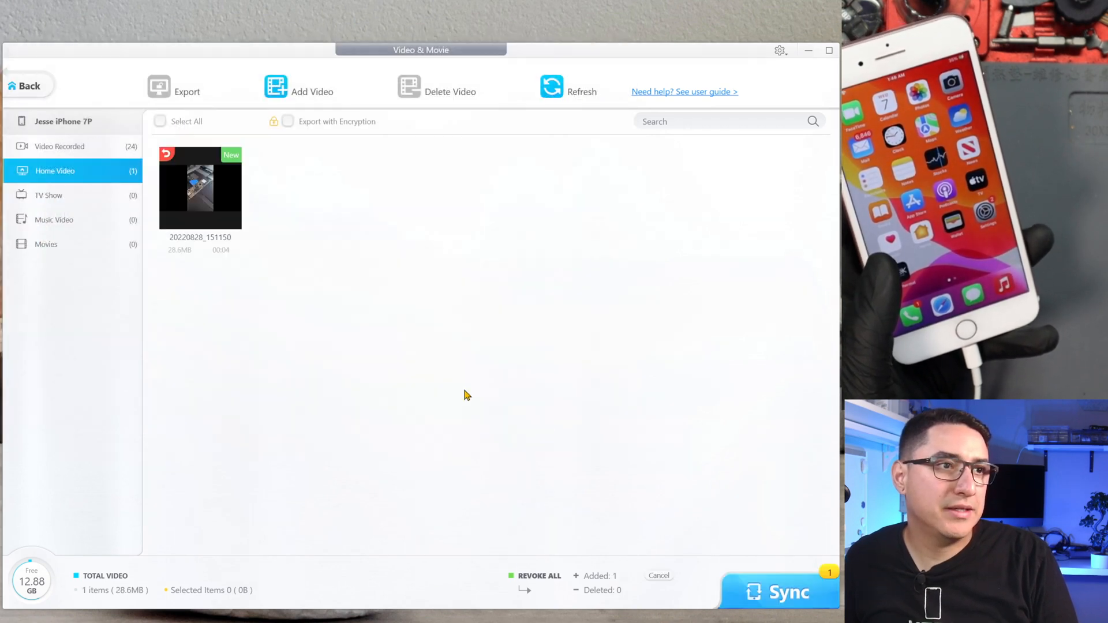
{"action": "left_click", "coordinate": [778, 592]}
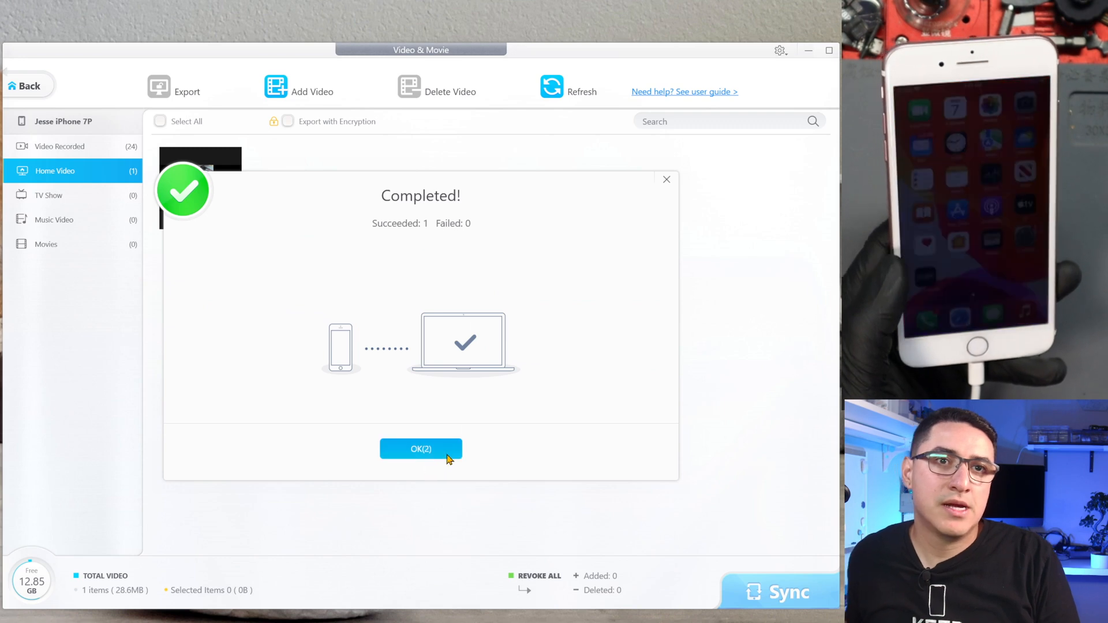
{"action": "left_click", "coordinate": [421, 449]}
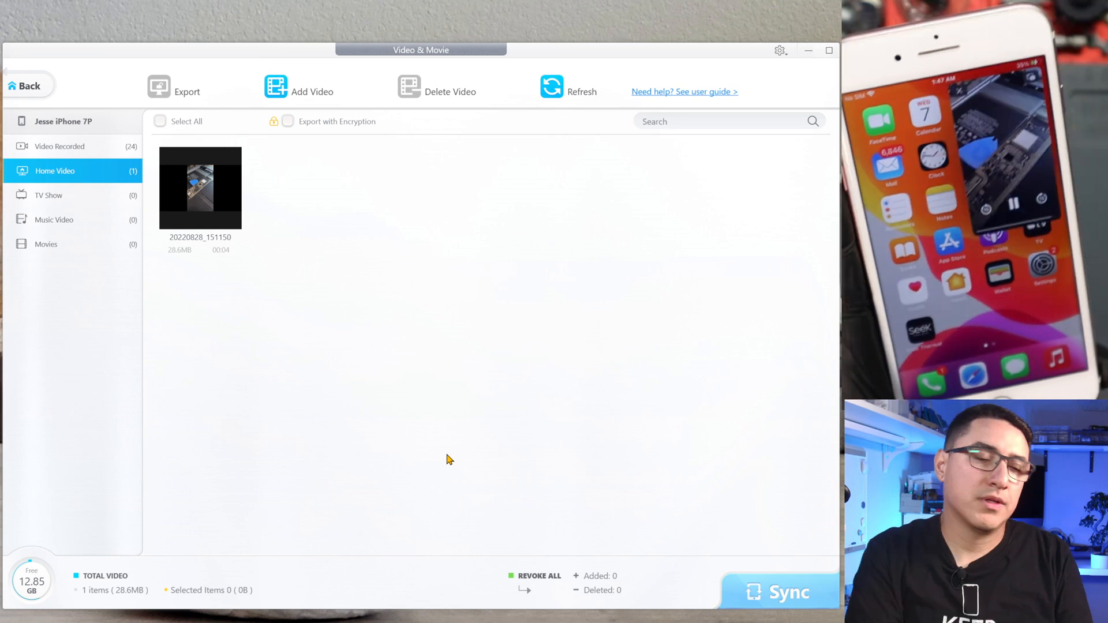
{"action": "left_click", "coordinate": [27, 86]}
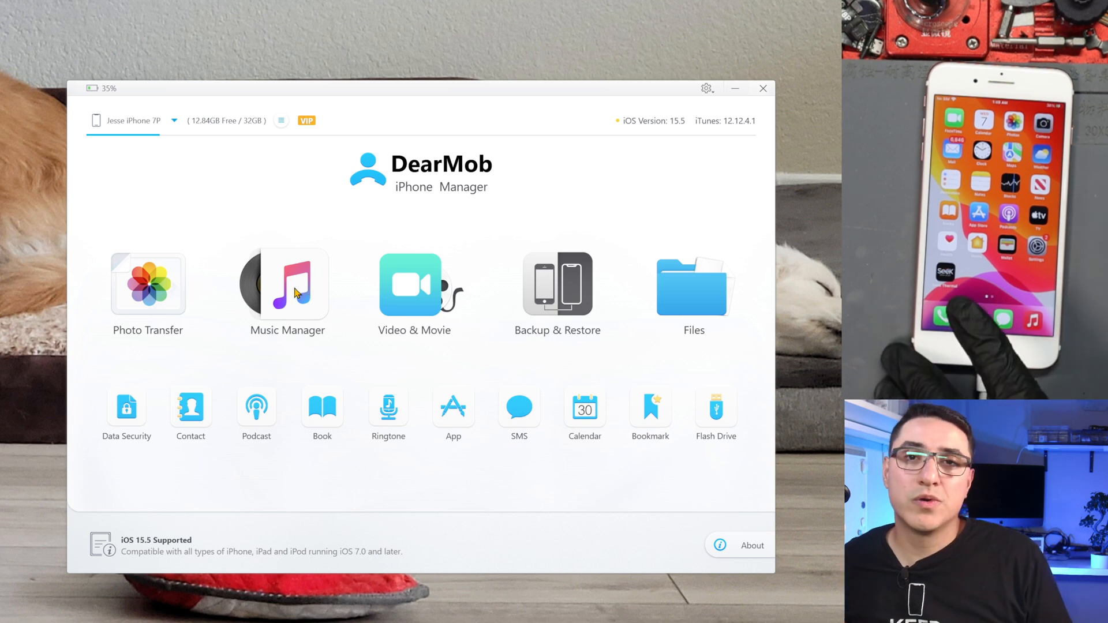
Step: Add Beethoven - Fur Elise in Music Manager, sync it to the iPhone, and return home
{"action": "left_click", "coordinate": [287, 284]}
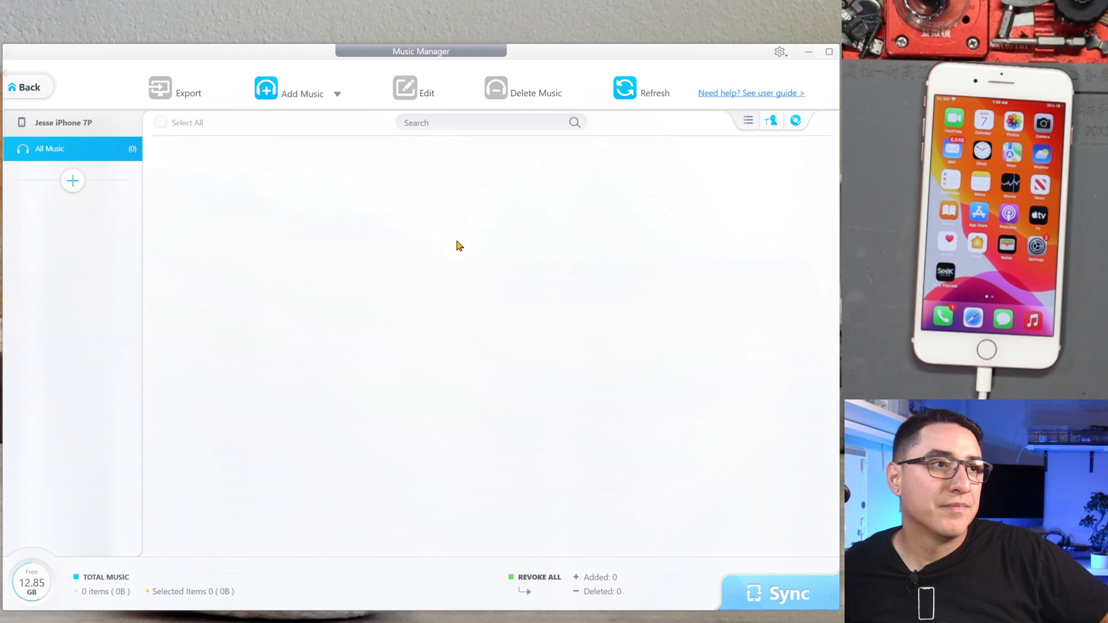
{"action": "mouse_move", "coordinate": [244, 95]}
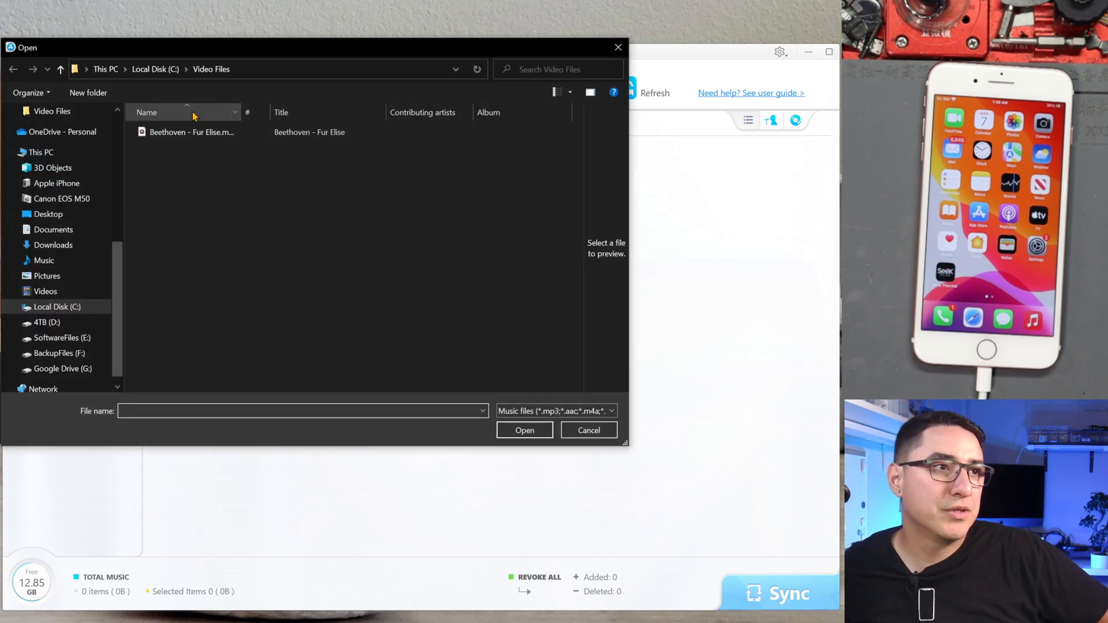
{"action": "left_click", "coordinate": [524, 430]}
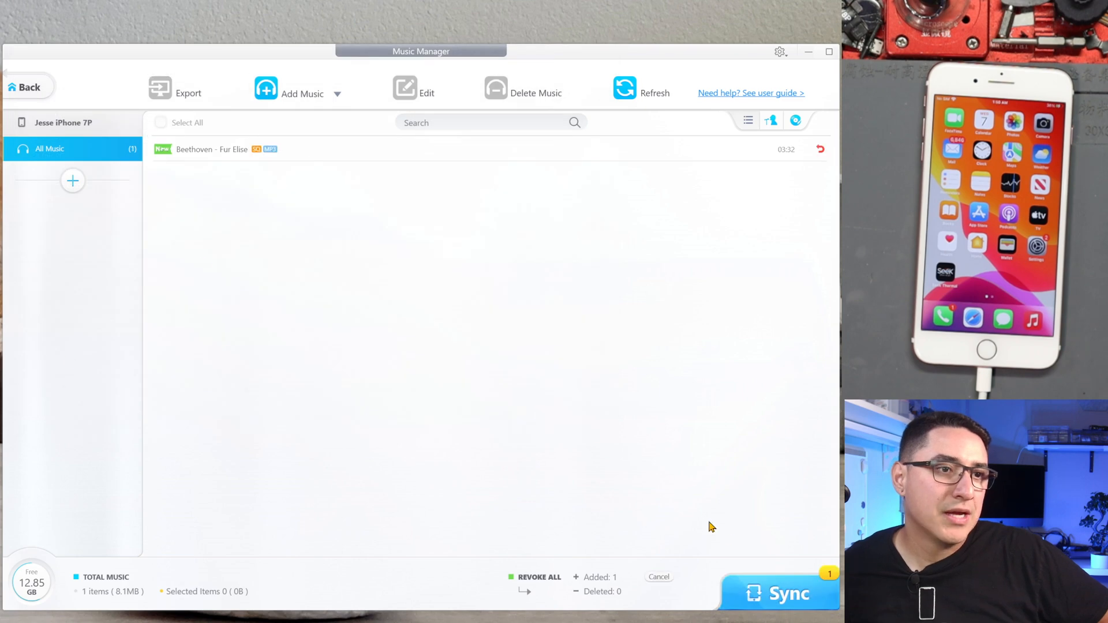
{"action": "left_click", "coordinate": [778, 593]}
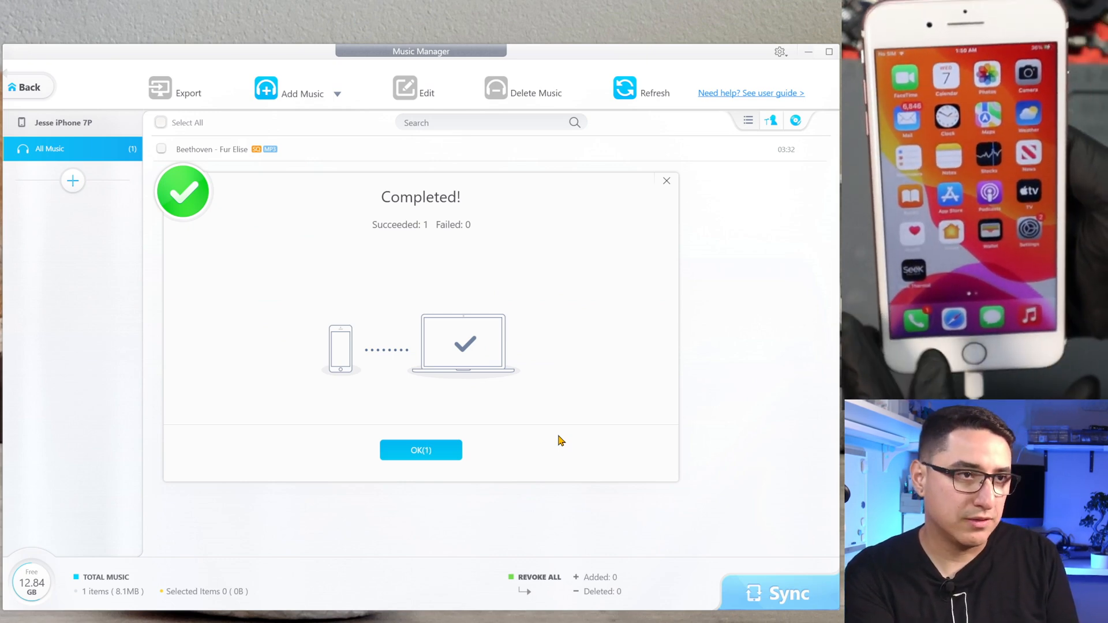
{"action": "left_click", "coordinate": [421, 450]}
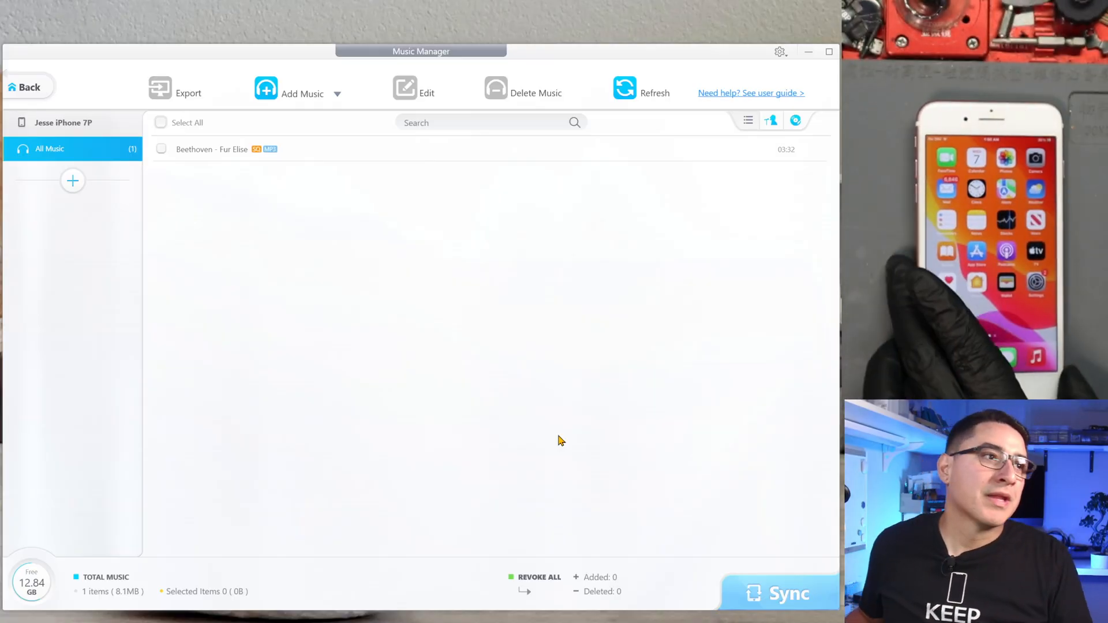
{"action": "left_click", "coordinate": [27, 87]}
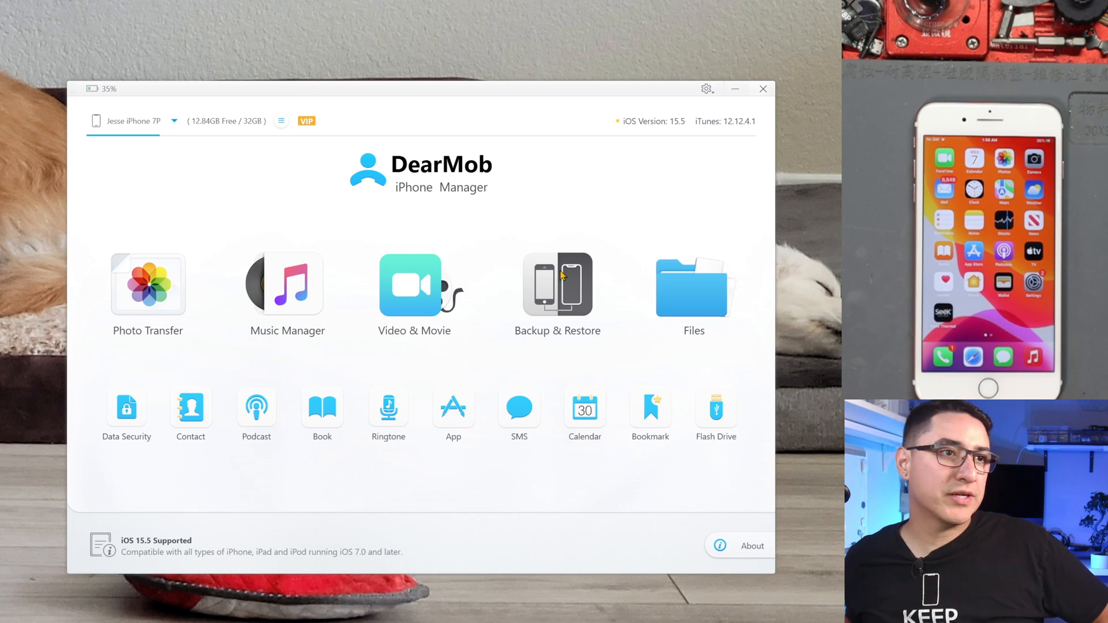
Step: On Backup & Restore, toggle encryption on then off, and list the two restorable backups
{"action": "left_click", "coordinate": [557, 284]}
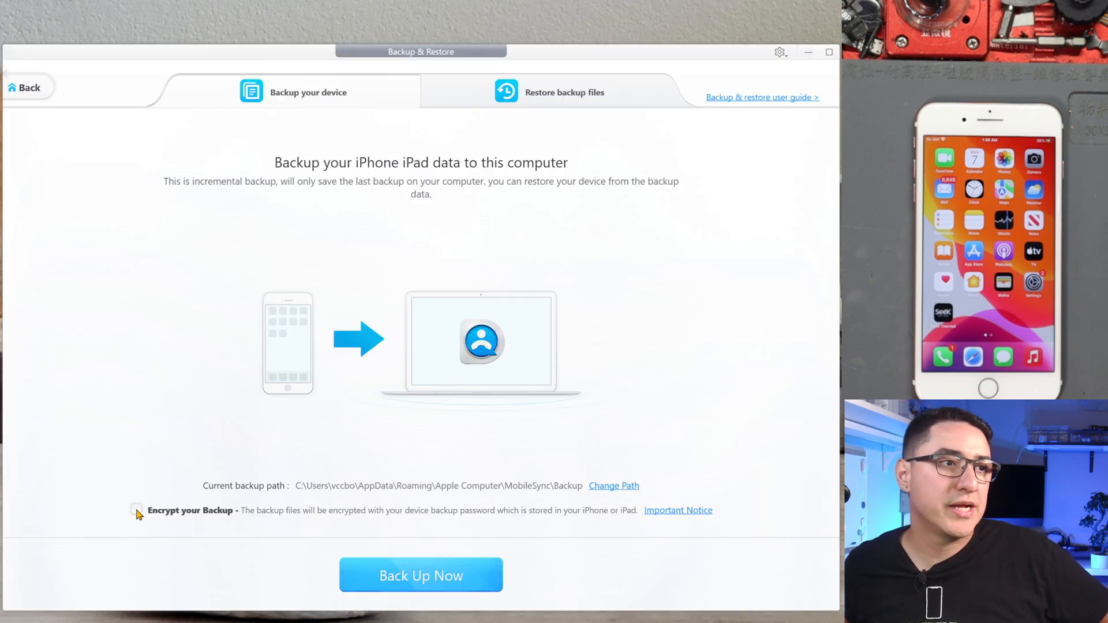
{"action": "left_click", "coordinate": [136, 510]}
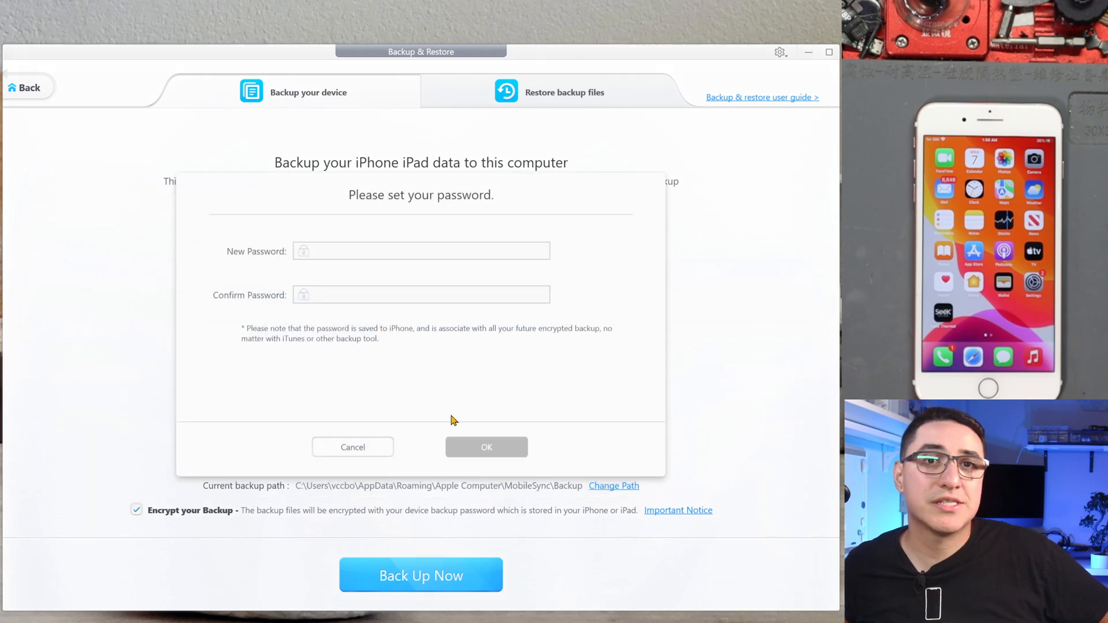
{"action": "left_click", "coordinate": [352, 447]}
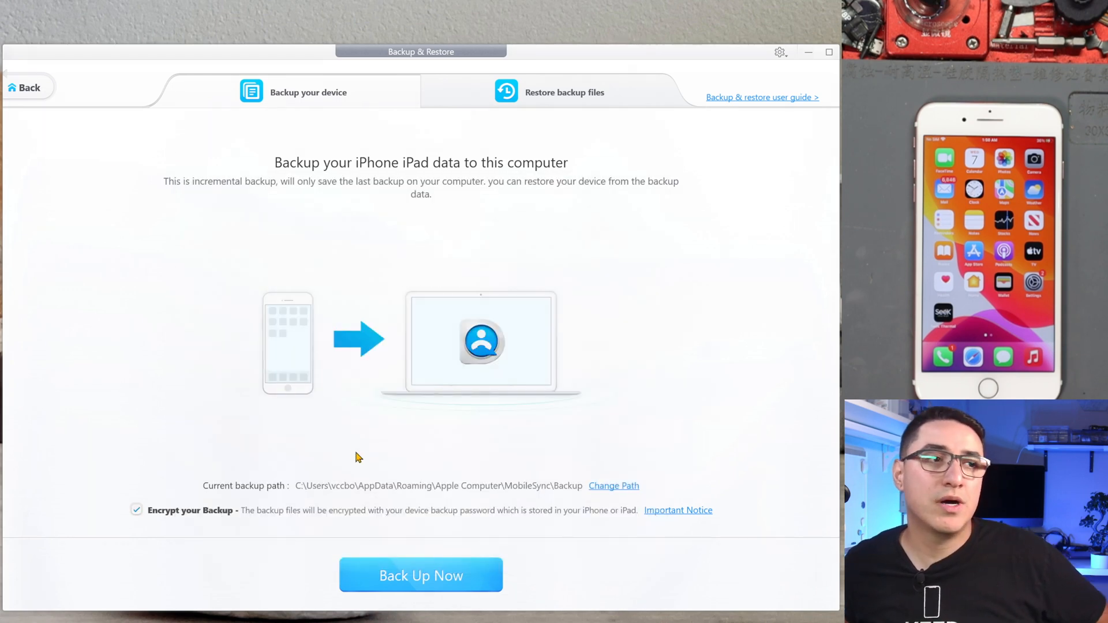
{"action": "left_click", "coordinate": [136, 509]}
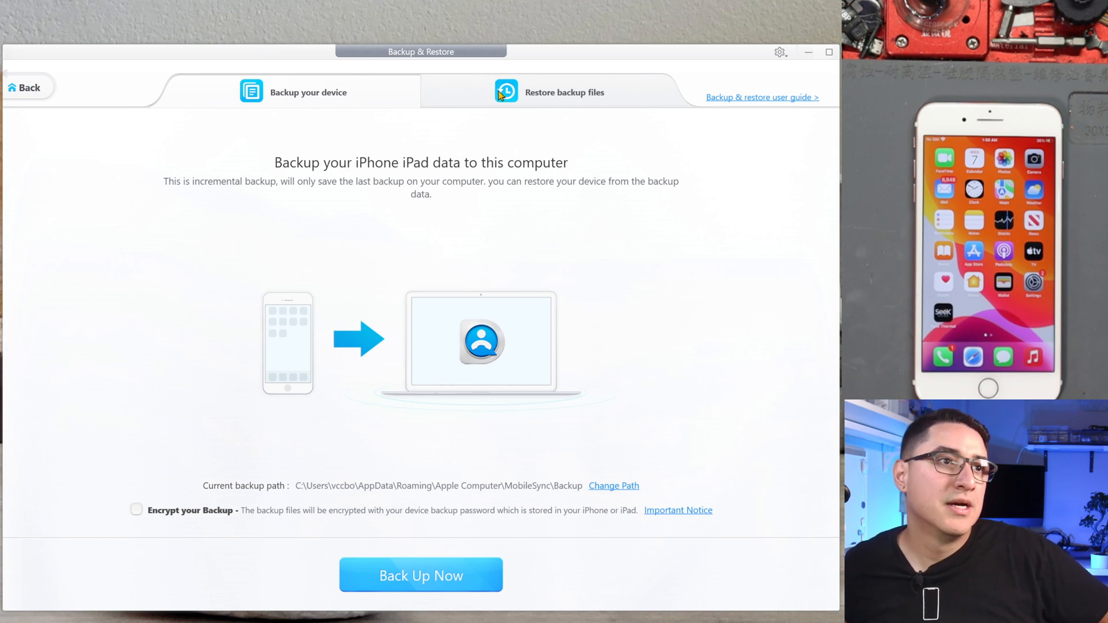
{"action": "left_click", "coordinate": [564, 92]}
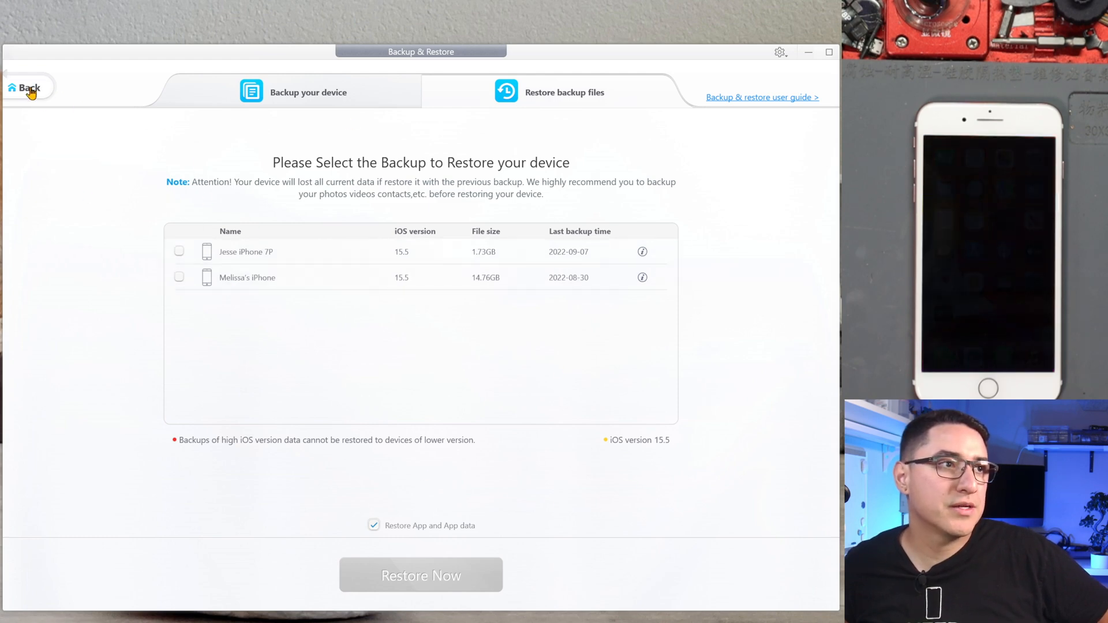
Step: Go back to the home screen and open Contacts, triggering the iCloud Contacts notice
{"action": "left_click", "coordinate": [28, 88]}
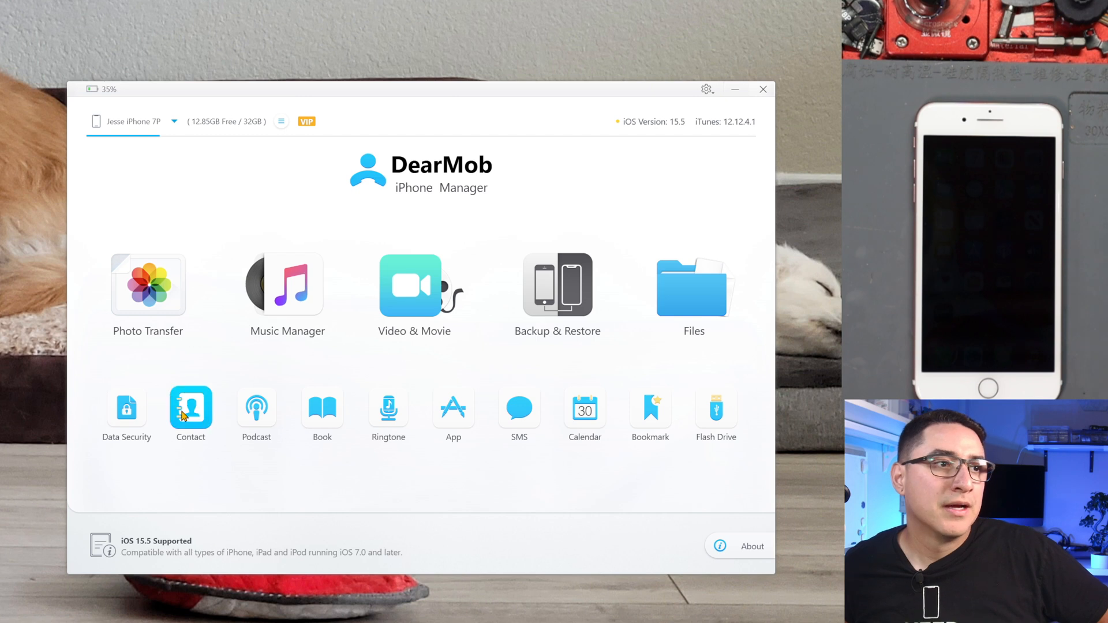
{"action": "left_click", "coordinate": [190, 408]}
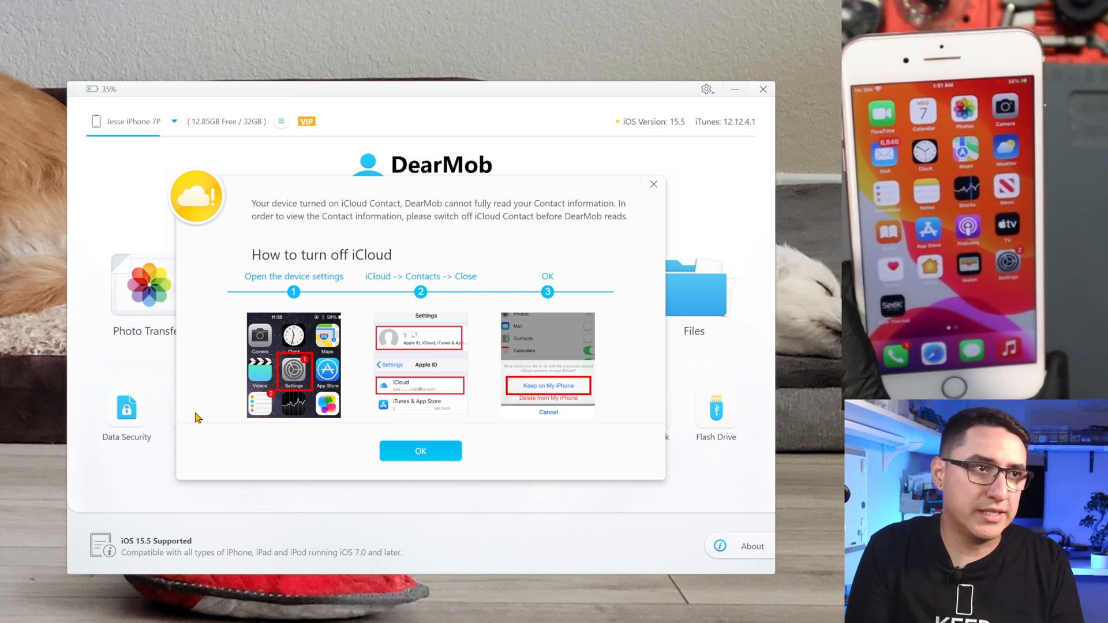
Step: Dismiss the iCloud warning, reopen Contacts, view John Doe, and select all six contacts
{"action": "left_click", "coordinate": [420, 451]}
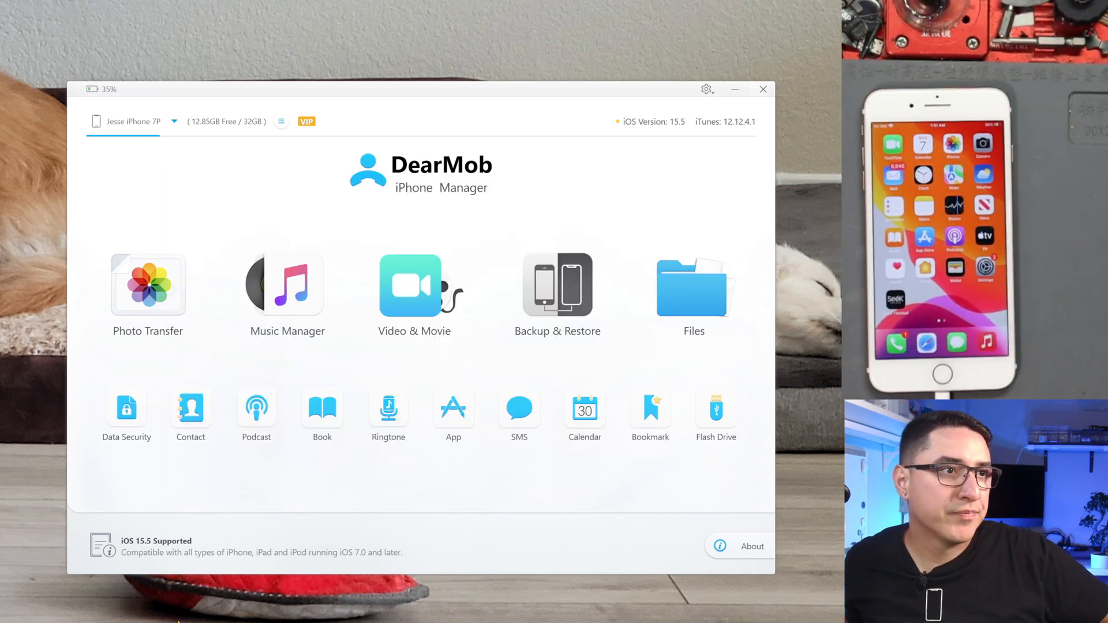
{"action": "left_click", "coordinate": [190, 413]}
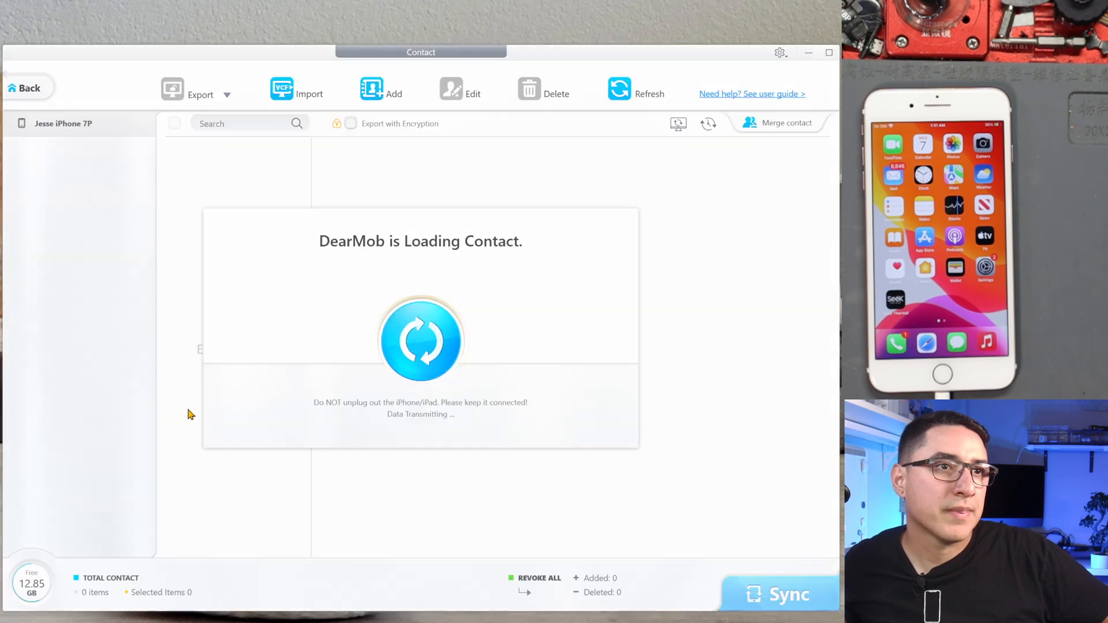
{"action": "mouse_move", "coordinate": [492, 296]}
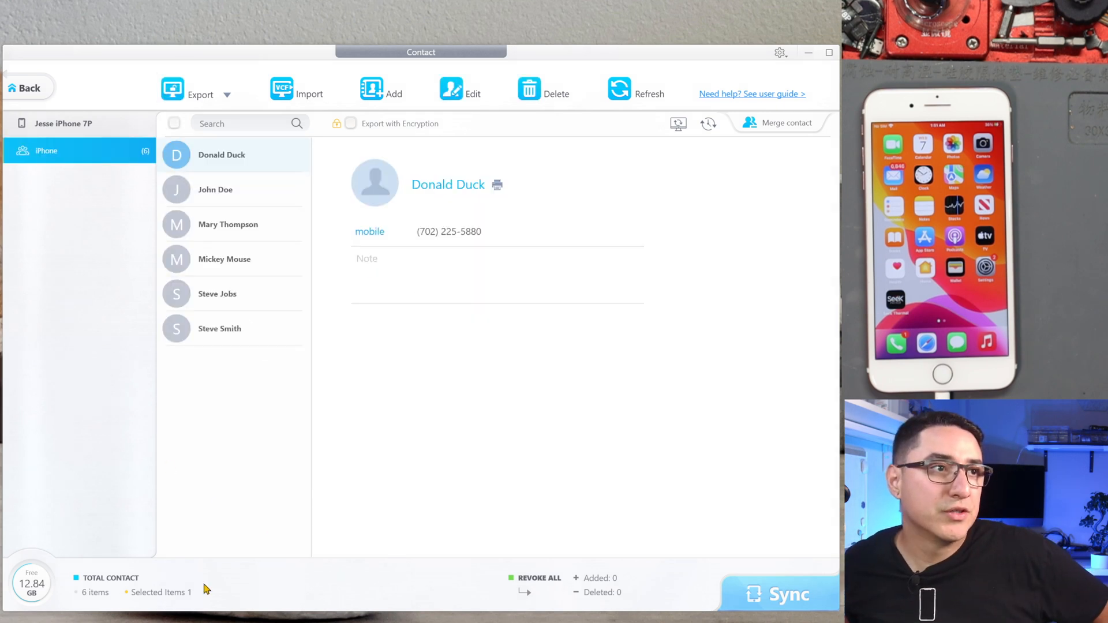
{"action": "left_click", "coordinate": [215, 189]}
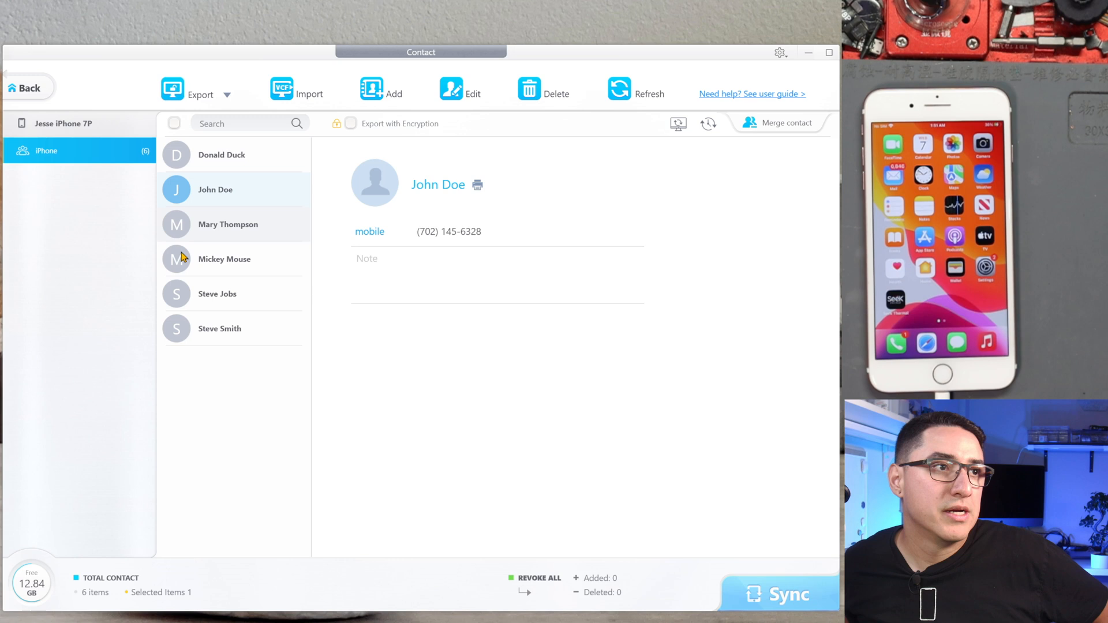
{"action": "left_click", "coordinate": [224, 259]}
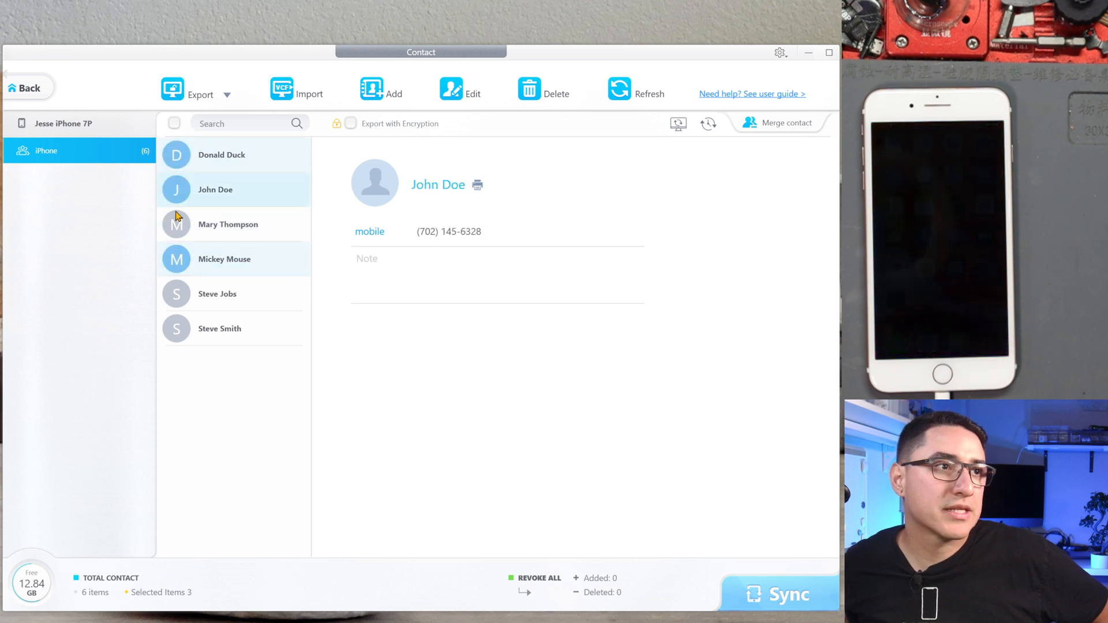
{"action": "left_click", "coordinate": [174, 123]}
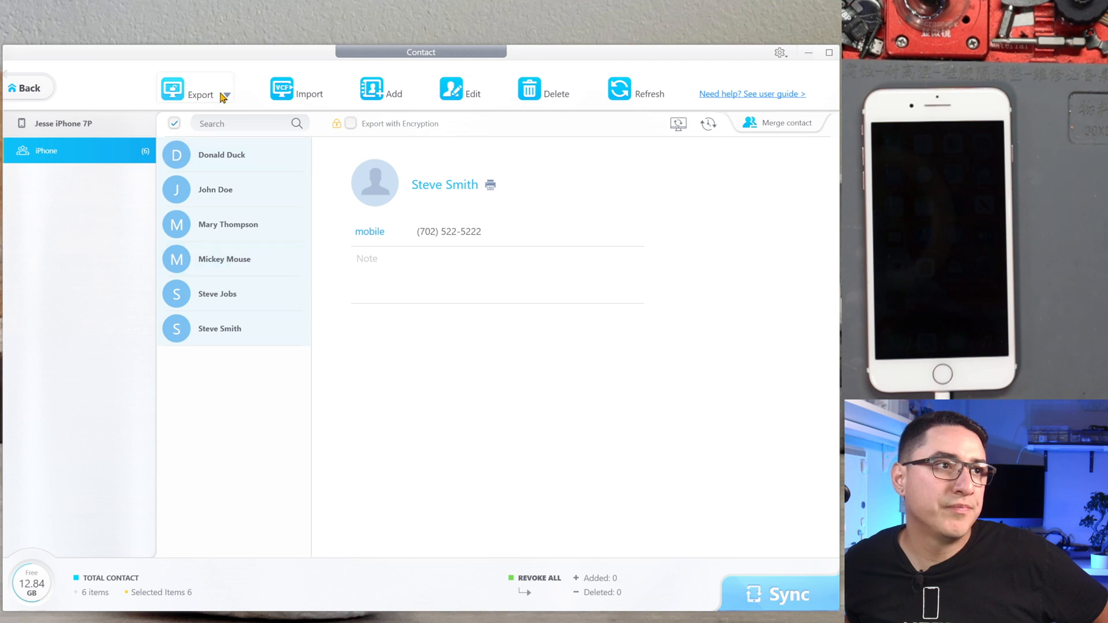
Step: Review the VCF, PDF, TXT and HTML export formats, then return home
{"action": "left_click", "coordinate": [200, 92]}
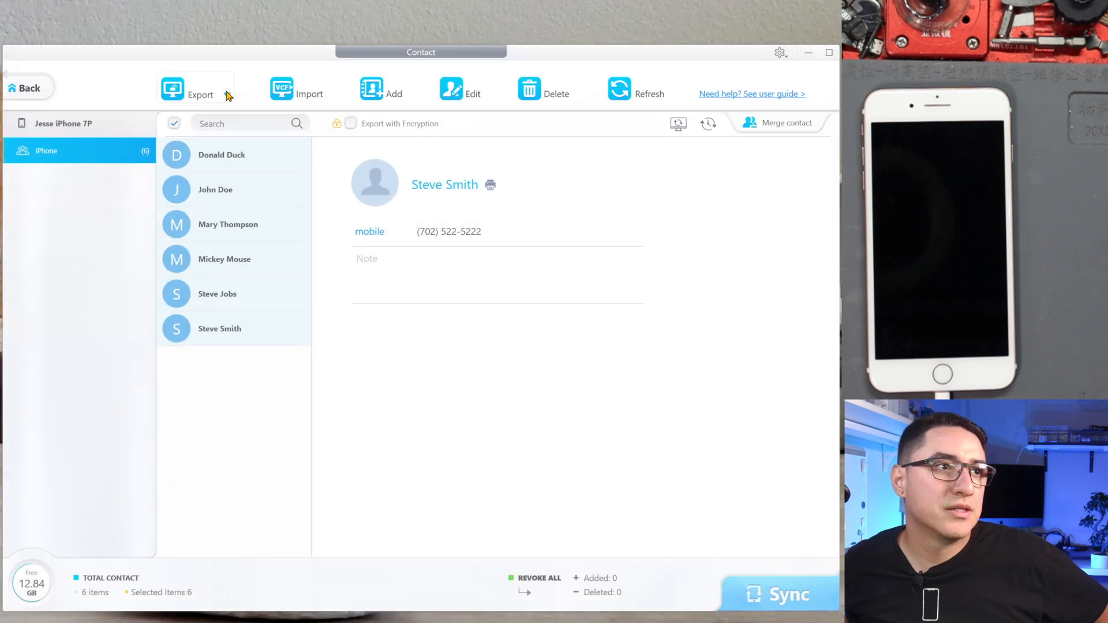
{"action": "left_click", "coordinate": [200, 92]}
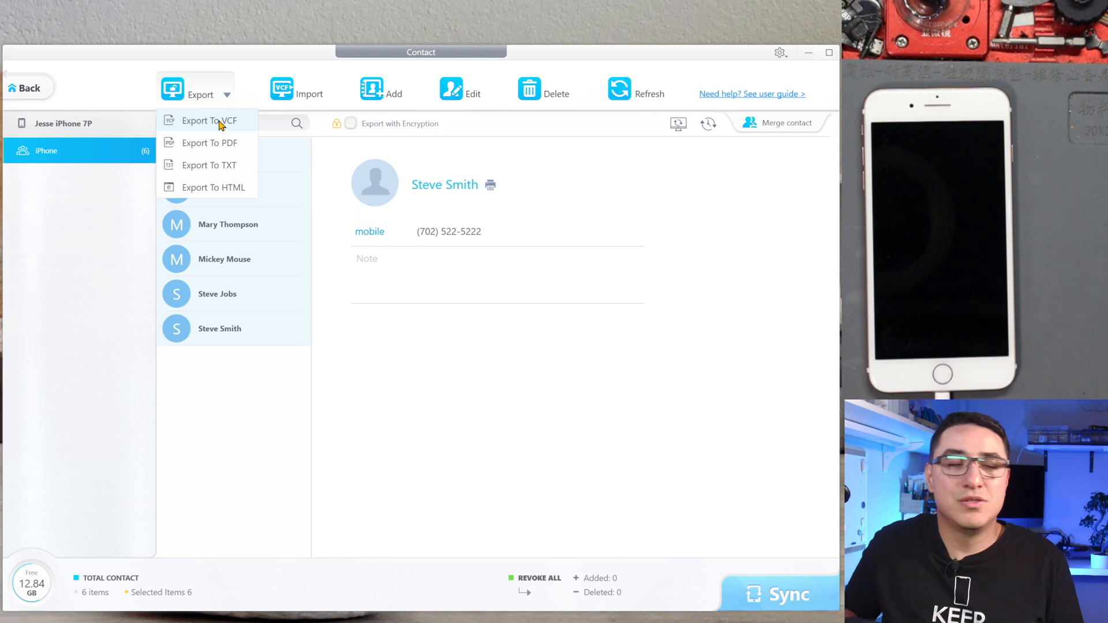
{"action": "mouse_move", "coordinate": [198, 166]}
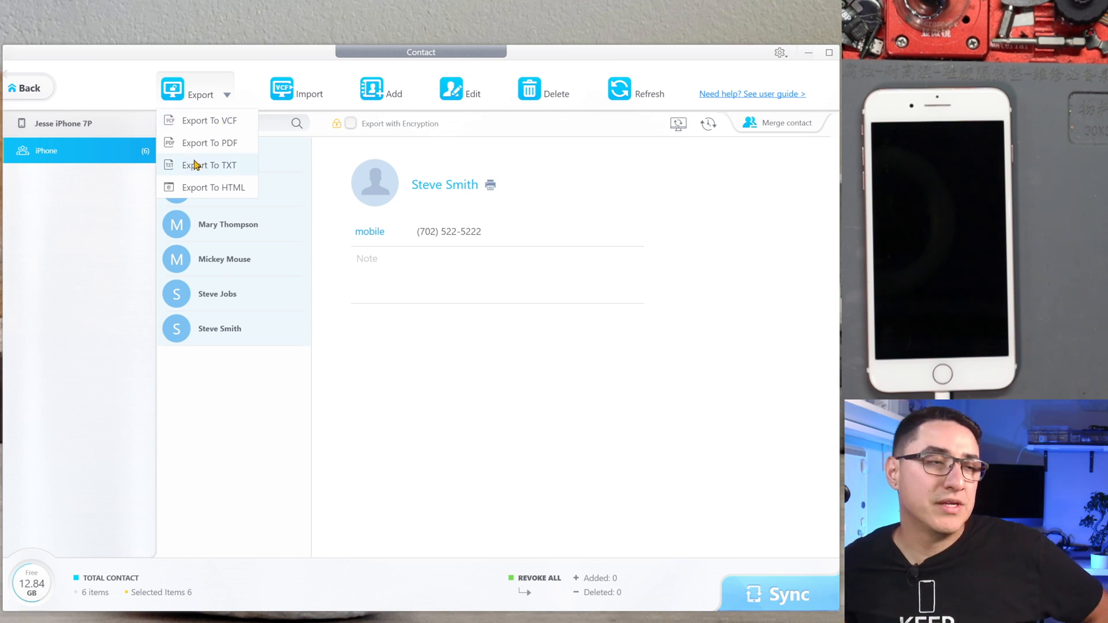
{"action": "mouse_move", "coordinate": [286, 225]}
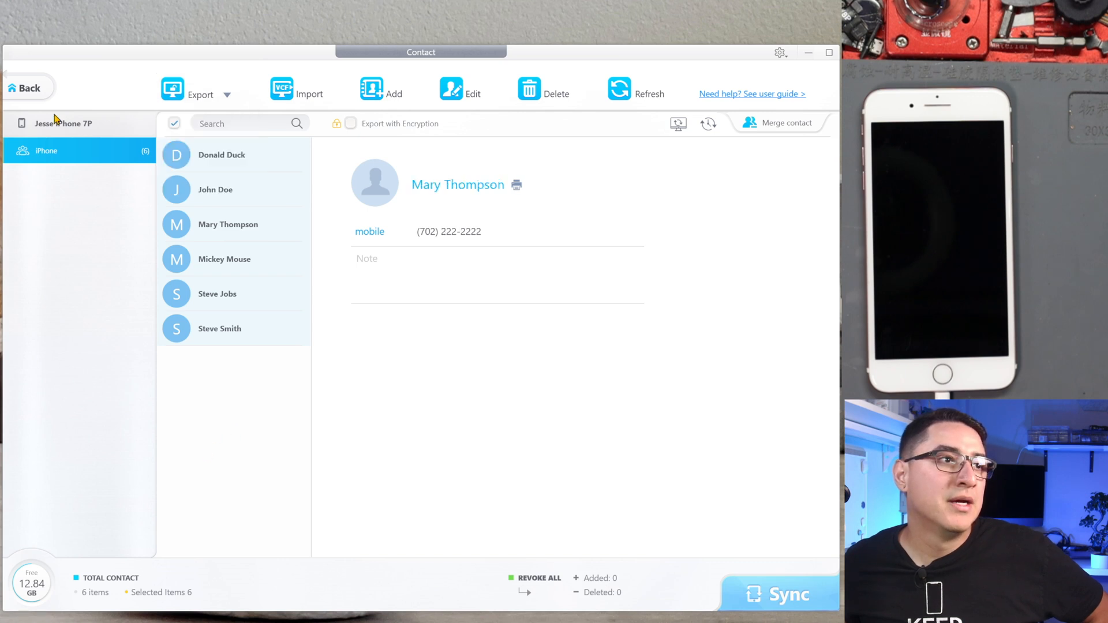
{"action": "left_click", "coordinate": [28, 88]}
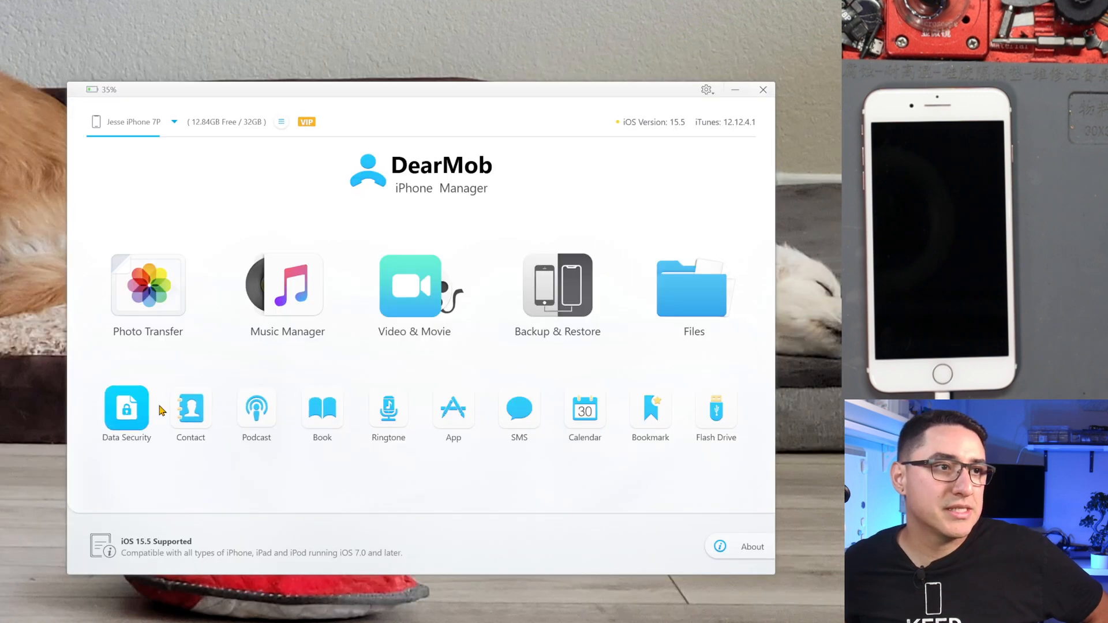
Step: In SMS, select the 22000 and 1003 conversations and export them as PDFs
{"action": "left_click", "coordinate": [519, 409]}
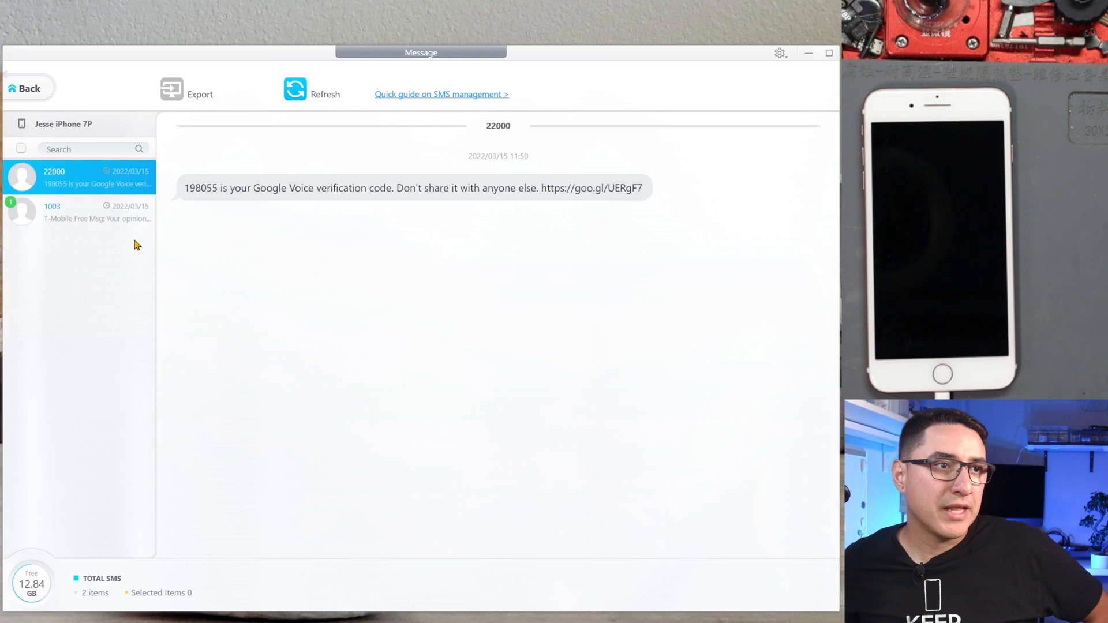
{"action": "mouse_move", "coordinate": [485, 218]}
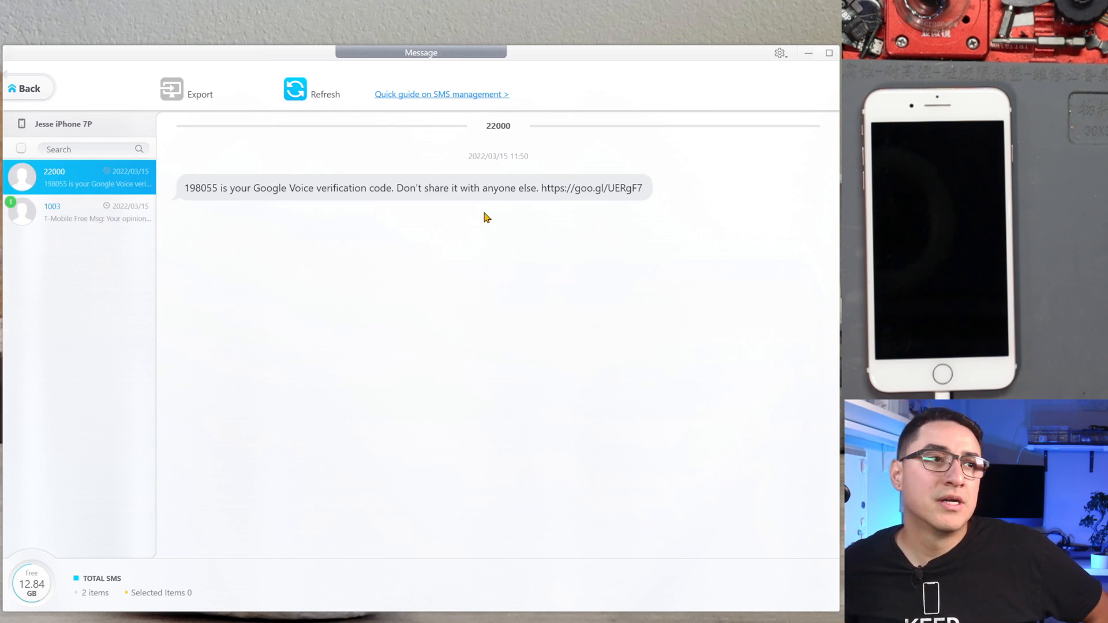
{"action": "mouse_move", "coordinate": [268, 255]}
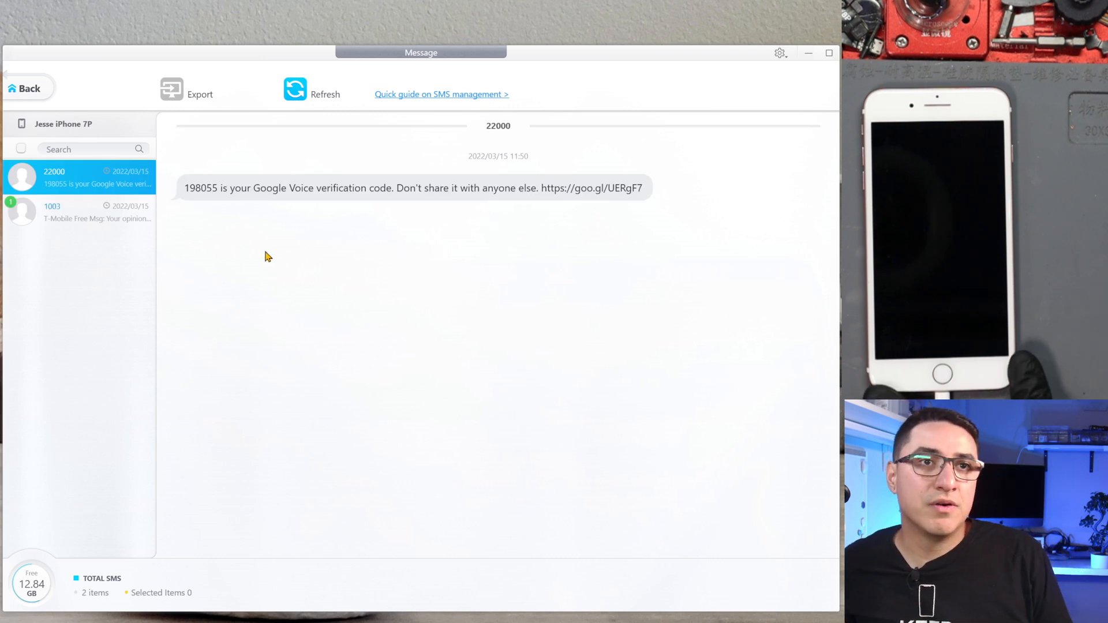
{"action": "left_click", "coordinate": [78, 211]}
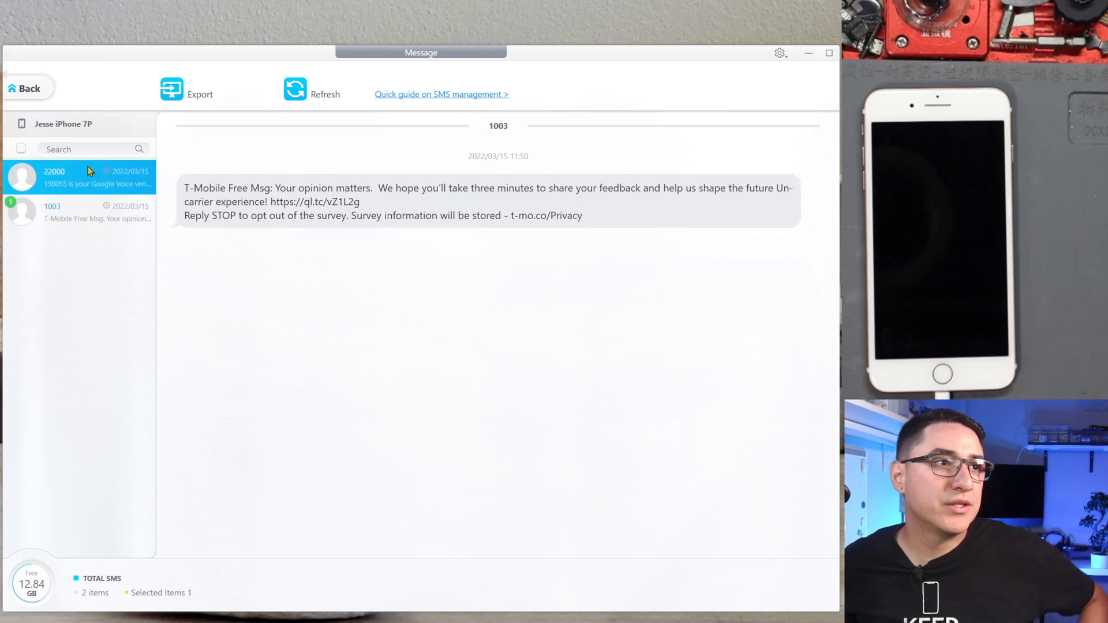
{"action": "left_click", "coordinate": [78, 177]}
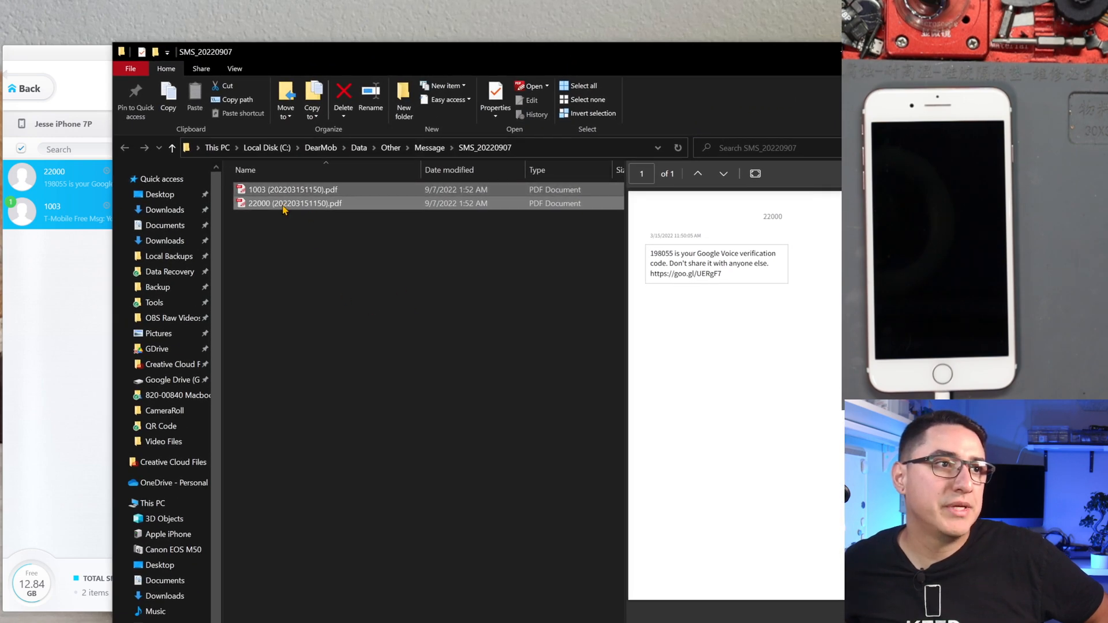
Step: Preview the 22000 conversation PDF in the SMS_20220907 folder
{"action": "left_click", "coordinate": [294, 190]}
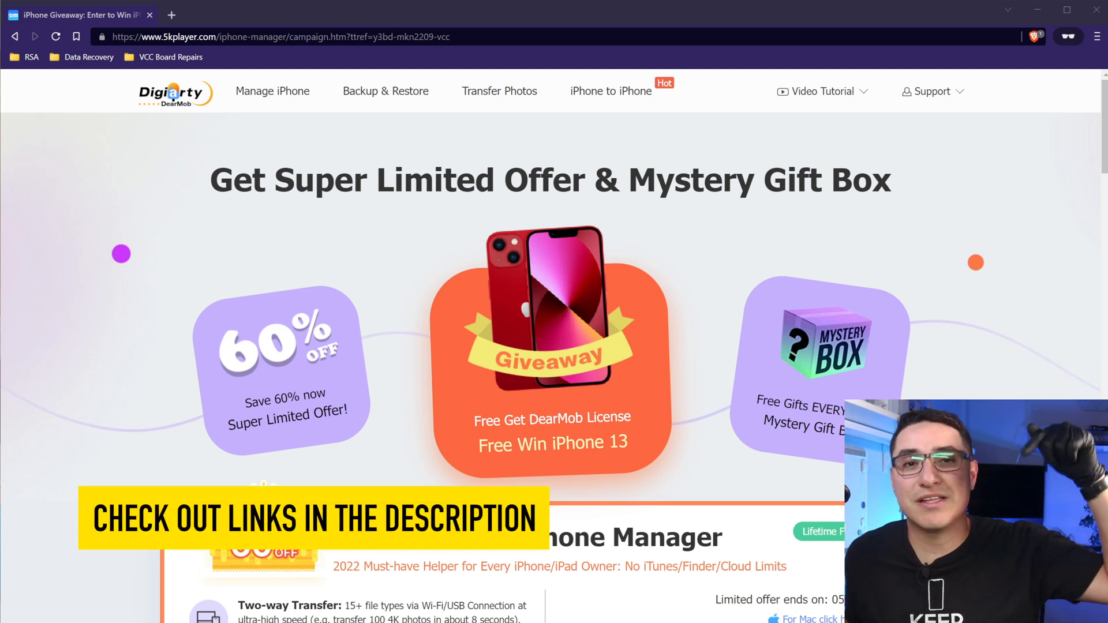
Step: Scroll the 60%-off campaign page down to the iPhone 13 giveaway email field
{"action": "scroll", "scroll_direction": "down", "scroll_amount": 3}
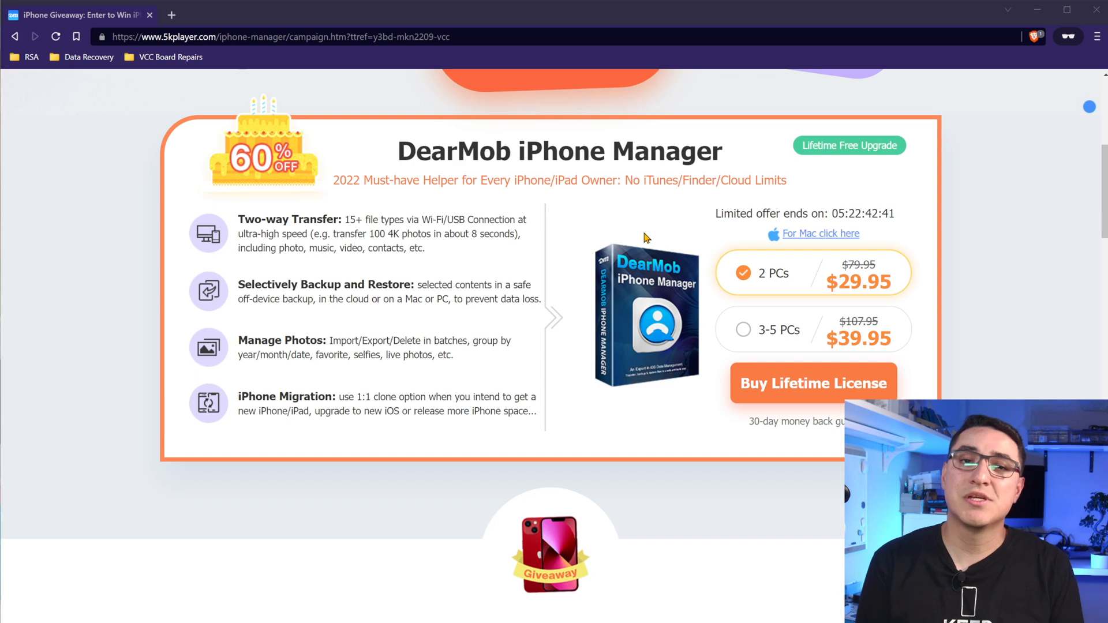
{"action": "scroll", "scroll_direction": "down", "scroll_amount": 3}
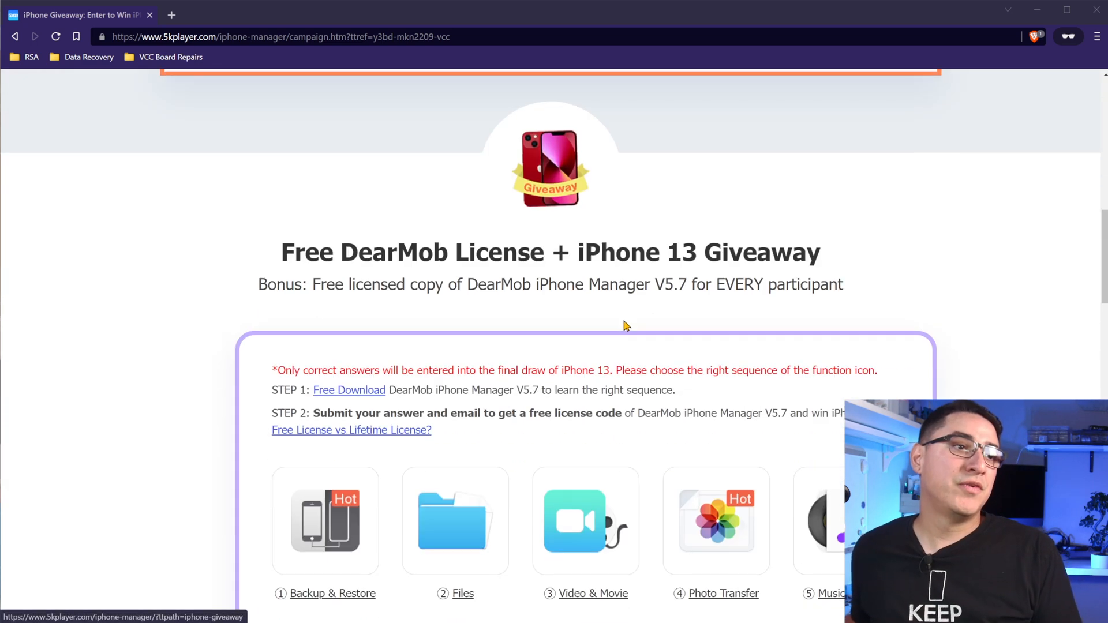
{"action": "scroll", "scroll_direction": "down", "scroll_amount": 3}
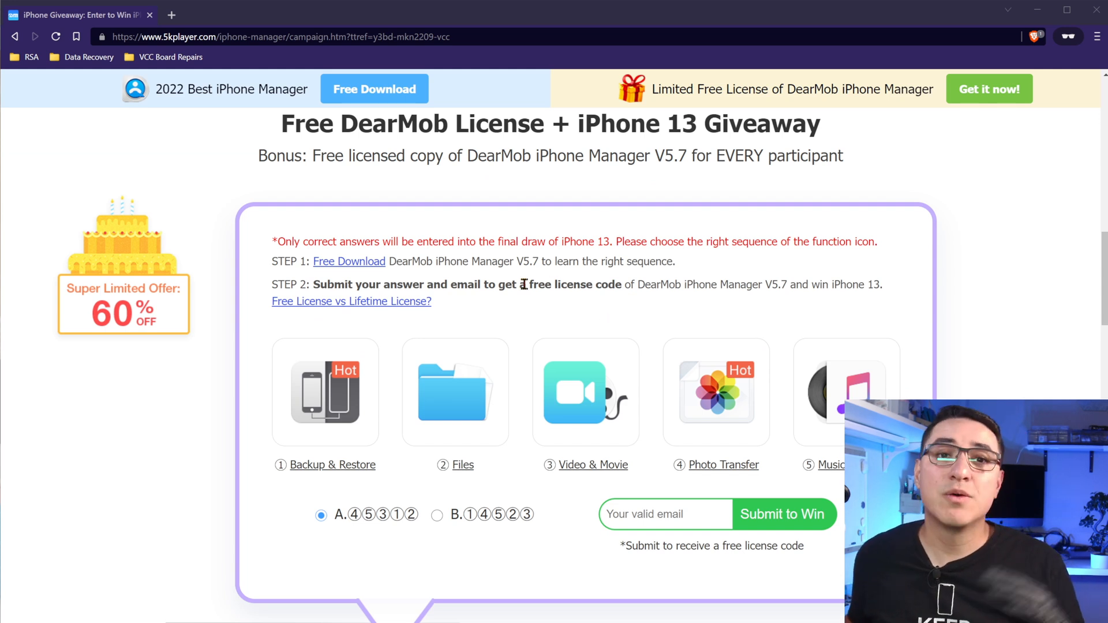
{"action": "mouse_move", "coordinate": [651, 379]}
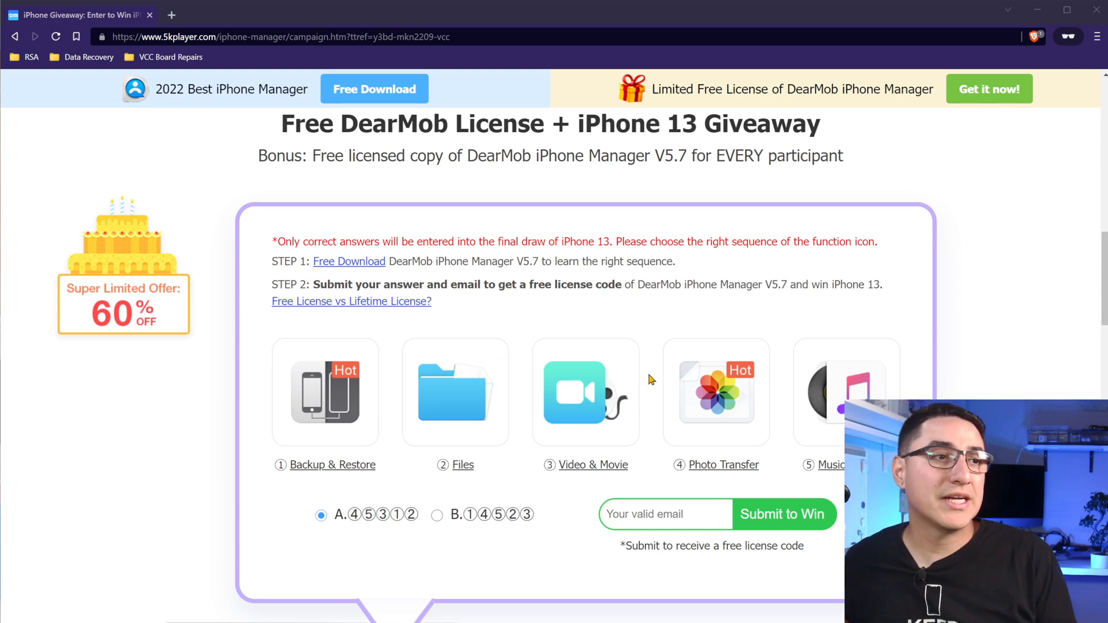
{"action": "scroll", "scroll_direction": "down", "scroll_amount": 3}
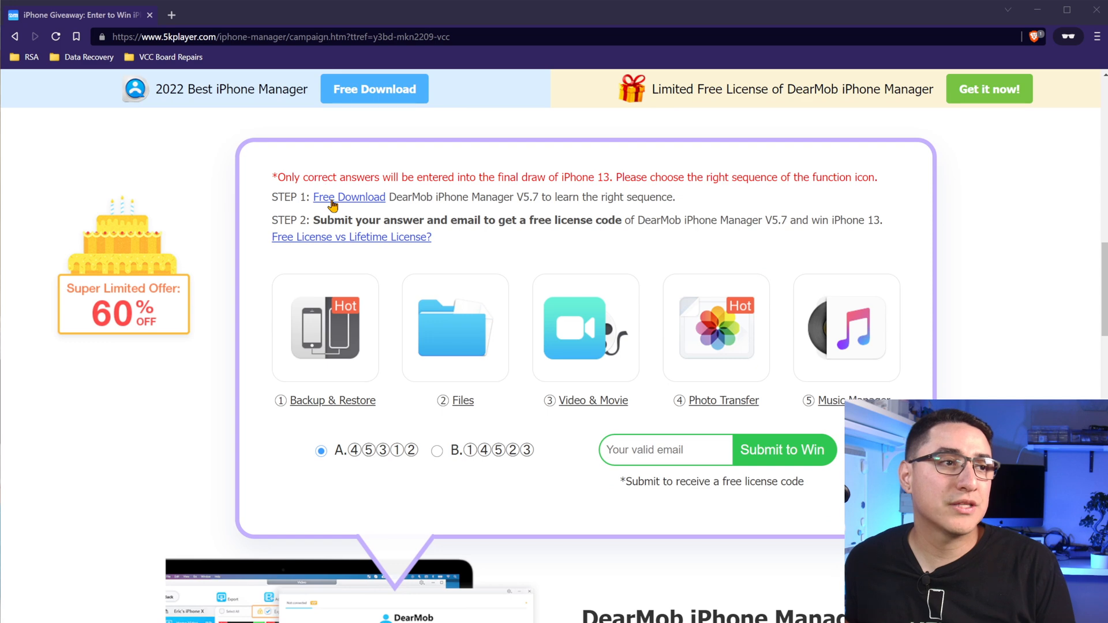
{"action": "mouse_move", "coordinate": [267, 237]}
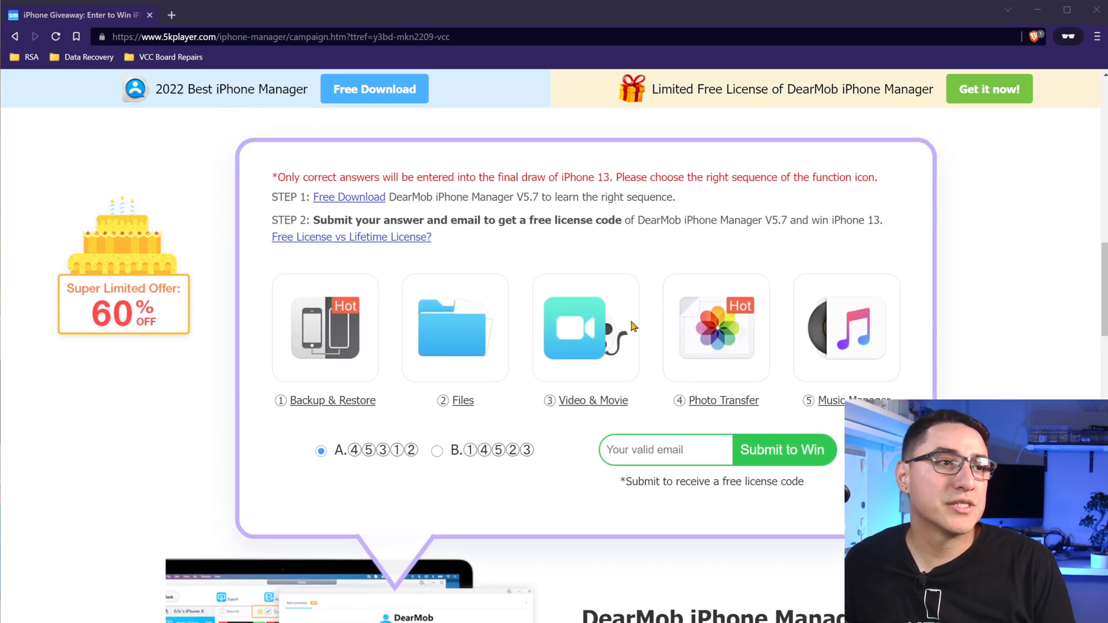
{"action": "scroll", "scroll_direction": "down", "scroll_amount": 3}
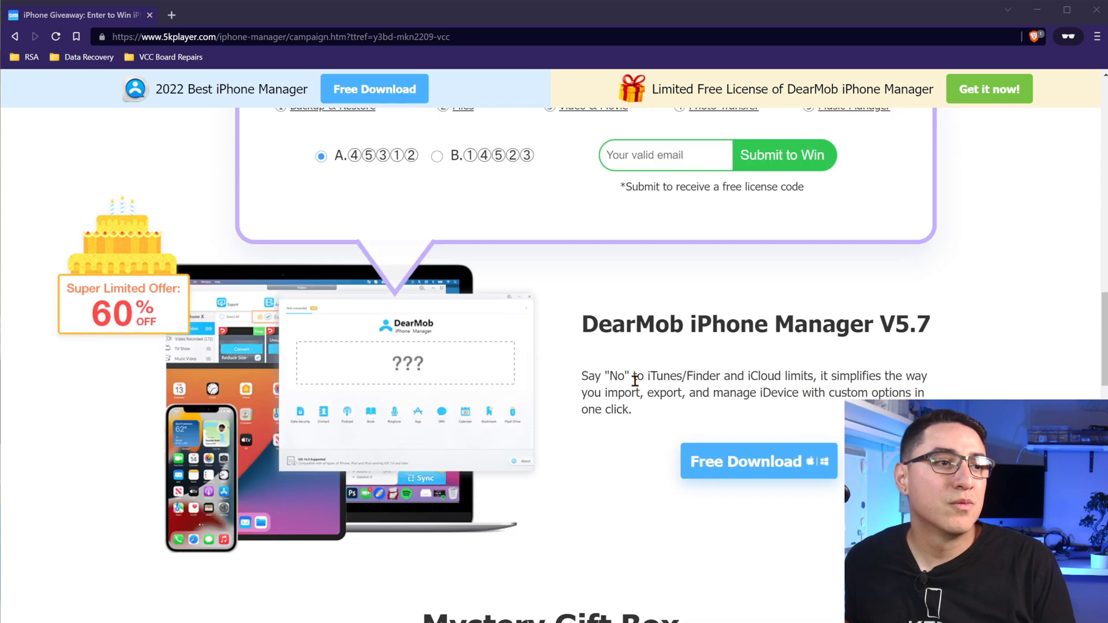
{"action": "scroll", "scroll_direction": "down", "scroll_amount": 3}
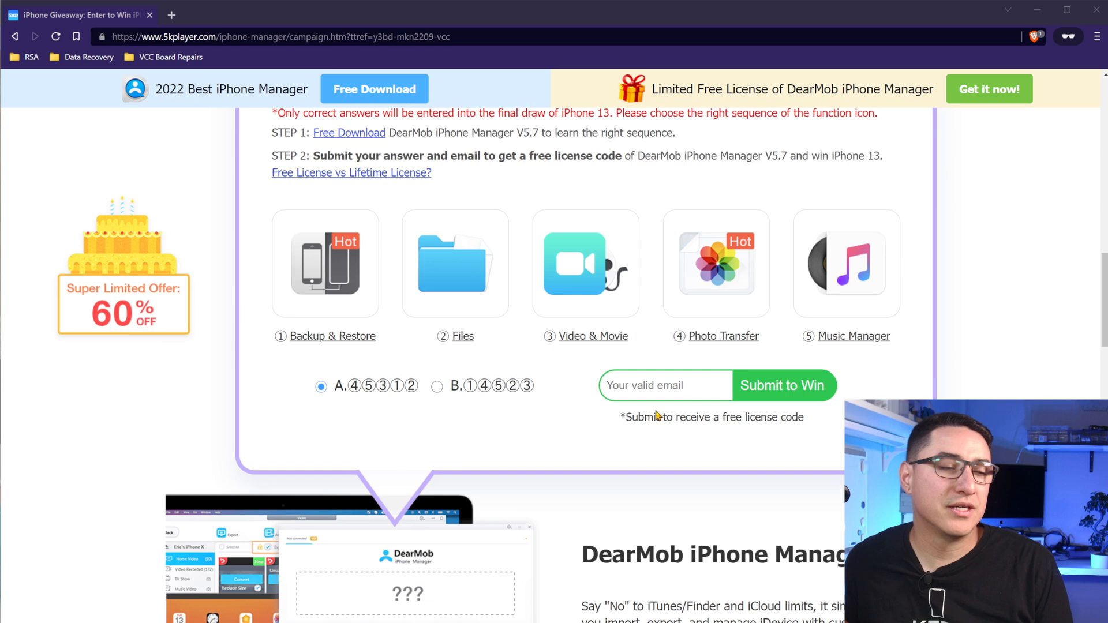
{"action": "left_click", "coordinate": [665, 385]}
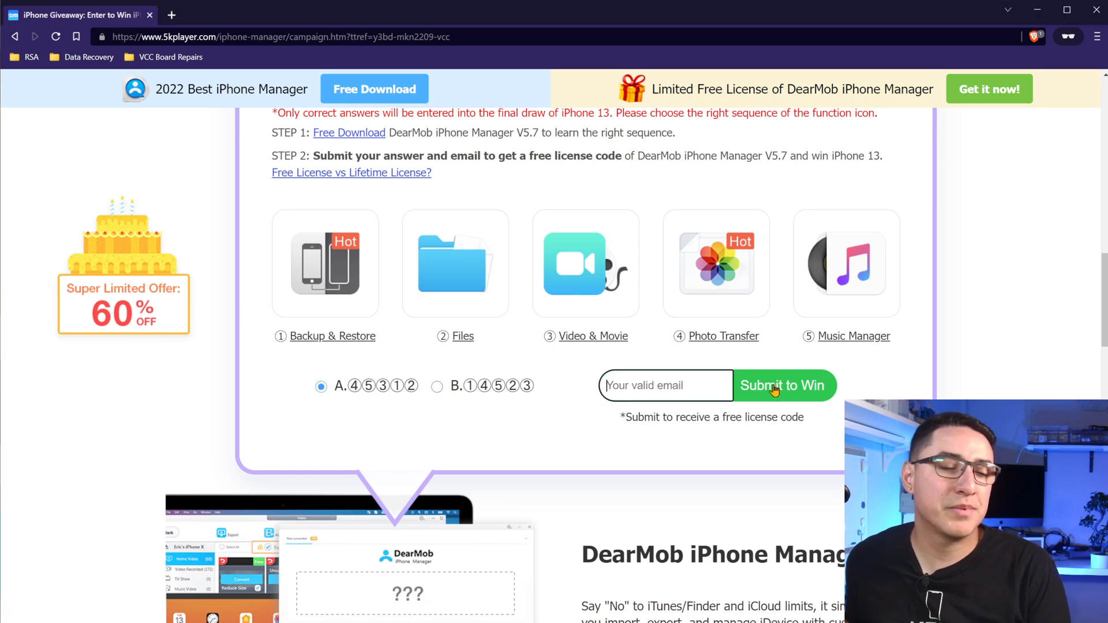
{"action": "scroll", "scroll_direction": "down", "scroll_amount": 3}
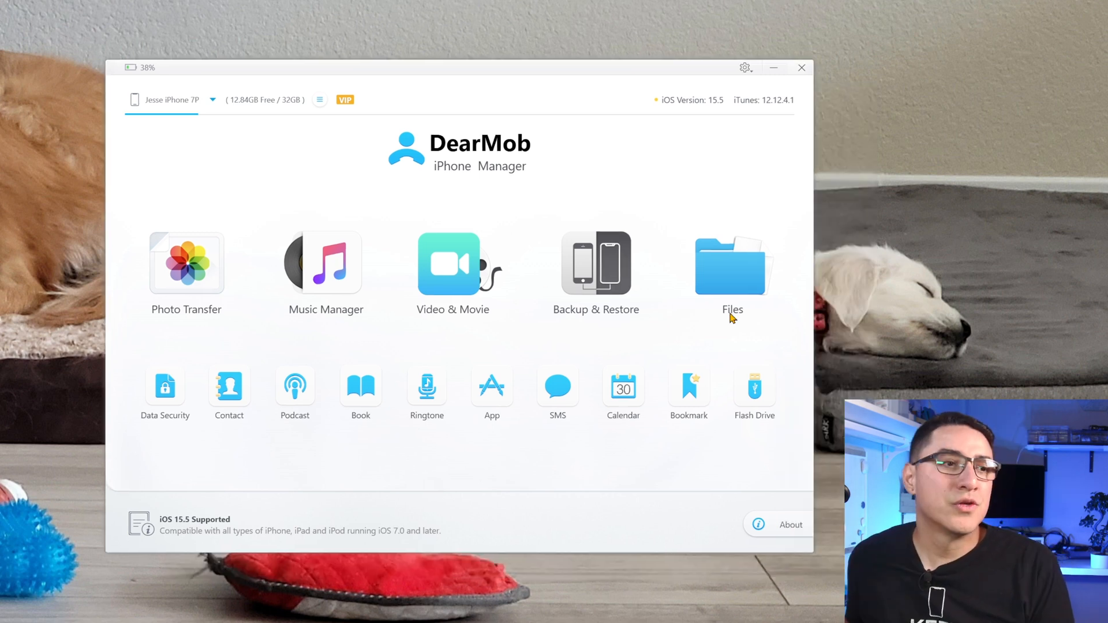
Step: From About (version 5.7, OEM license), generate the feedback log folder, then close both windows
{"action": "left_click", "coordinate": [790, 524]}
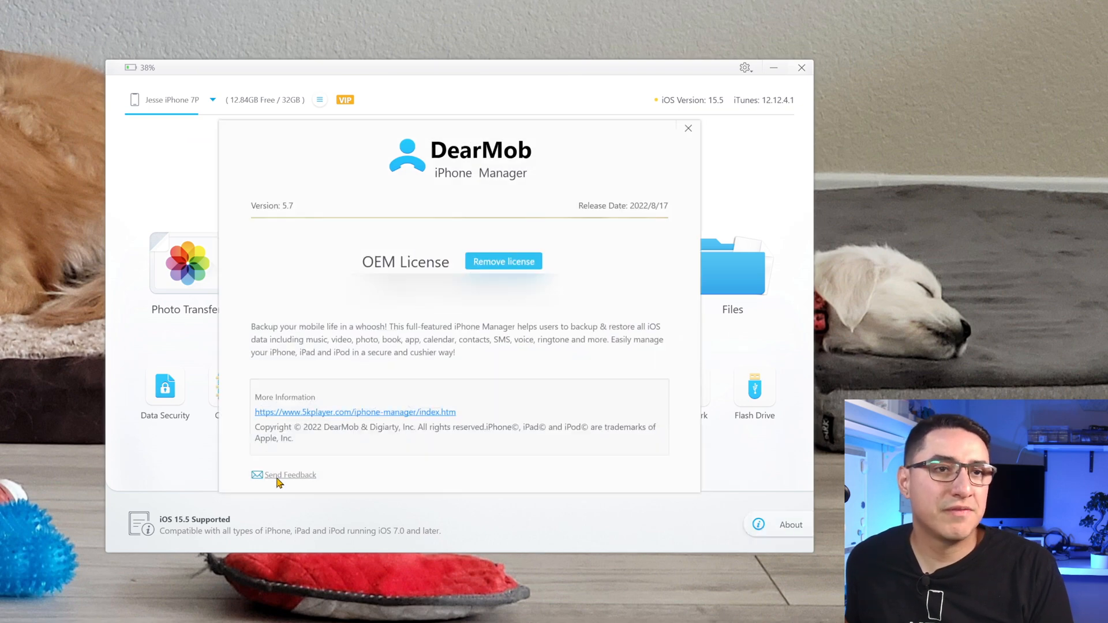
{"action": "left_click", "coordinate": [290, 475]}
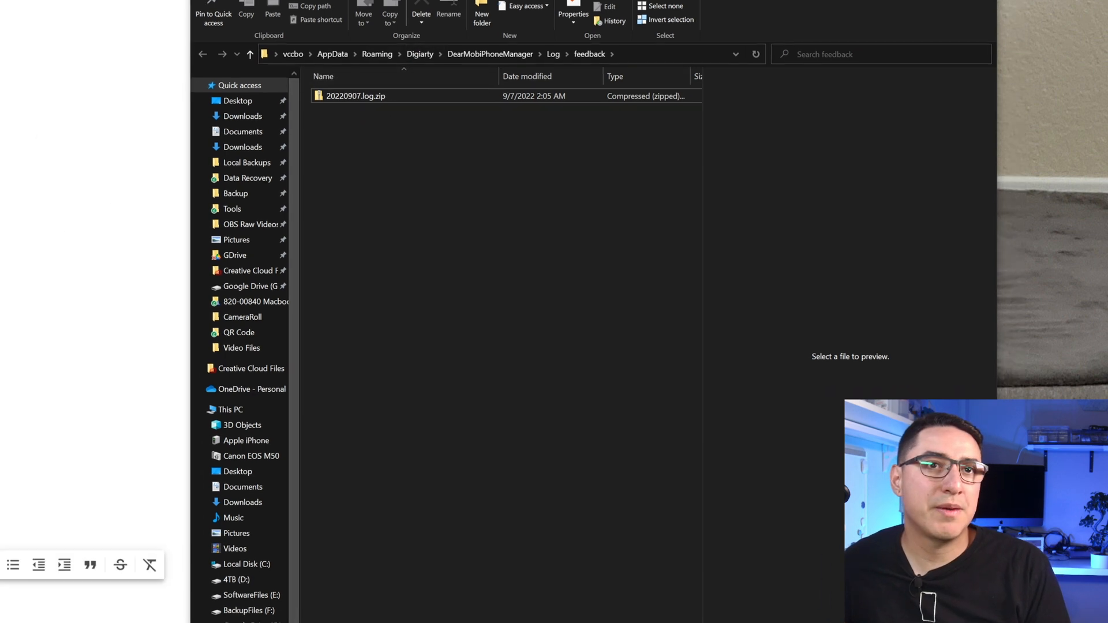
{"action": "left_click", "coordinate": [355, 96]}
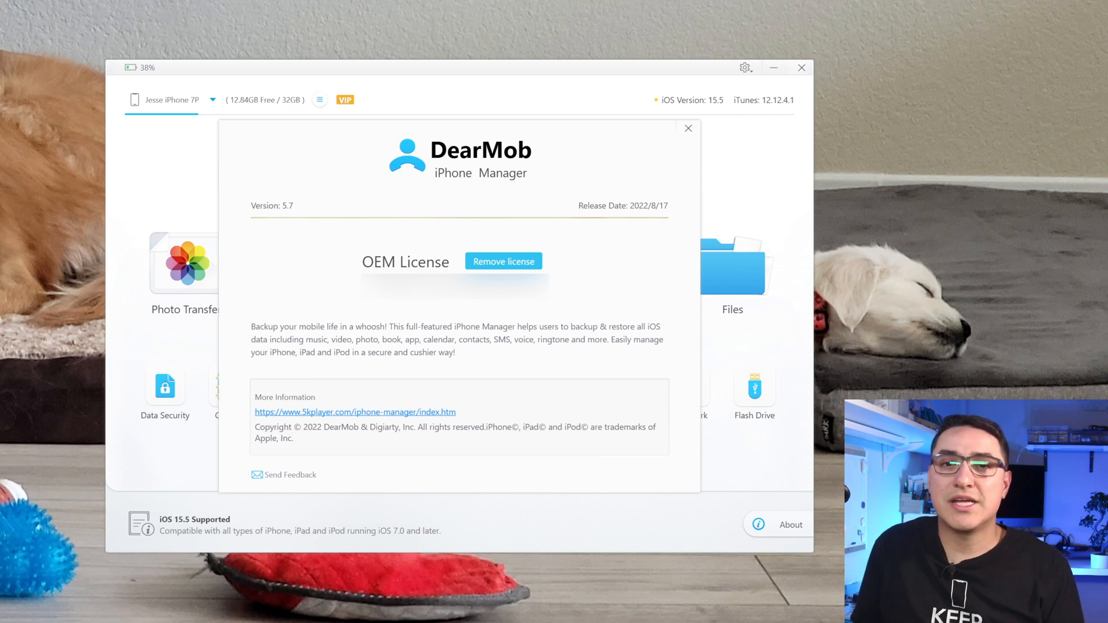
{"action": "left_click", "coordinate": [687, 128]}
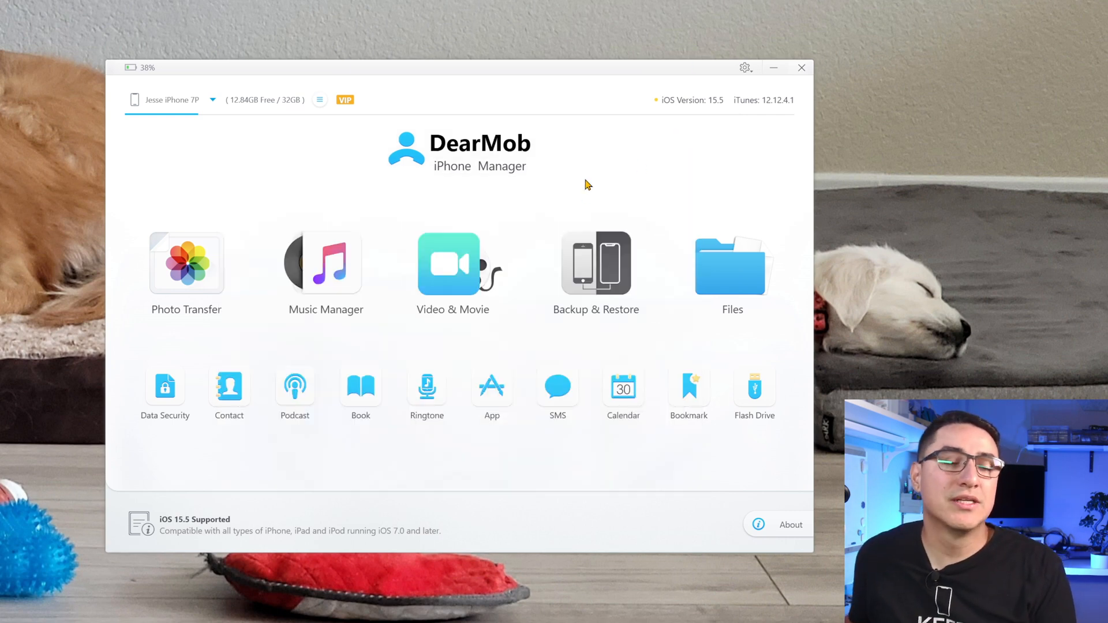